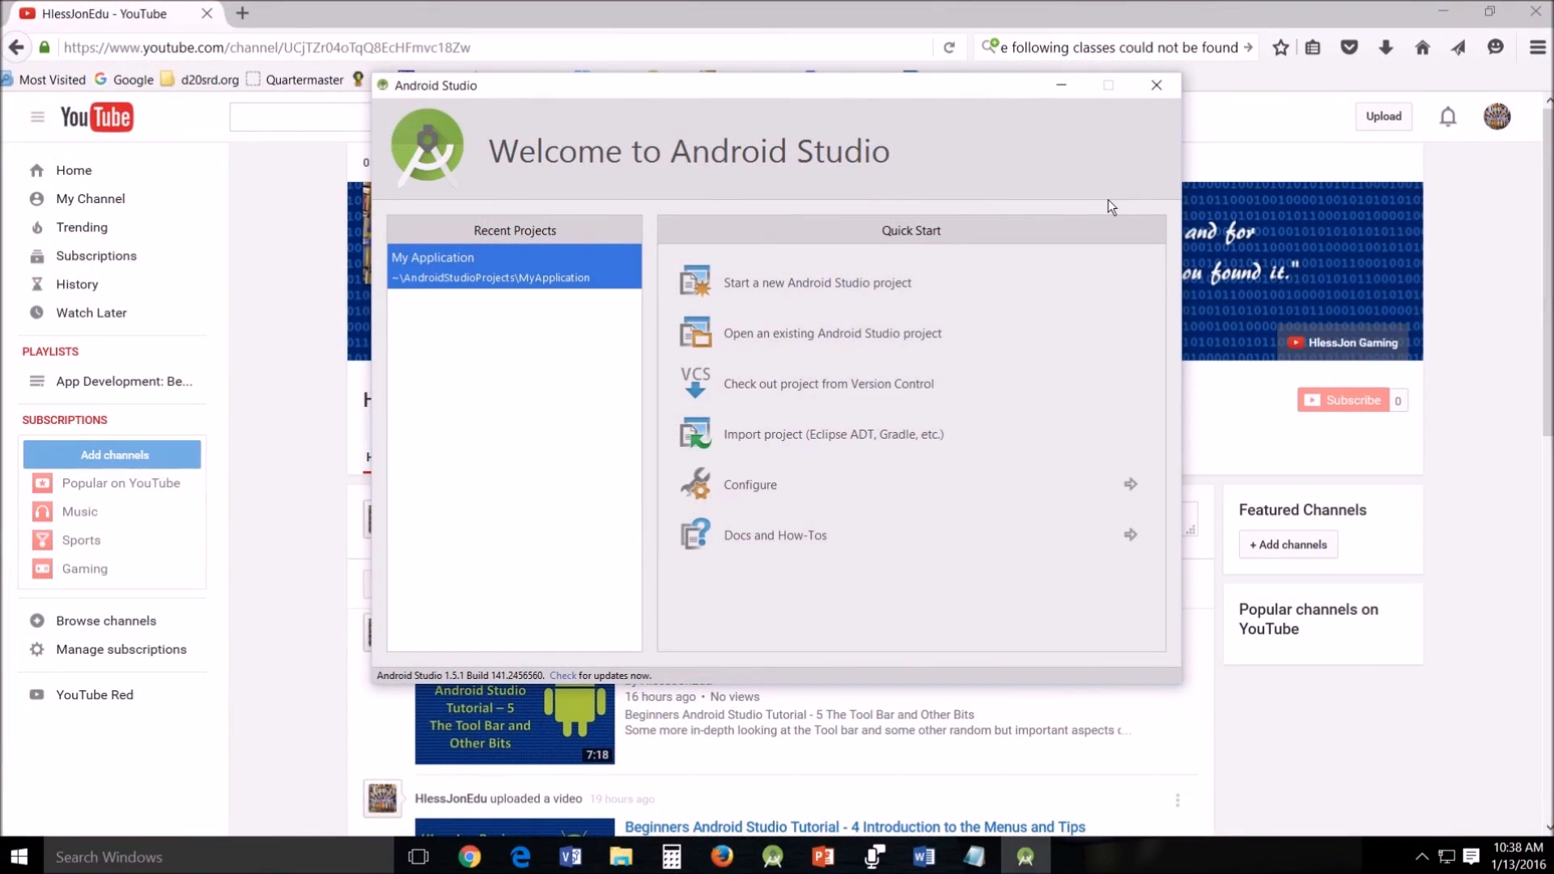
pyautogui.moveTo(1049, 282)
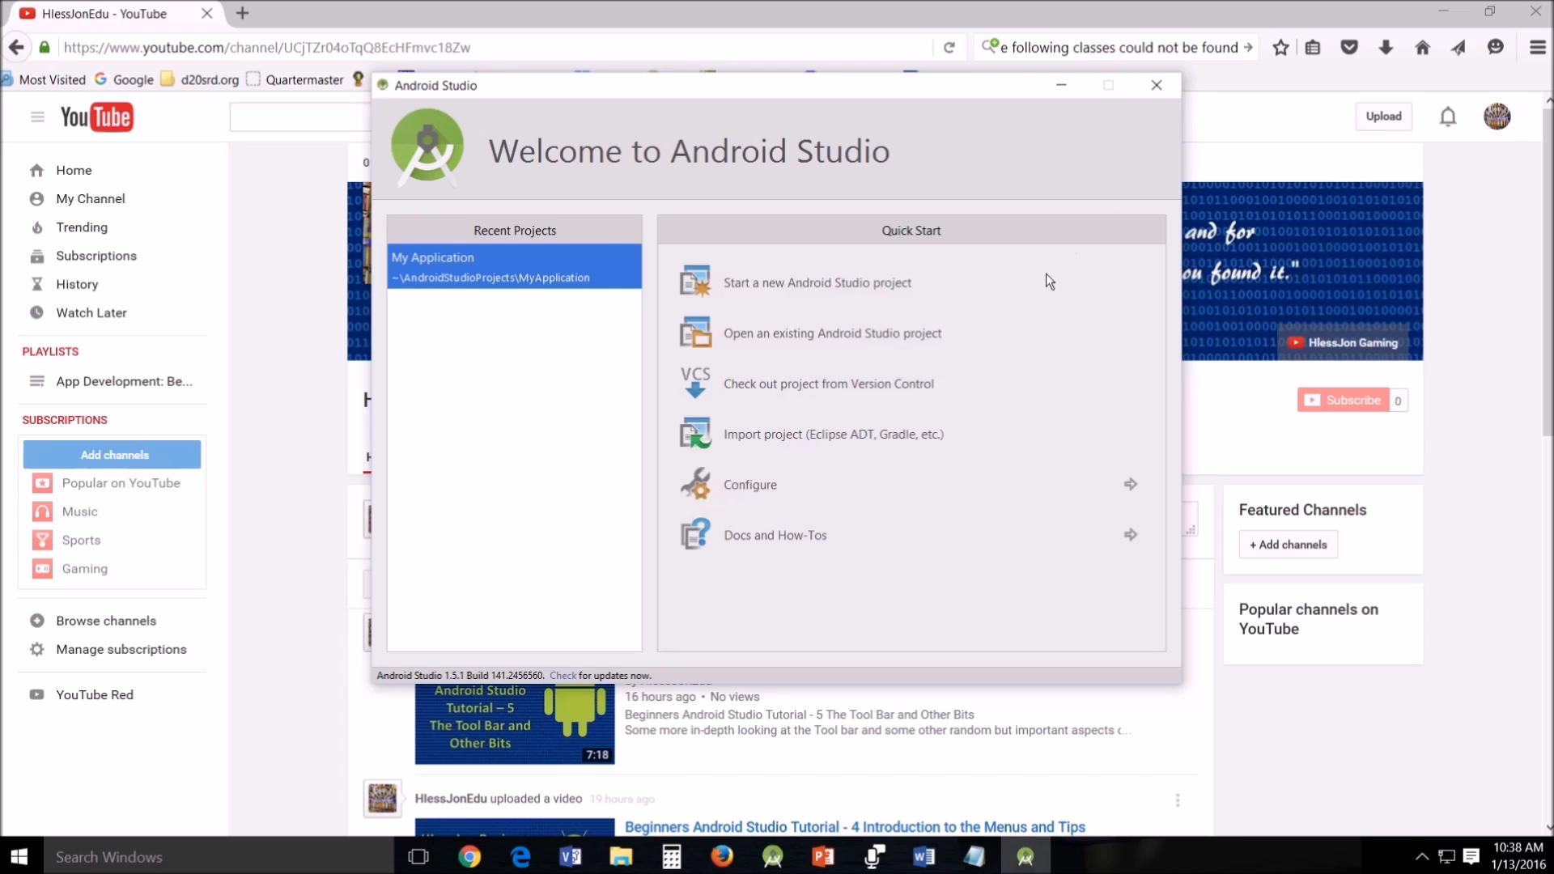
pyautogui.moveTo(485, 587)
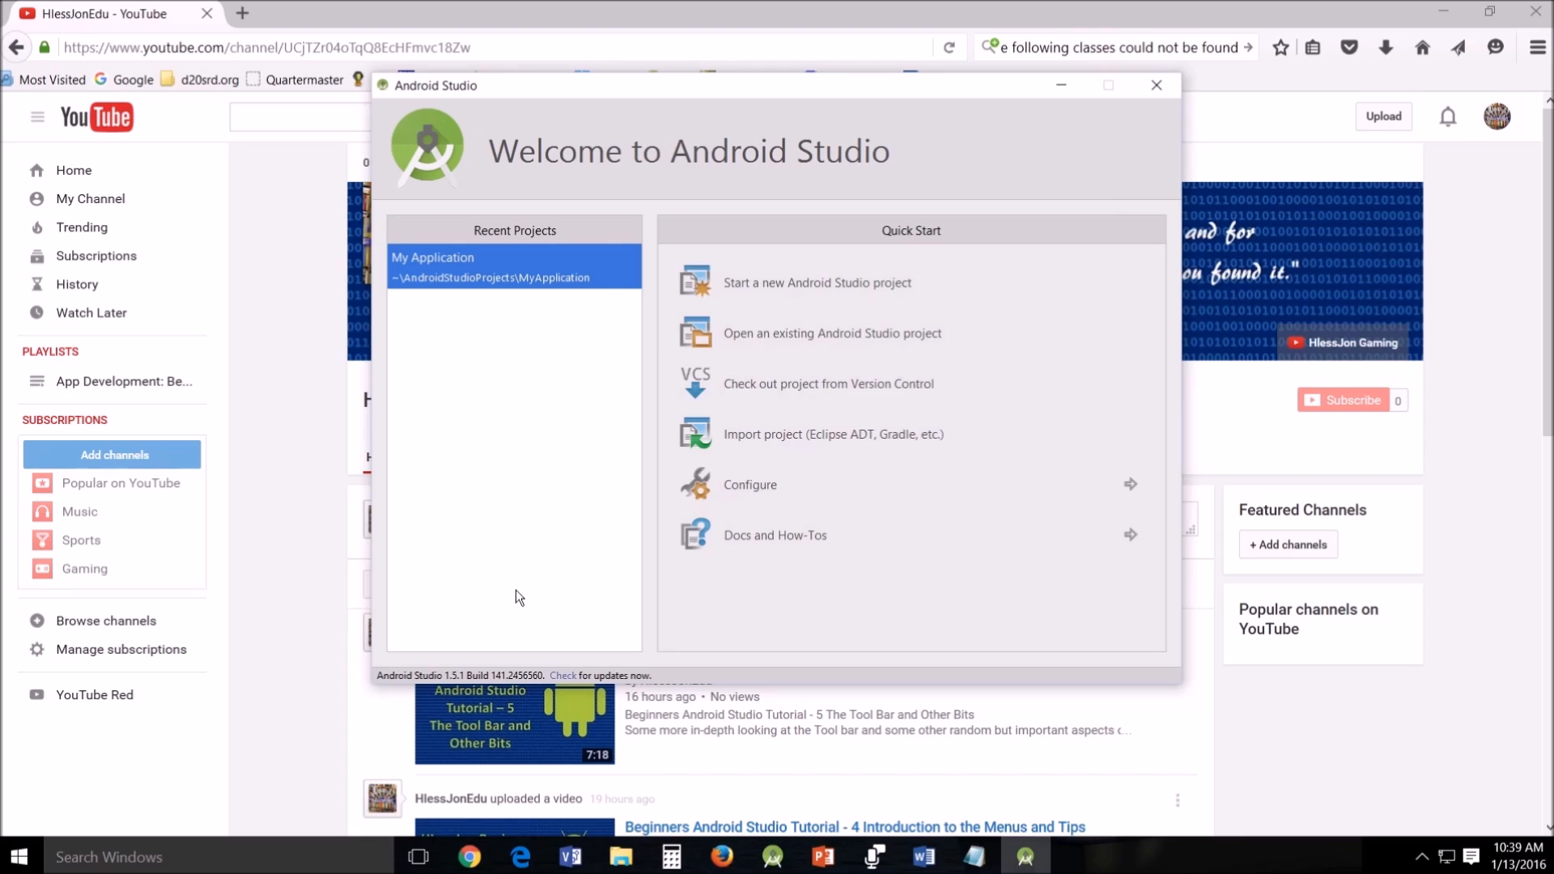
pyautogui.moveTo(827, 288)
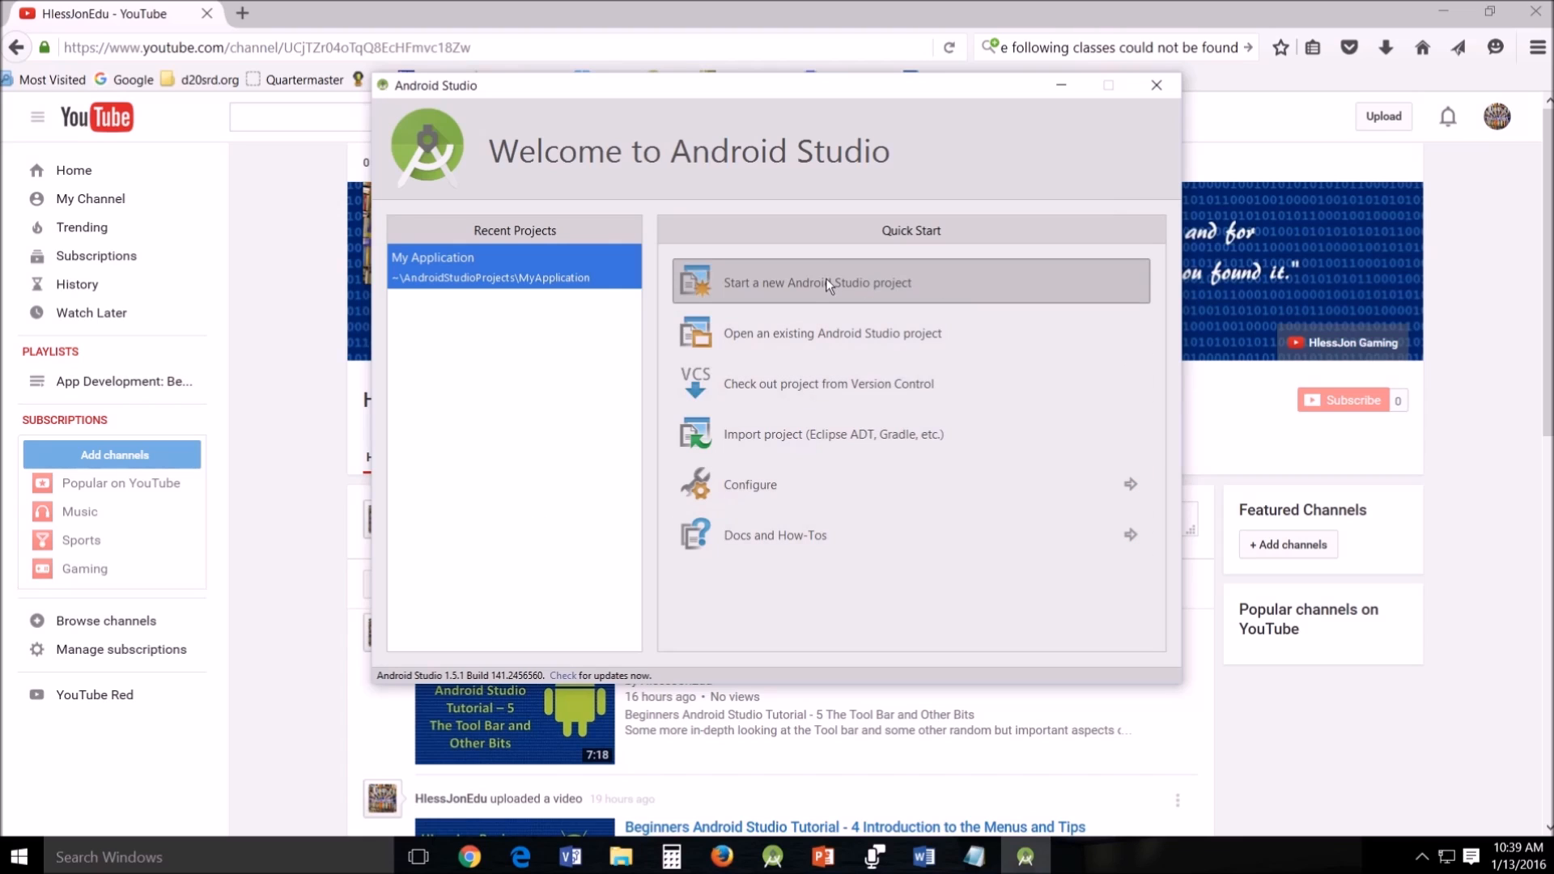
# Create a new project named 'Project Structure' with an Empty Activity called MainActivity.
pyautogui.click(815, 282)
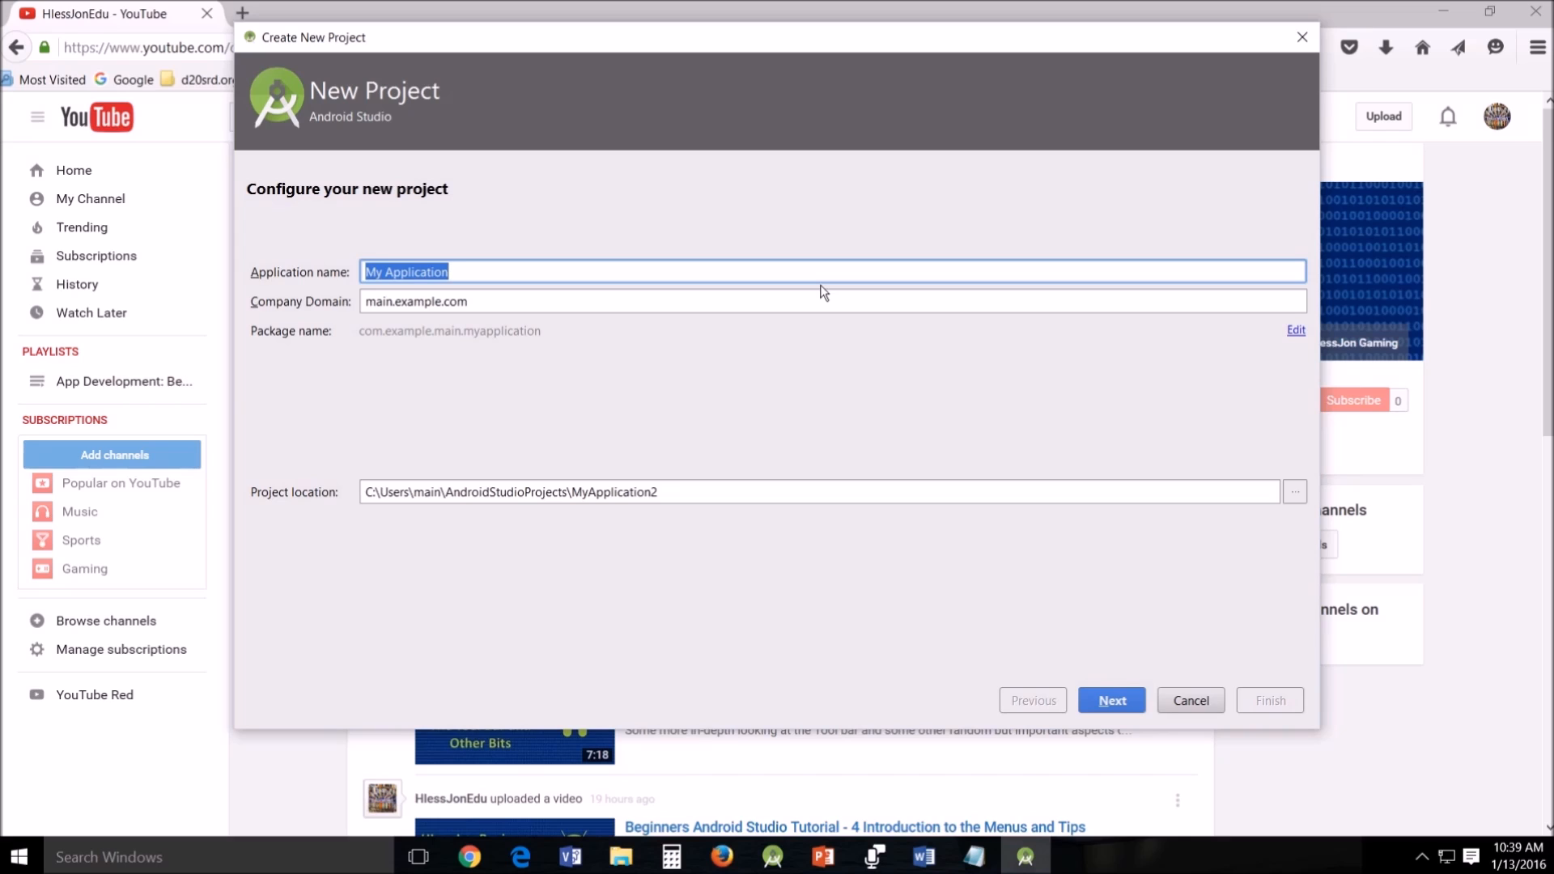
pyautogui.write('P')
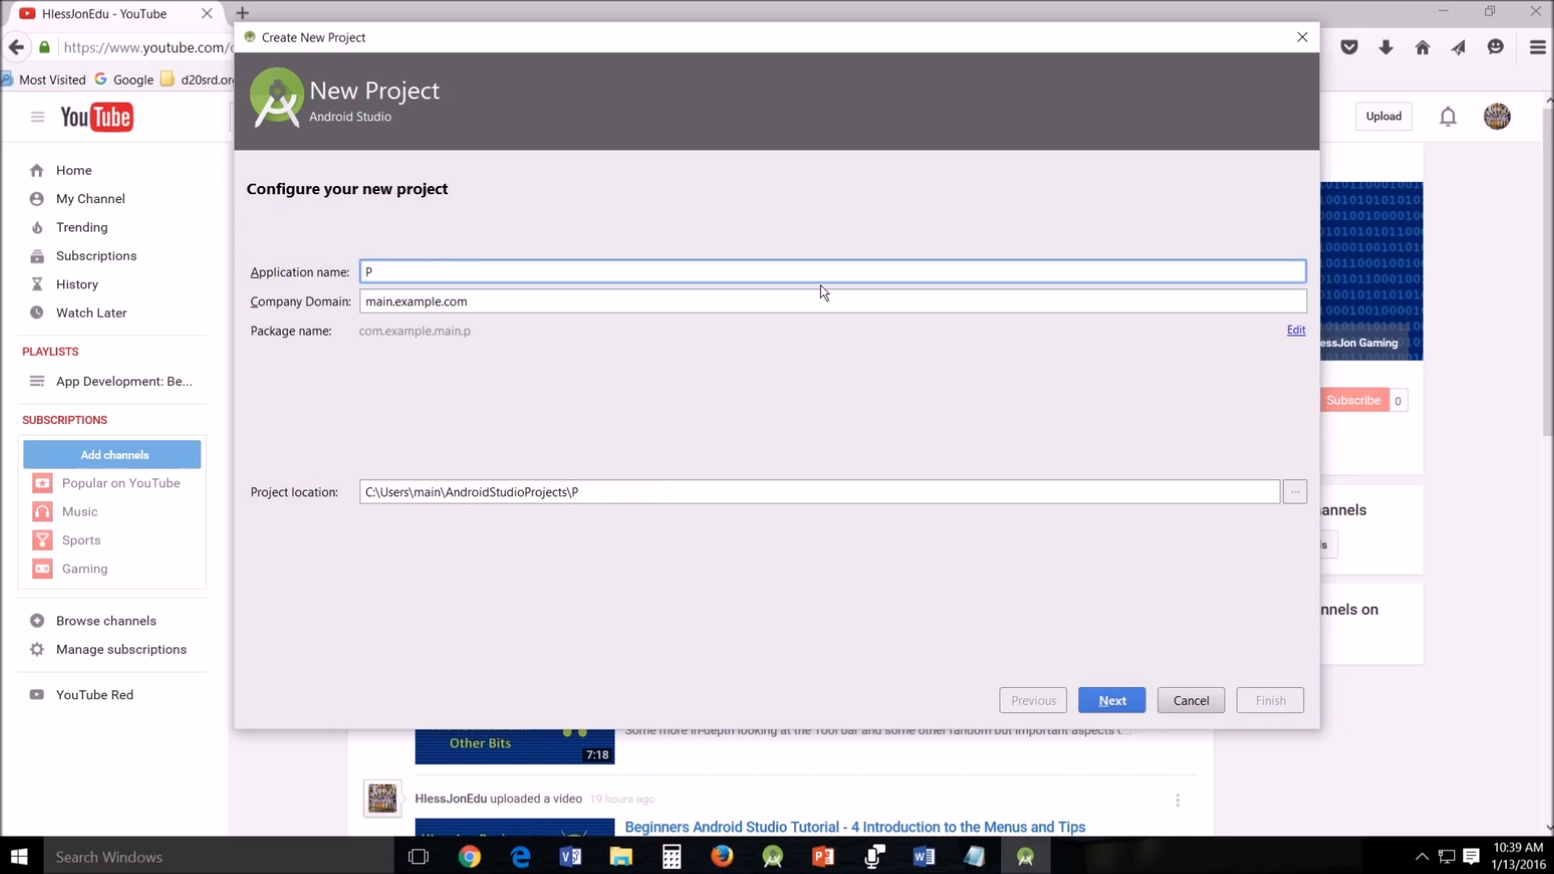
pyautogui.write('roject')
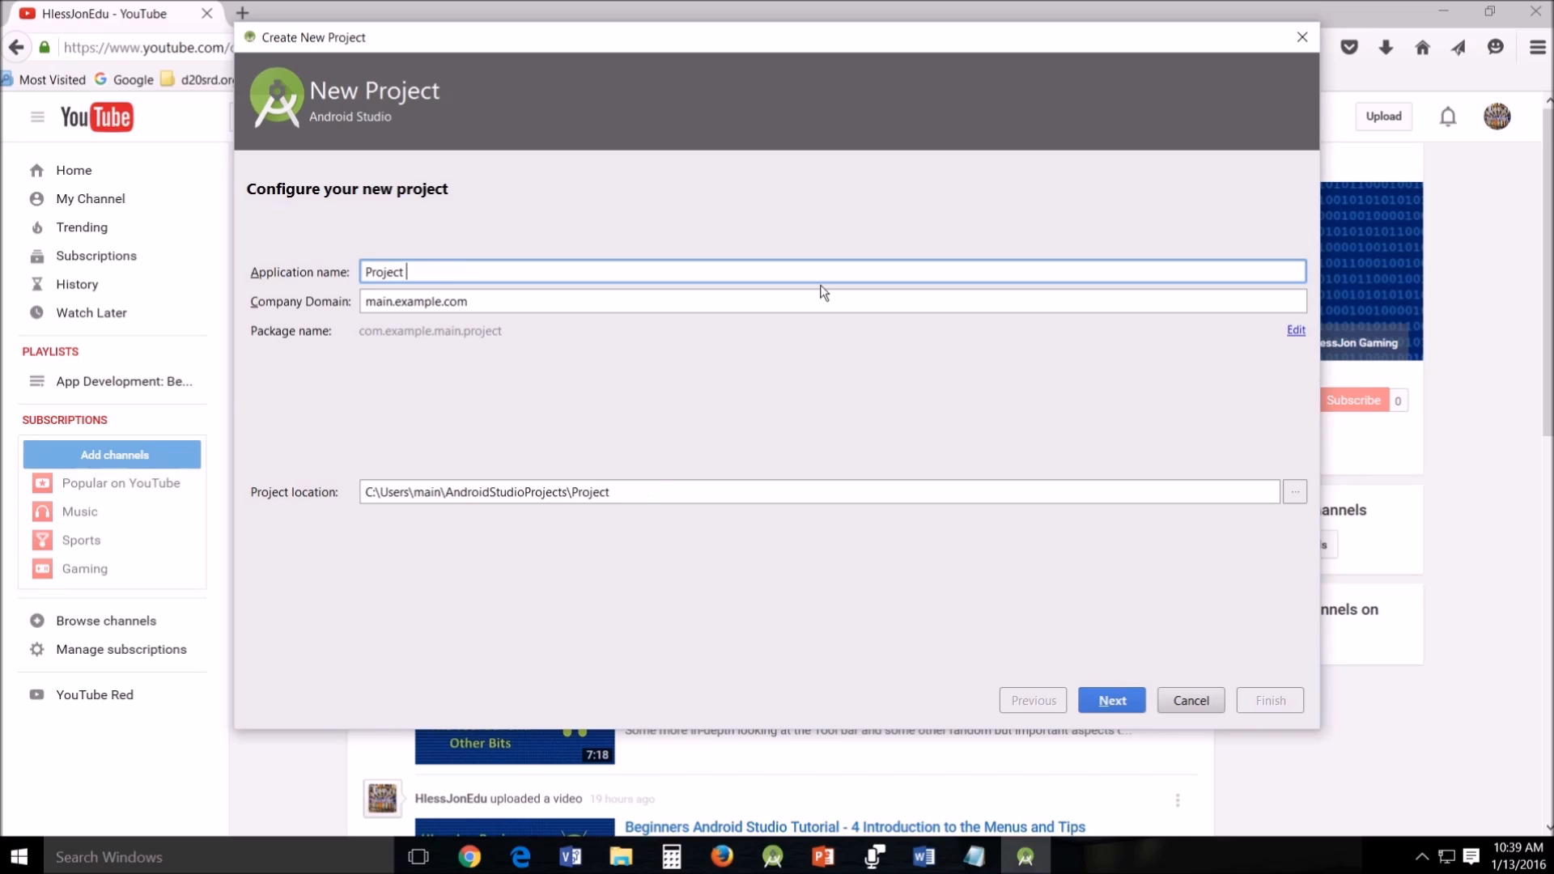
pyautogui.write('Str')
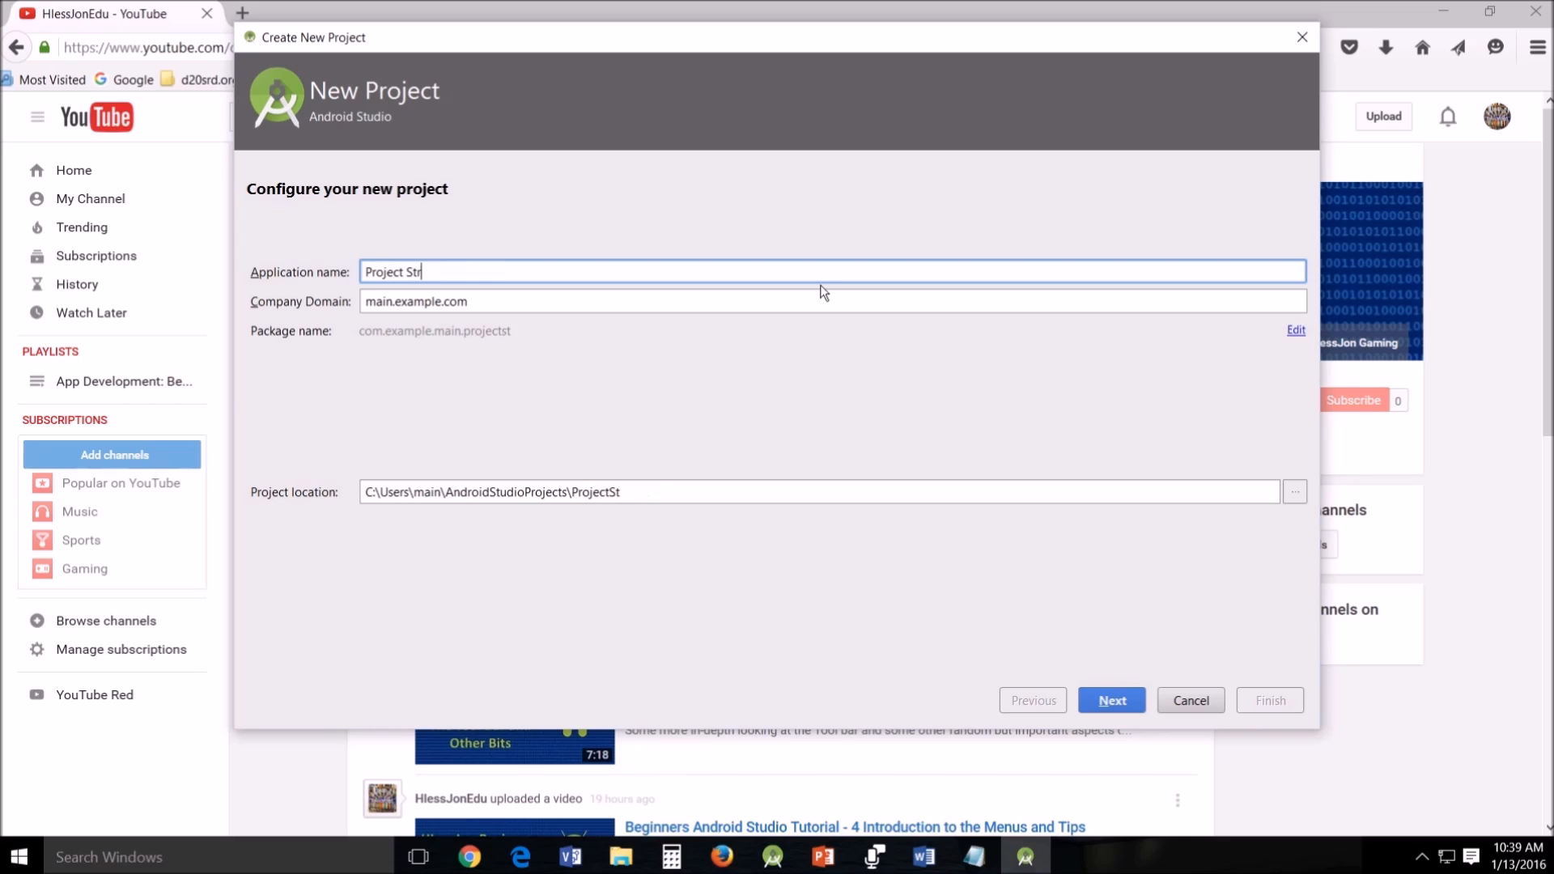
pyautogui.write('ucture')
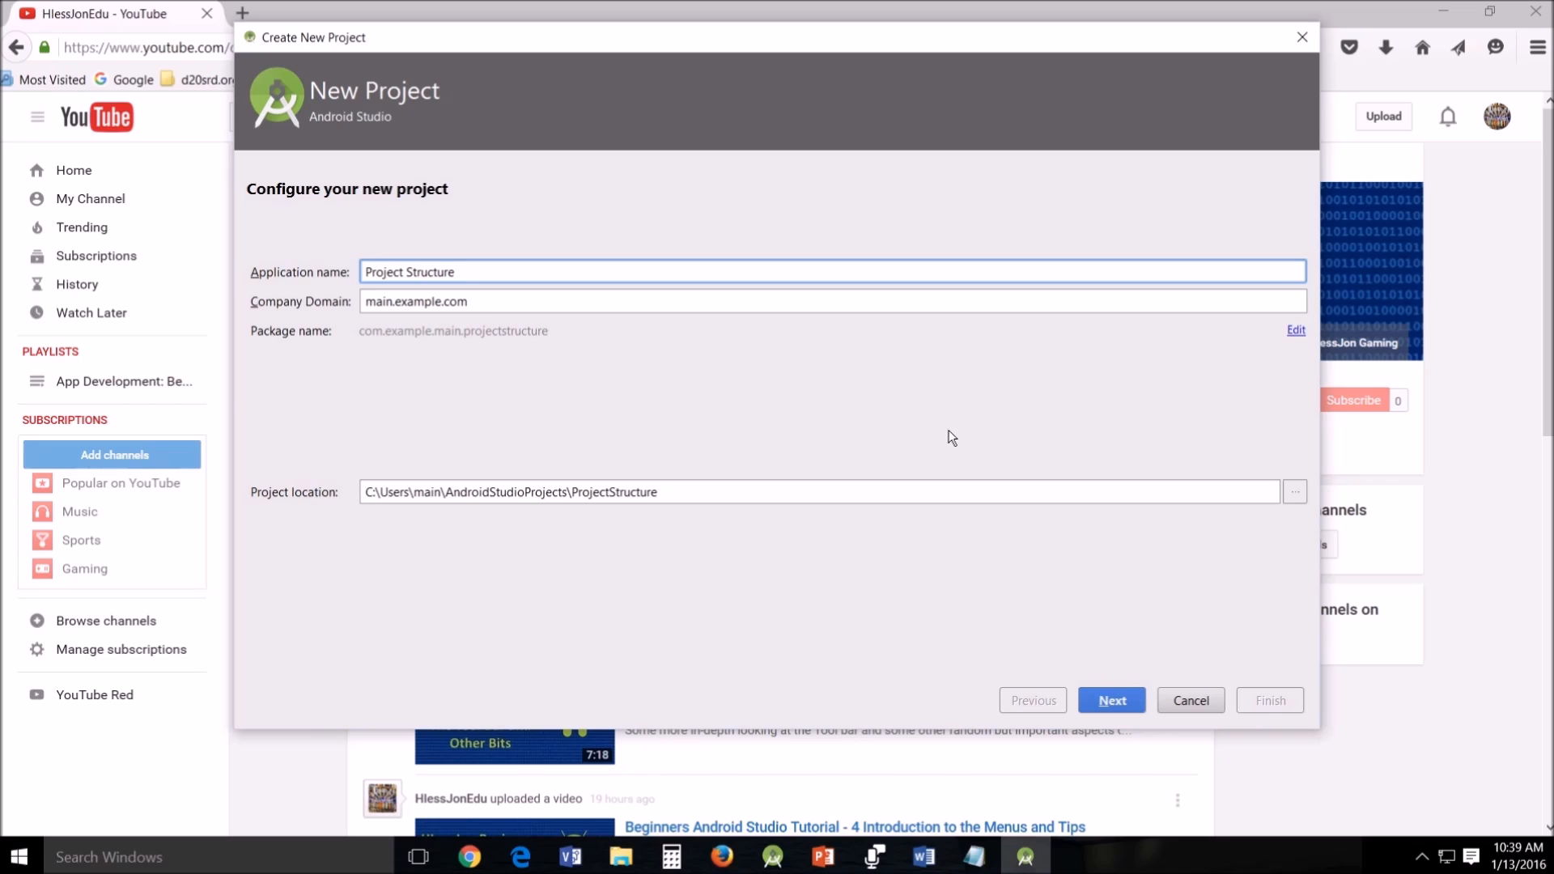
pyautogui.click(1110, 699)
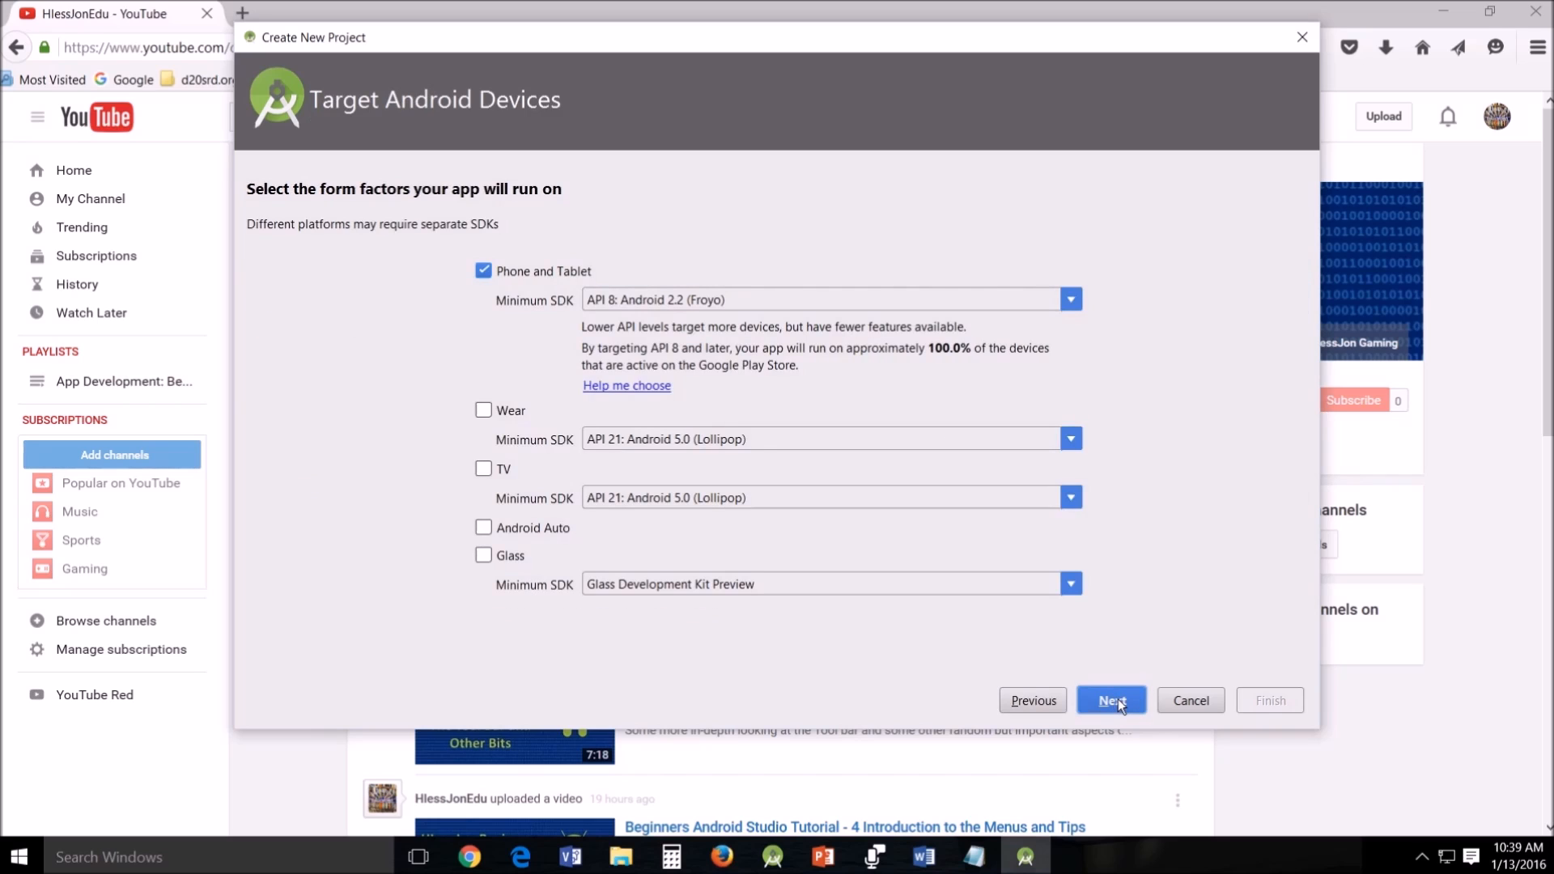
pyautogui.click(1111, 699)
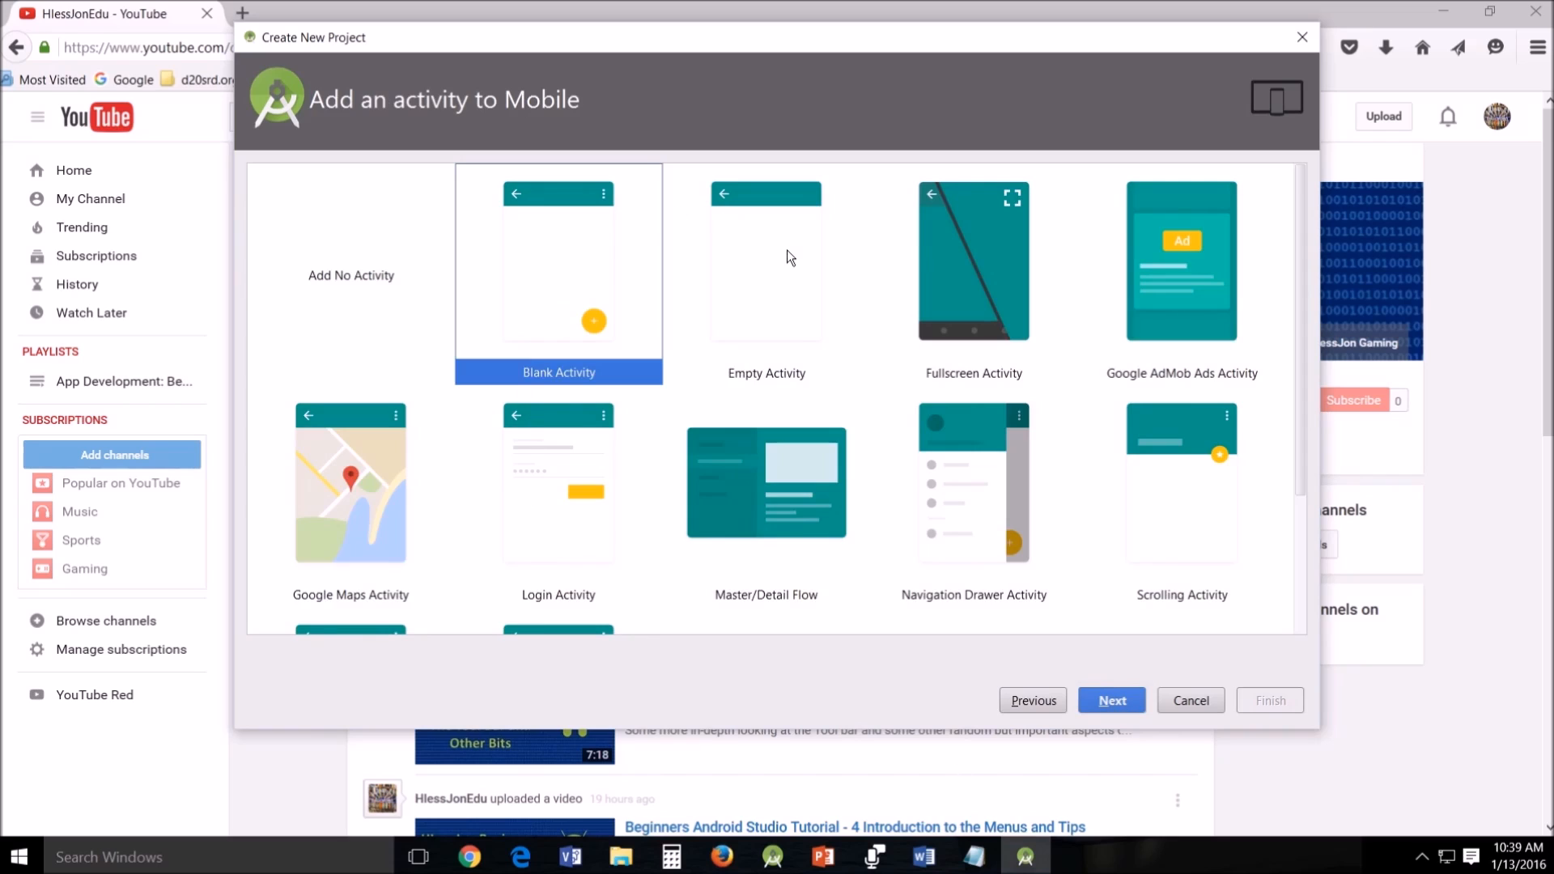
pyautogui.click(765, 272)
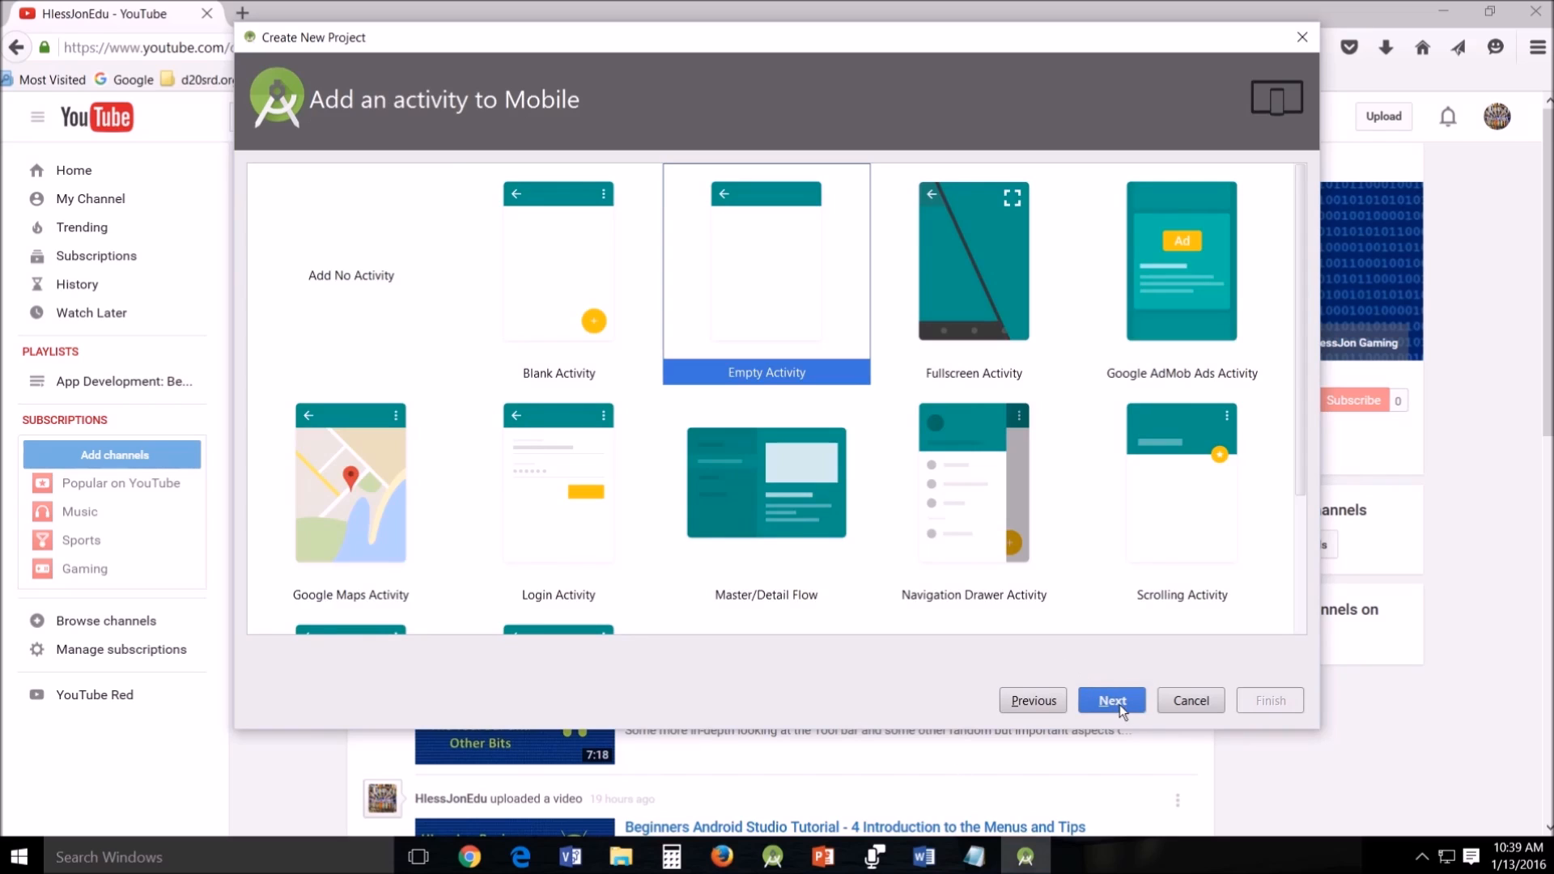
pyautogui.click(1109, 699)
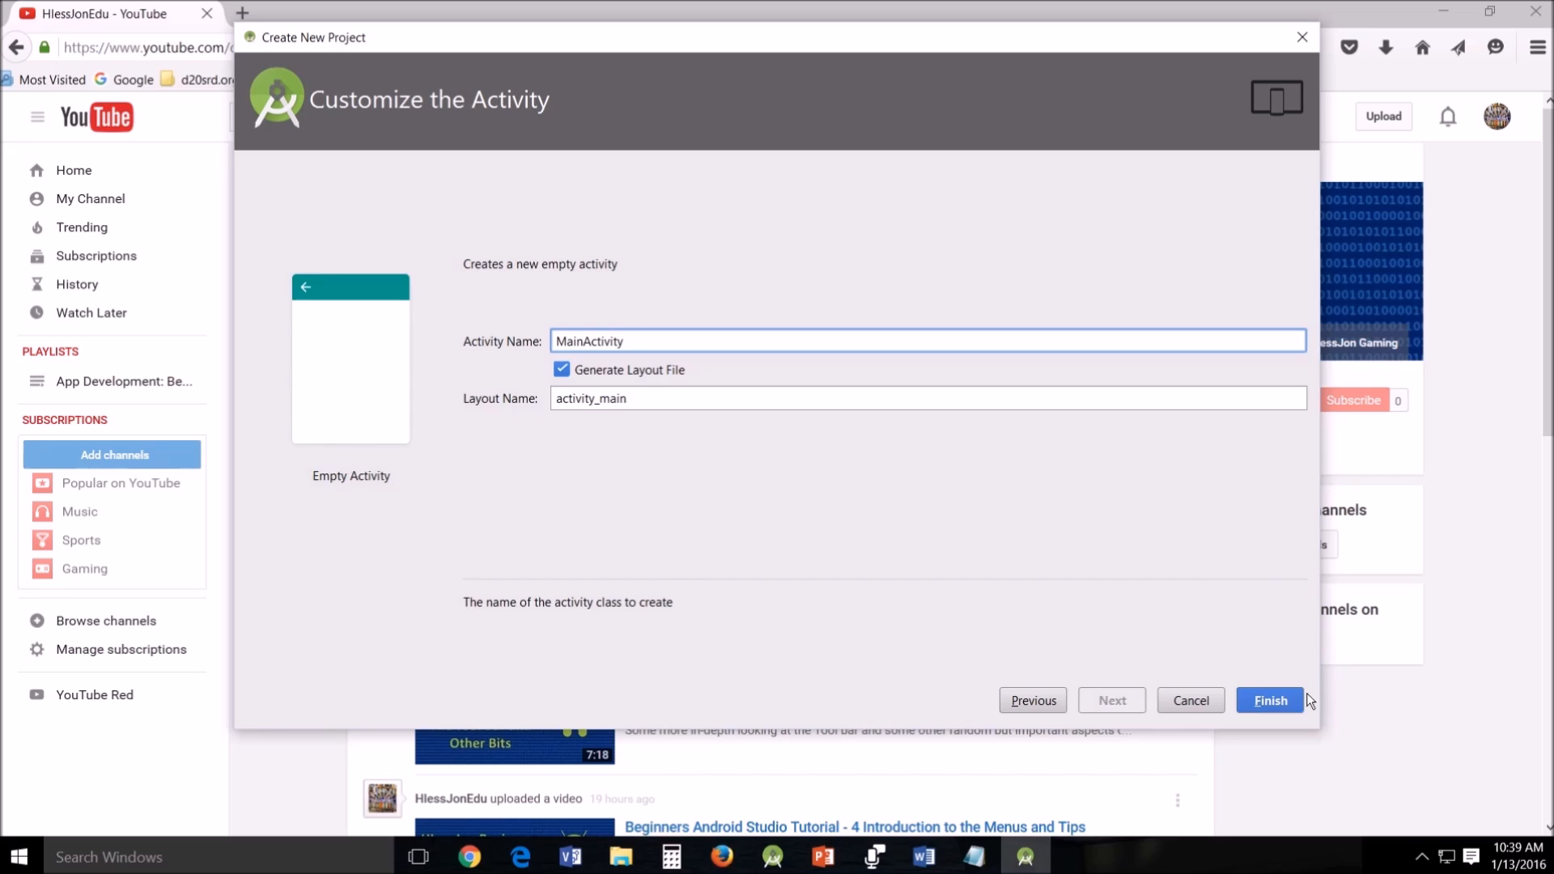
pyautogui.click(1268, 699)
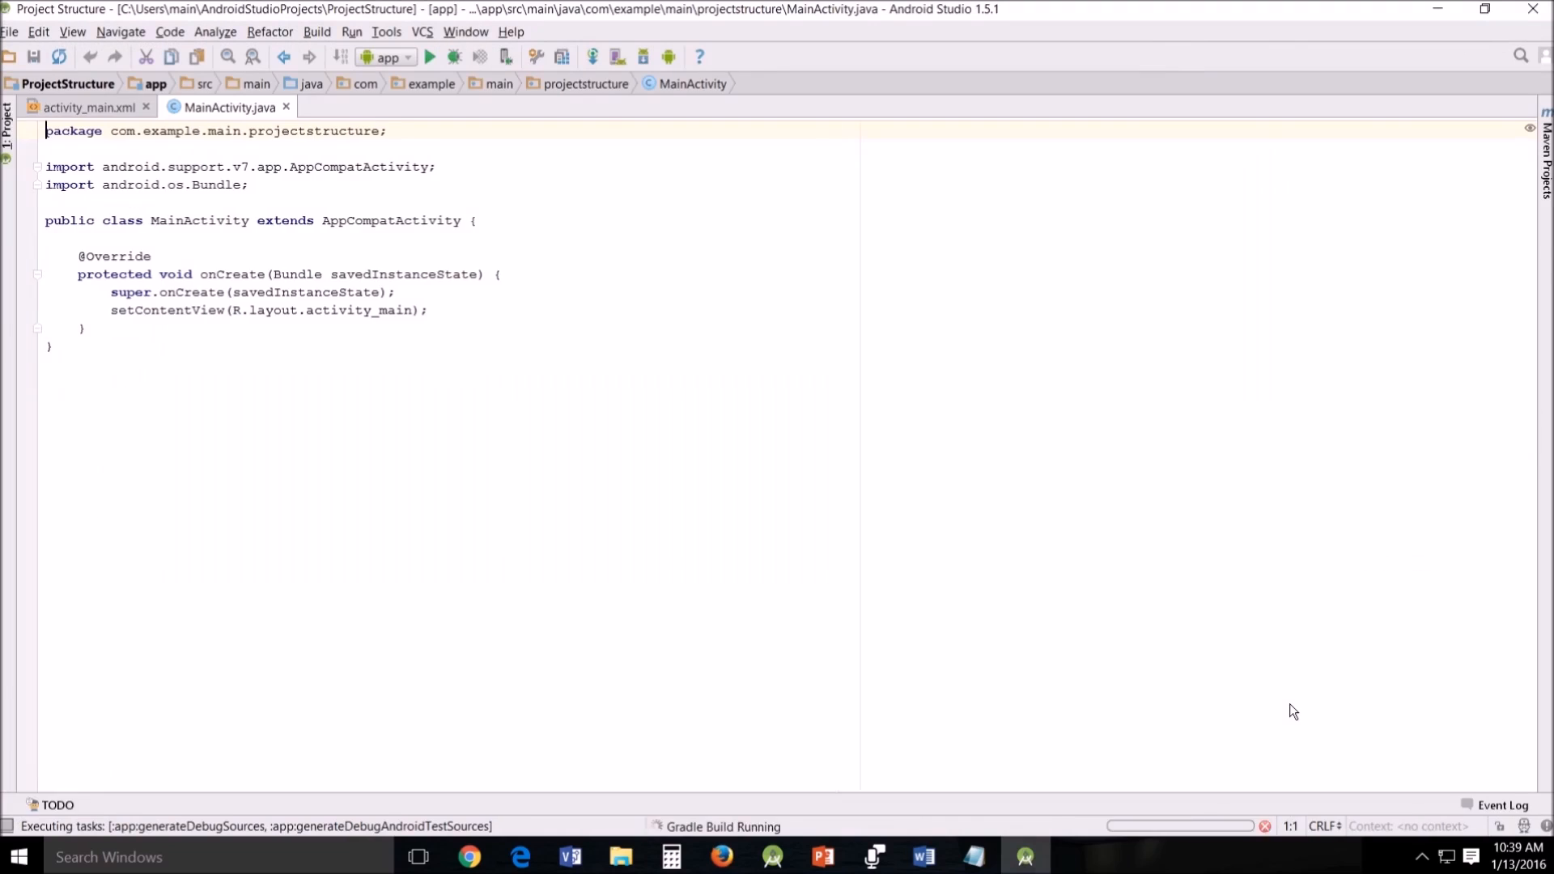
# Show the Project file tree and bring up the activity_main.xml layout editor.
pyautogui.click(8, 134)
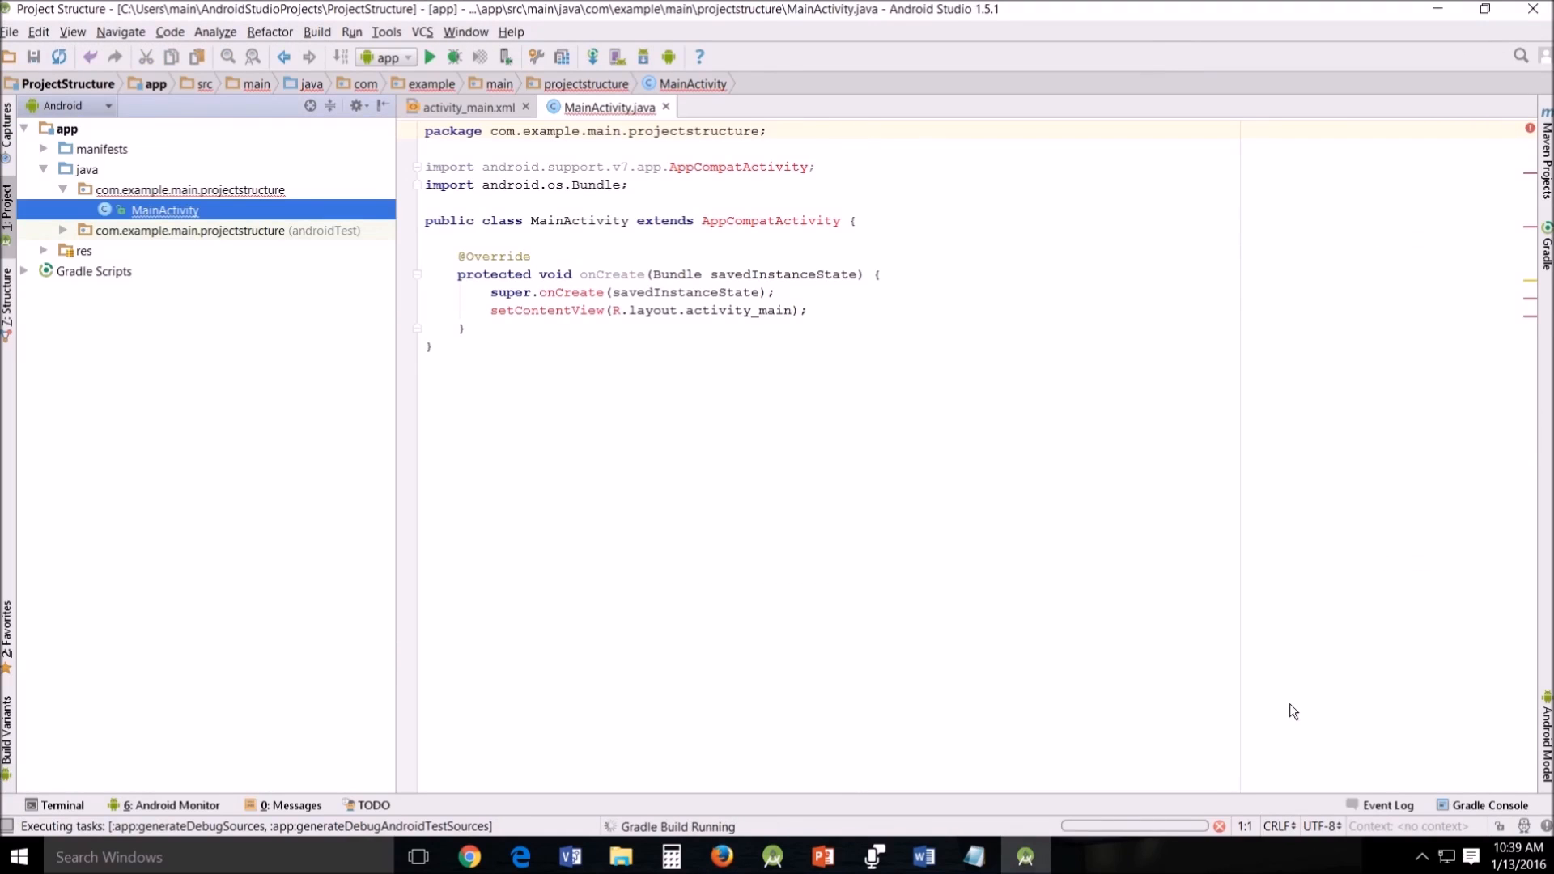
pyautogui.moveTo(1302, 693)
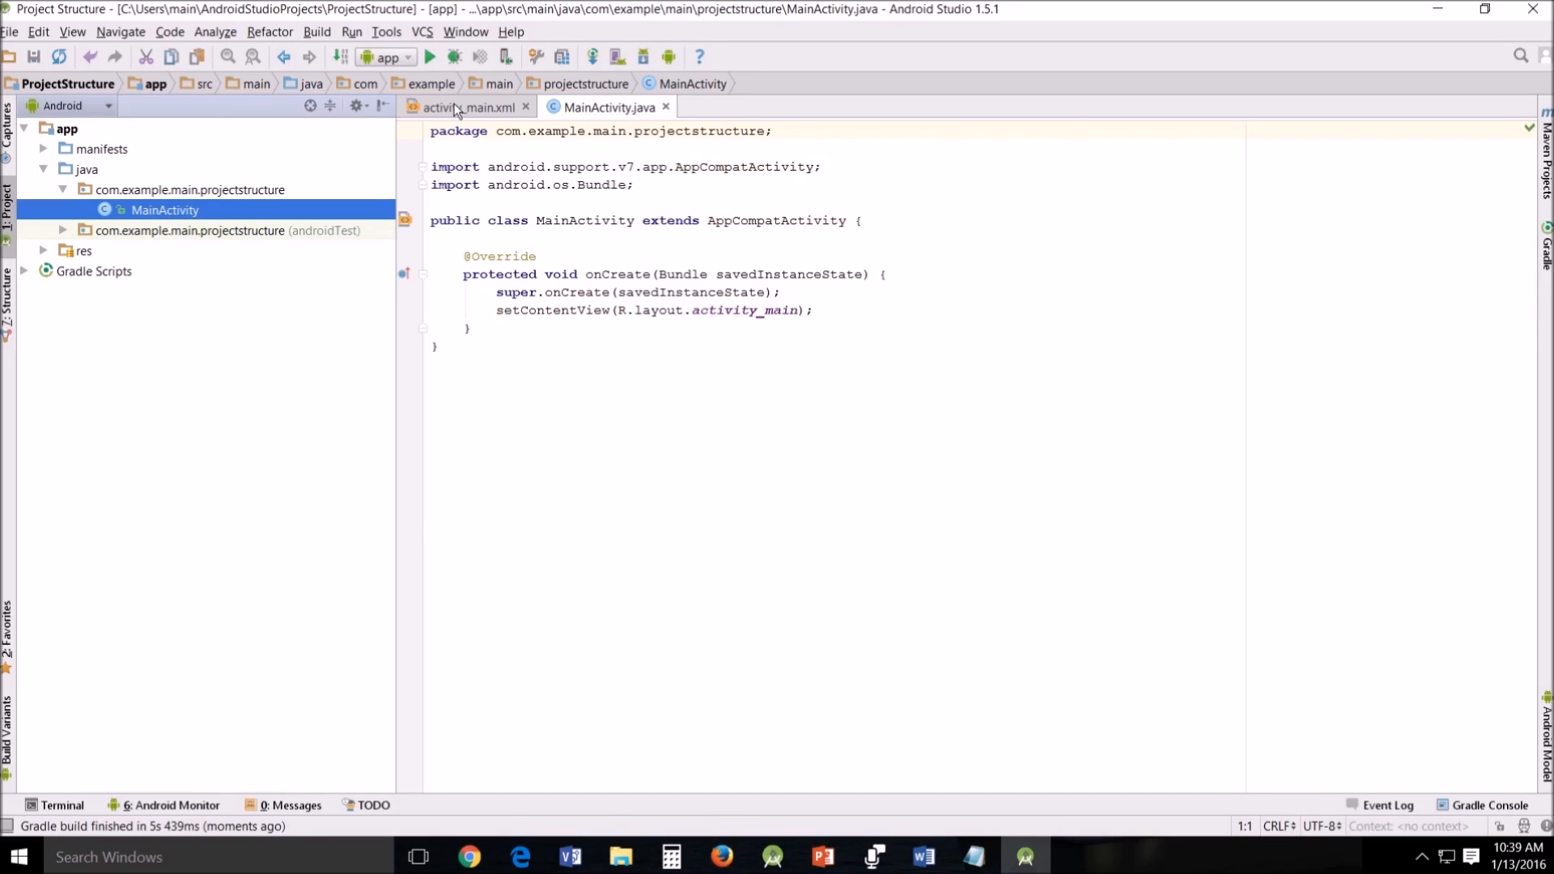
pyautogui.click(467, 107)
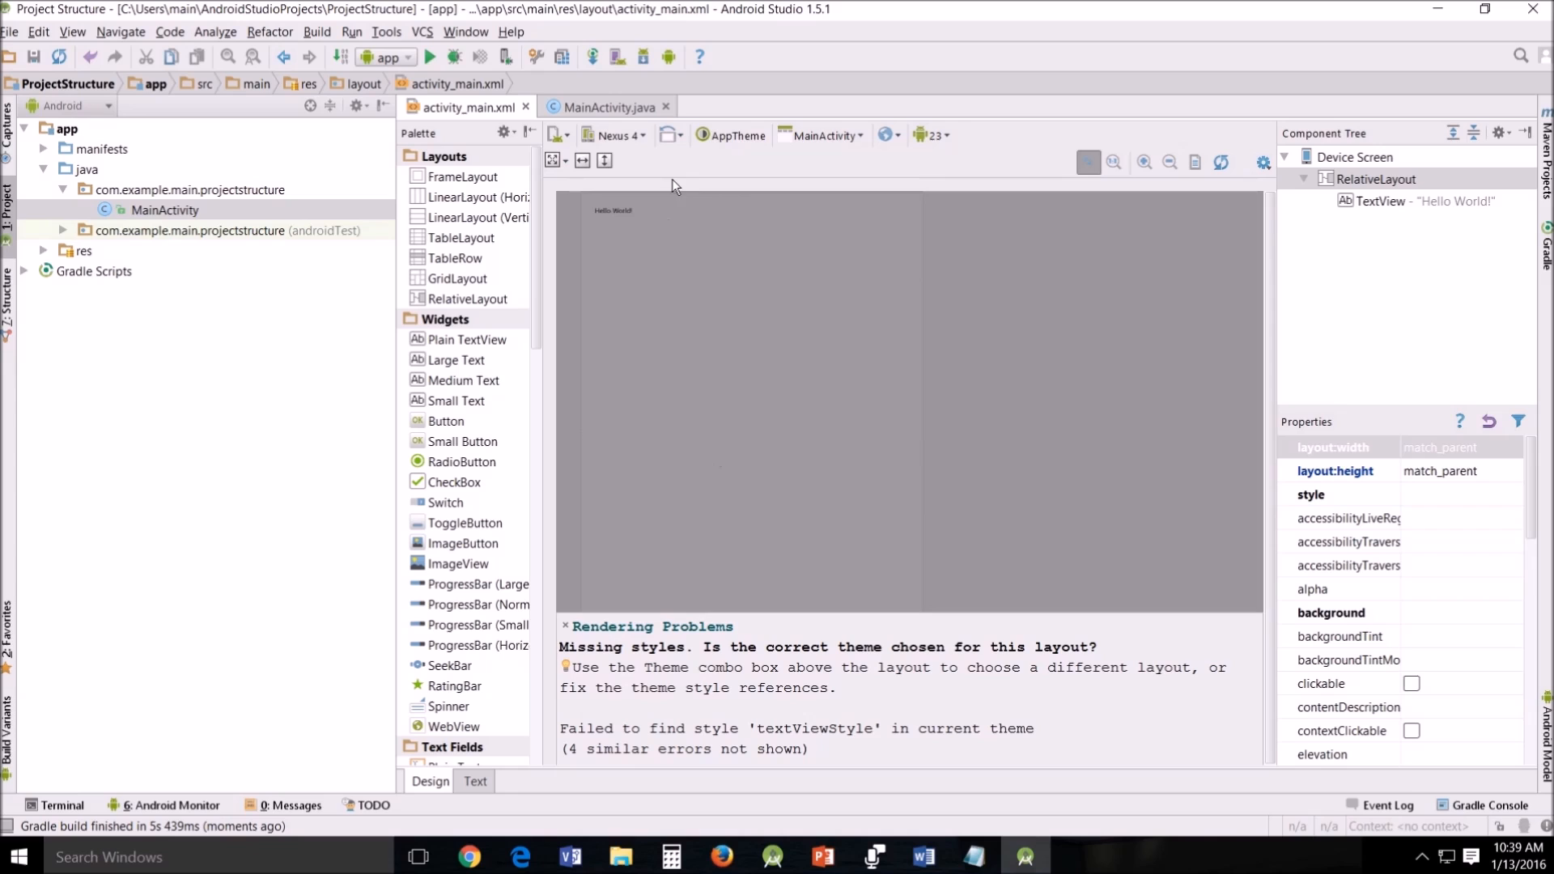
pyautogui.moveTo(734, 135)
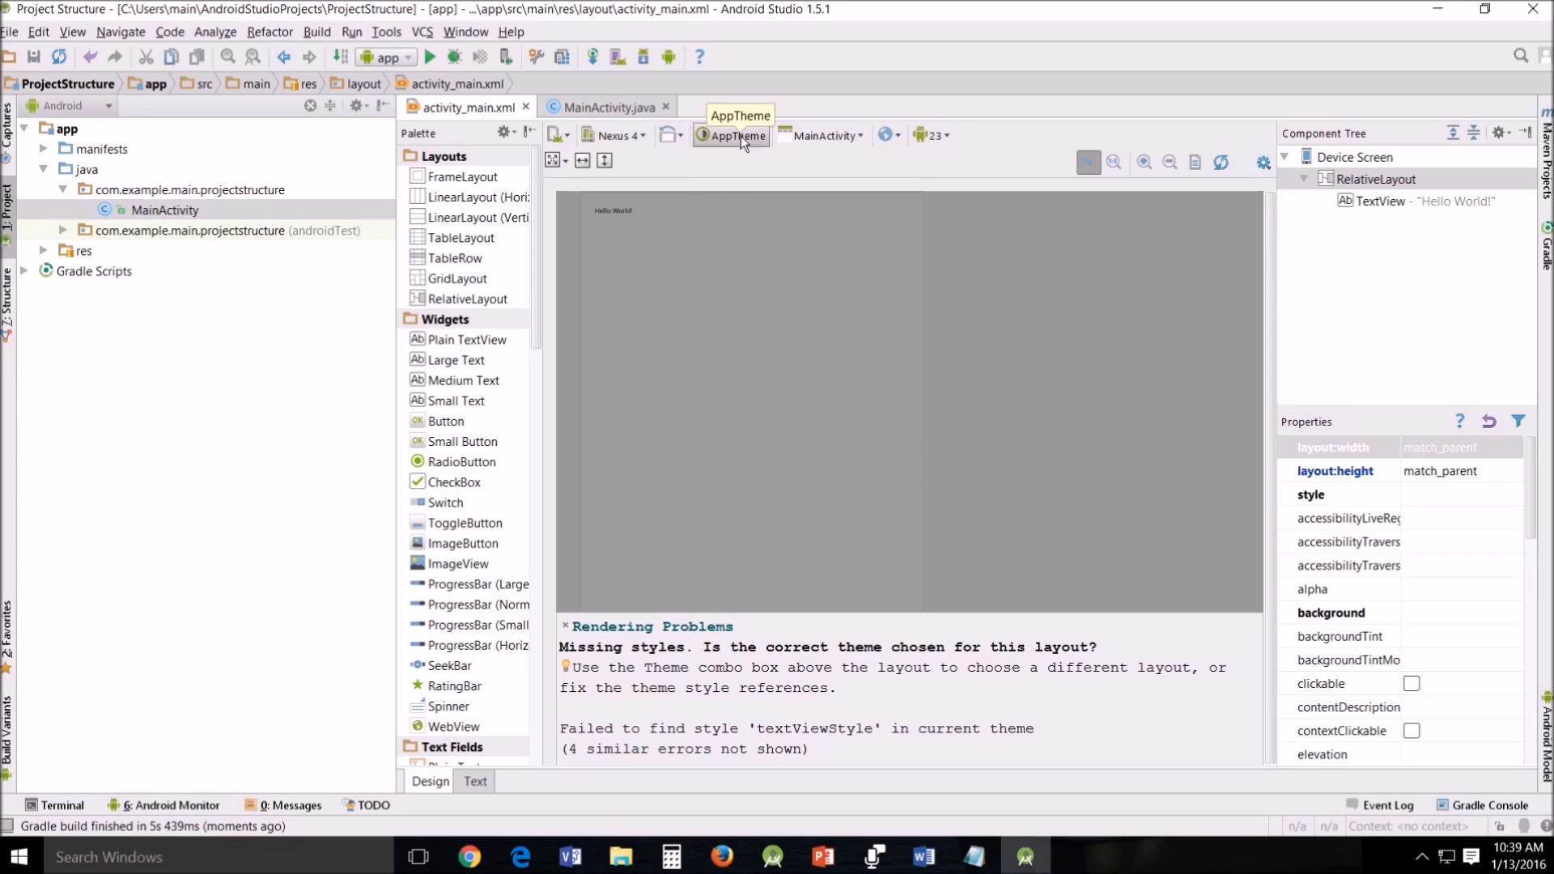
# Change the preview theme from AppTheme to DeviceDefault.Light.
pyautogui.click(735, 136)
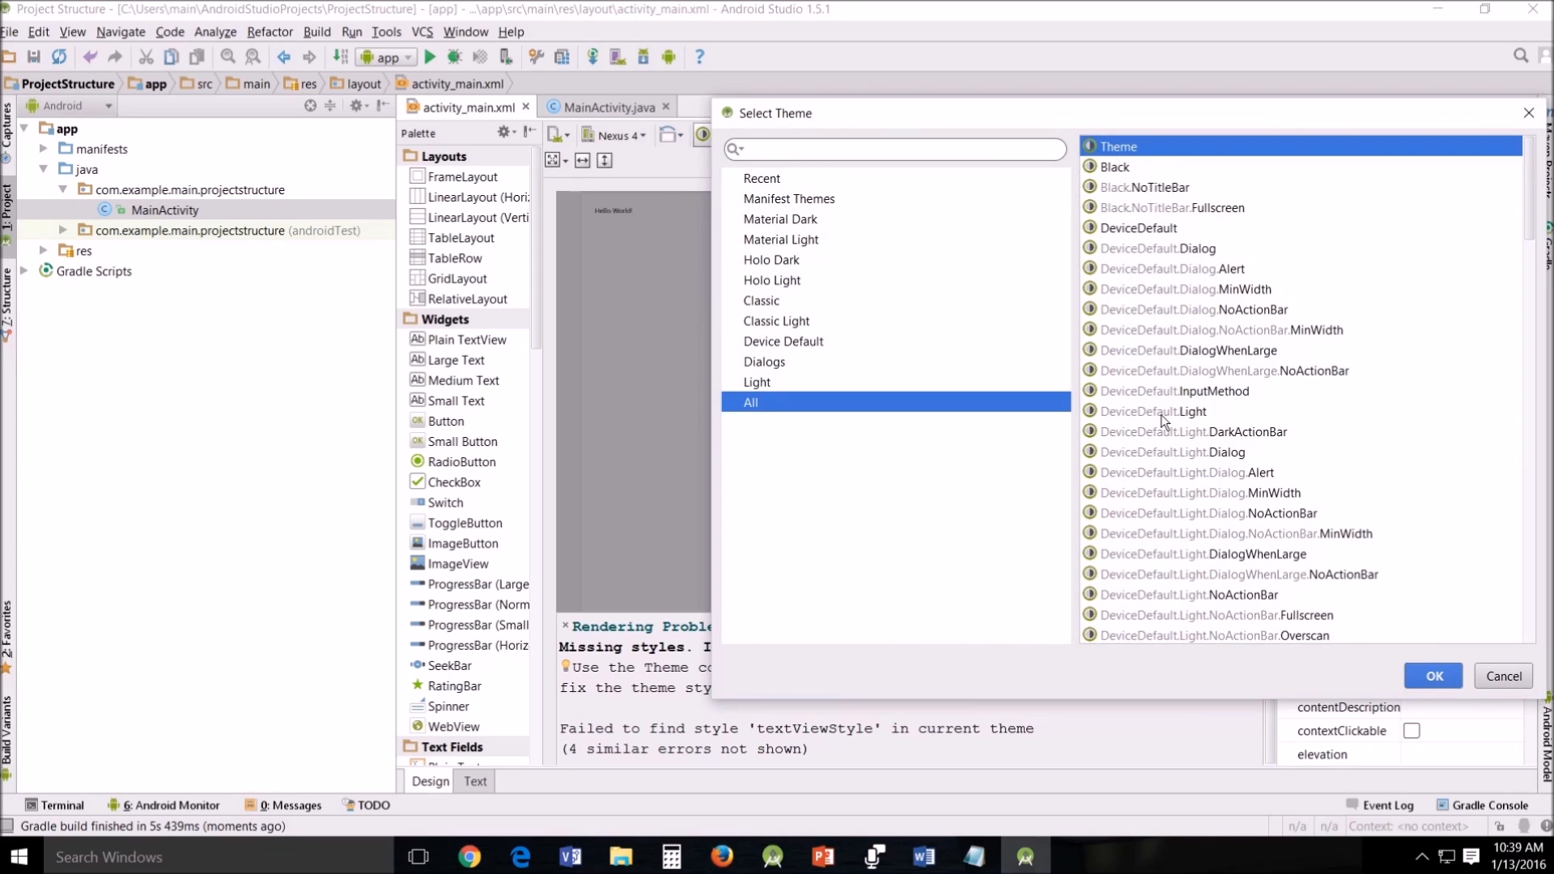
pyautogui.click(1157, 411)
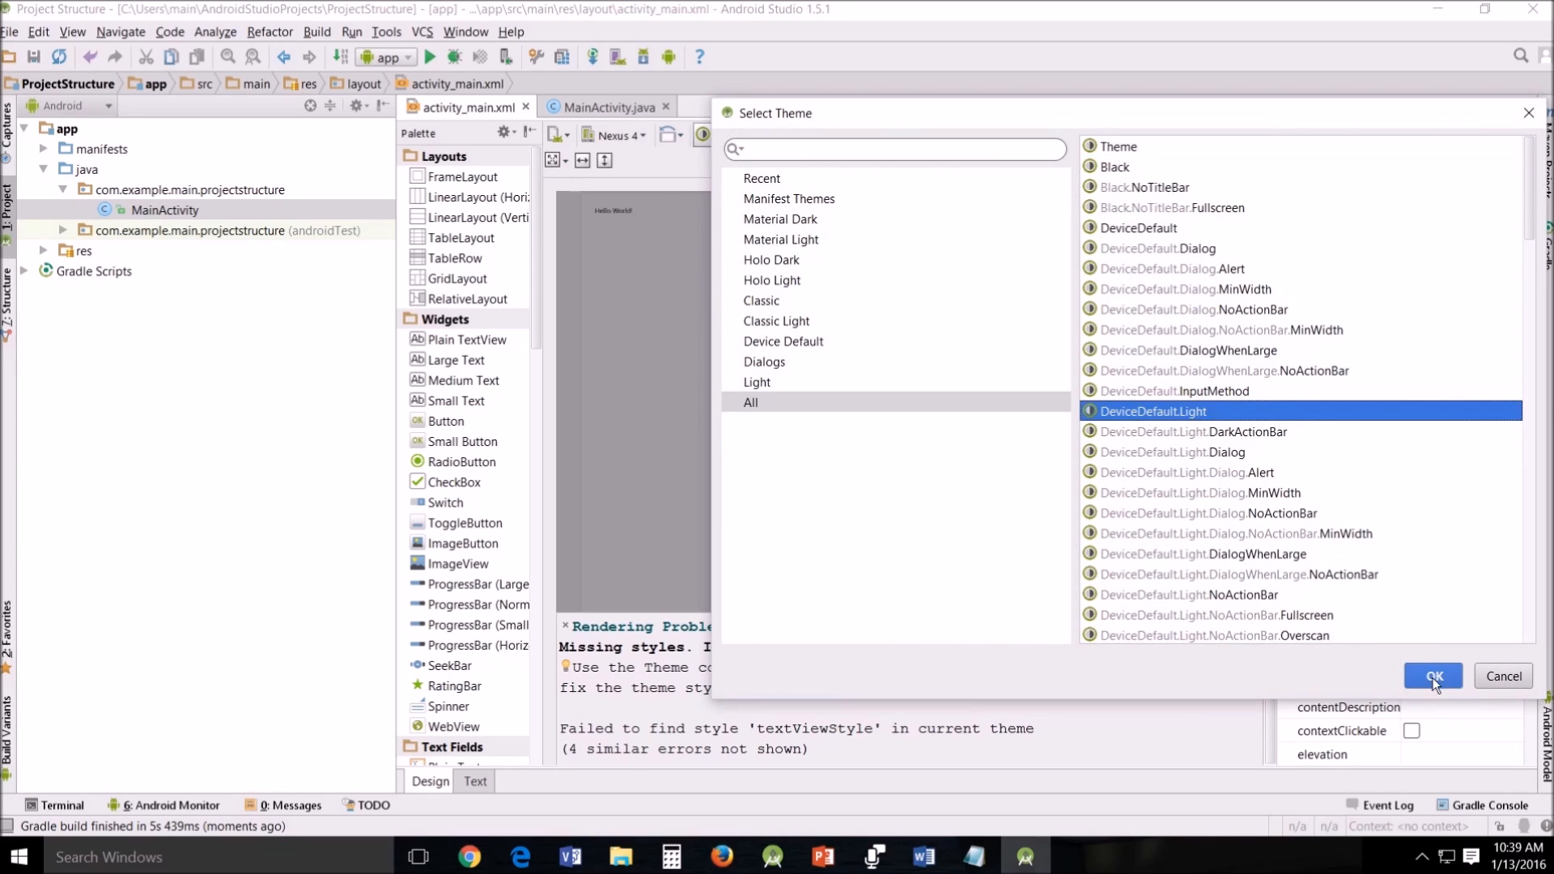
pyautogui.click(1431, 676)
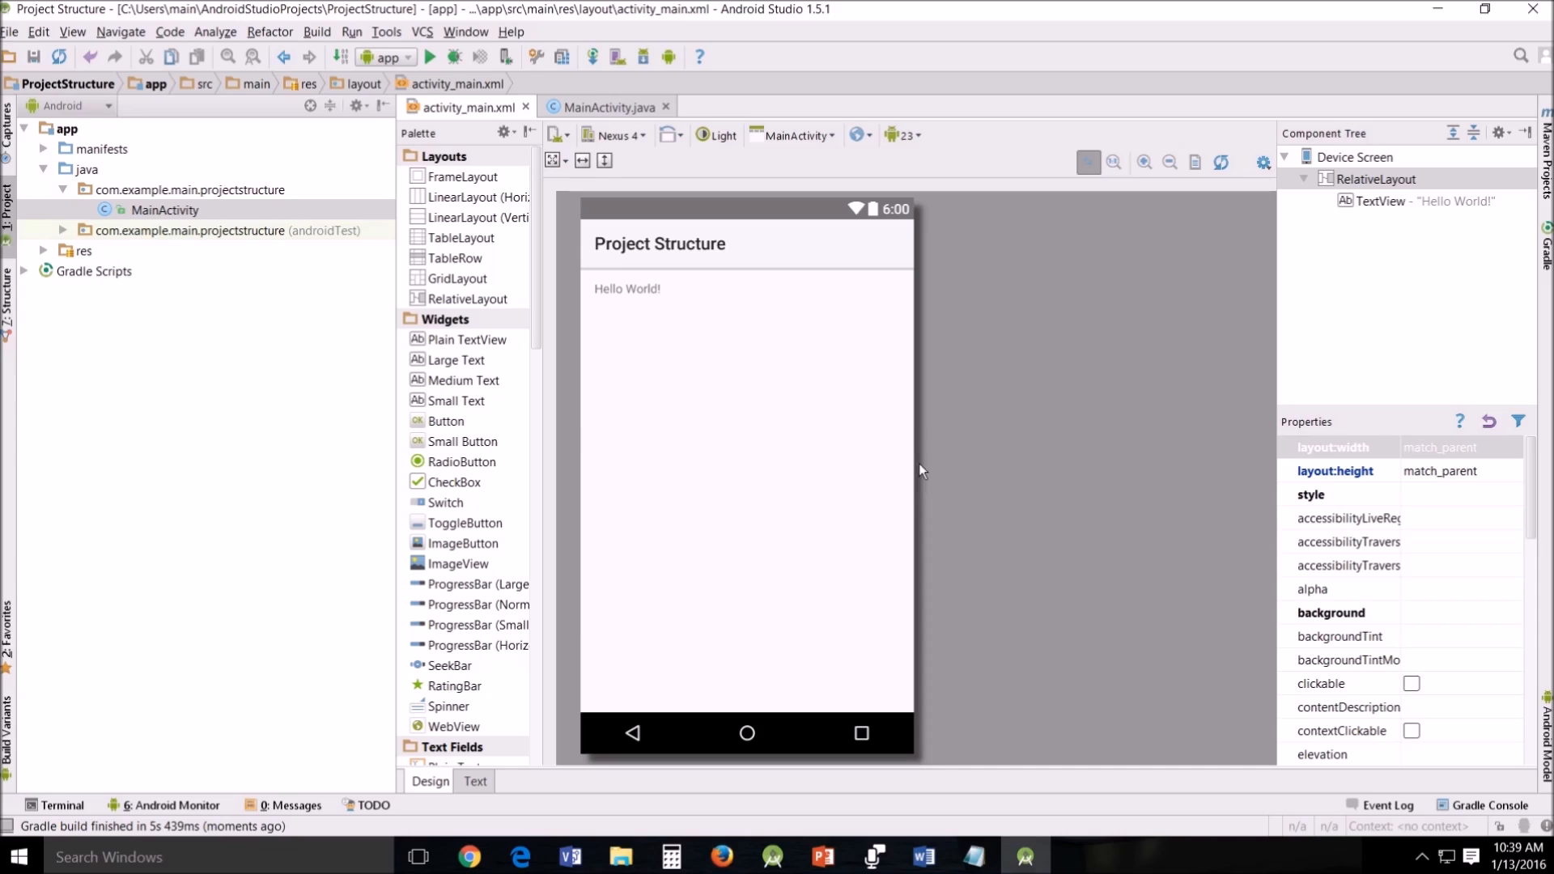
pyautogui.moveTo(760, 507)
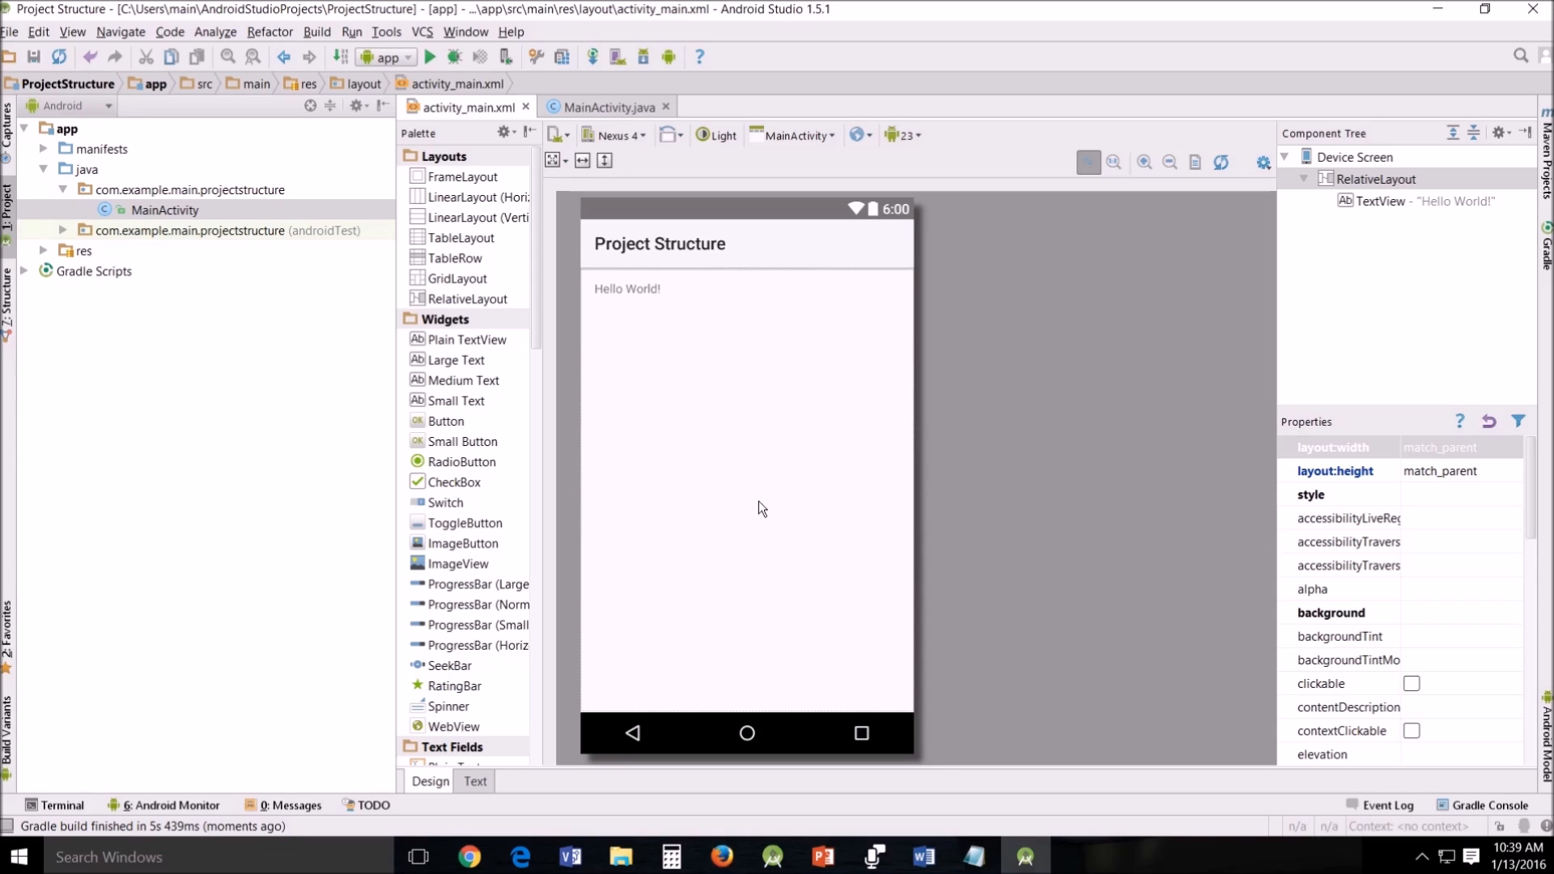
# Close the Project Structure project via File > Close Project and reopen it from Recent Projects.
pyautogui.click(10, 31)
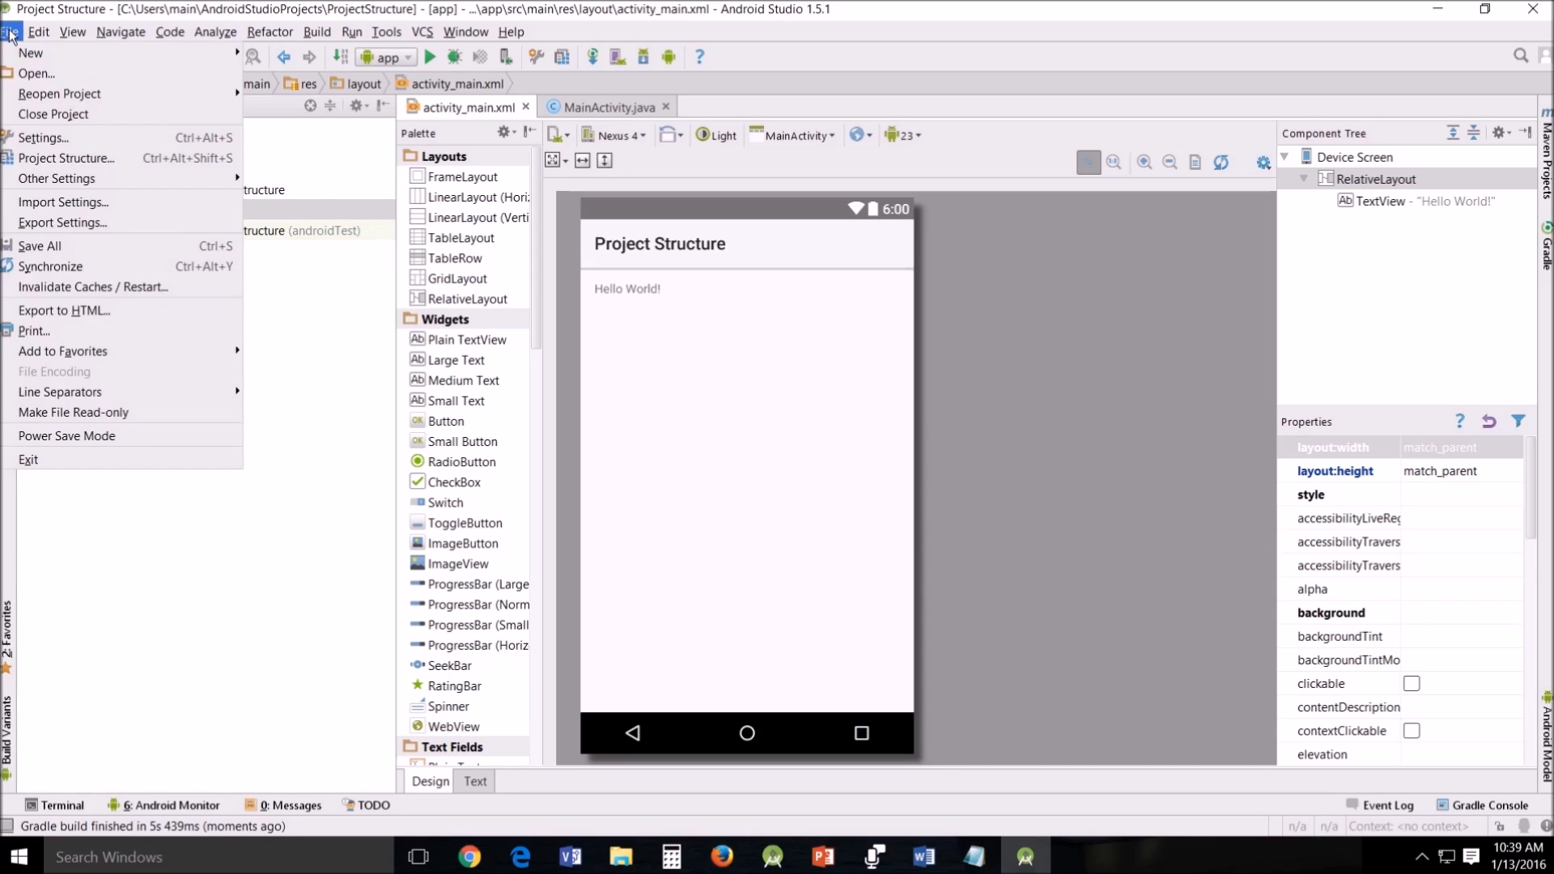
pyautogui.moveTo(54, 114)
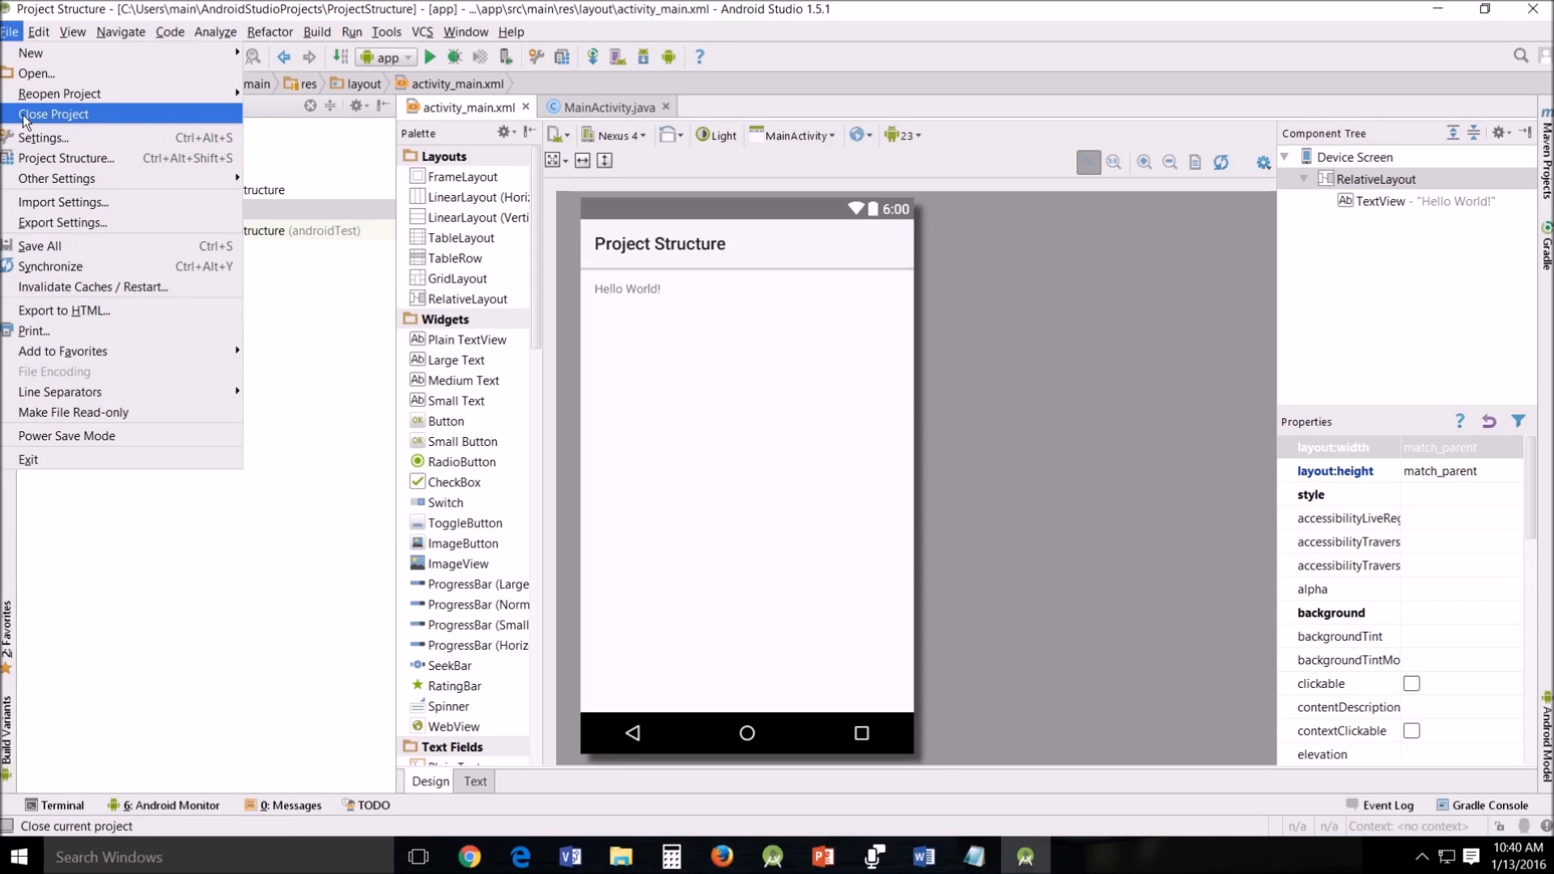
pyautogui.click(55, 114)
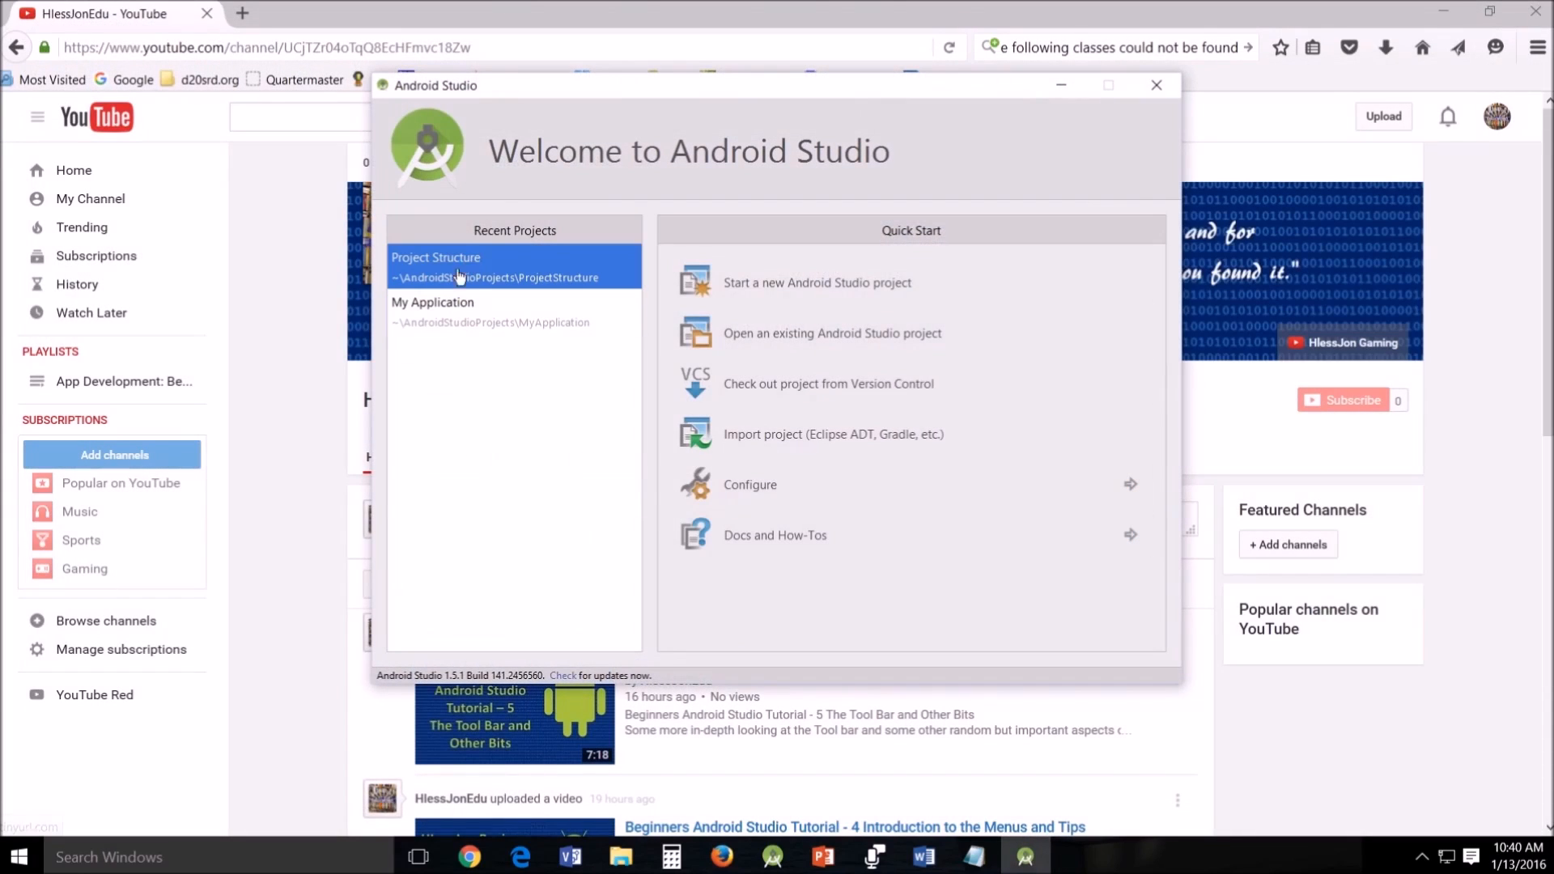
pyautogui.doubleClick(434, 262)
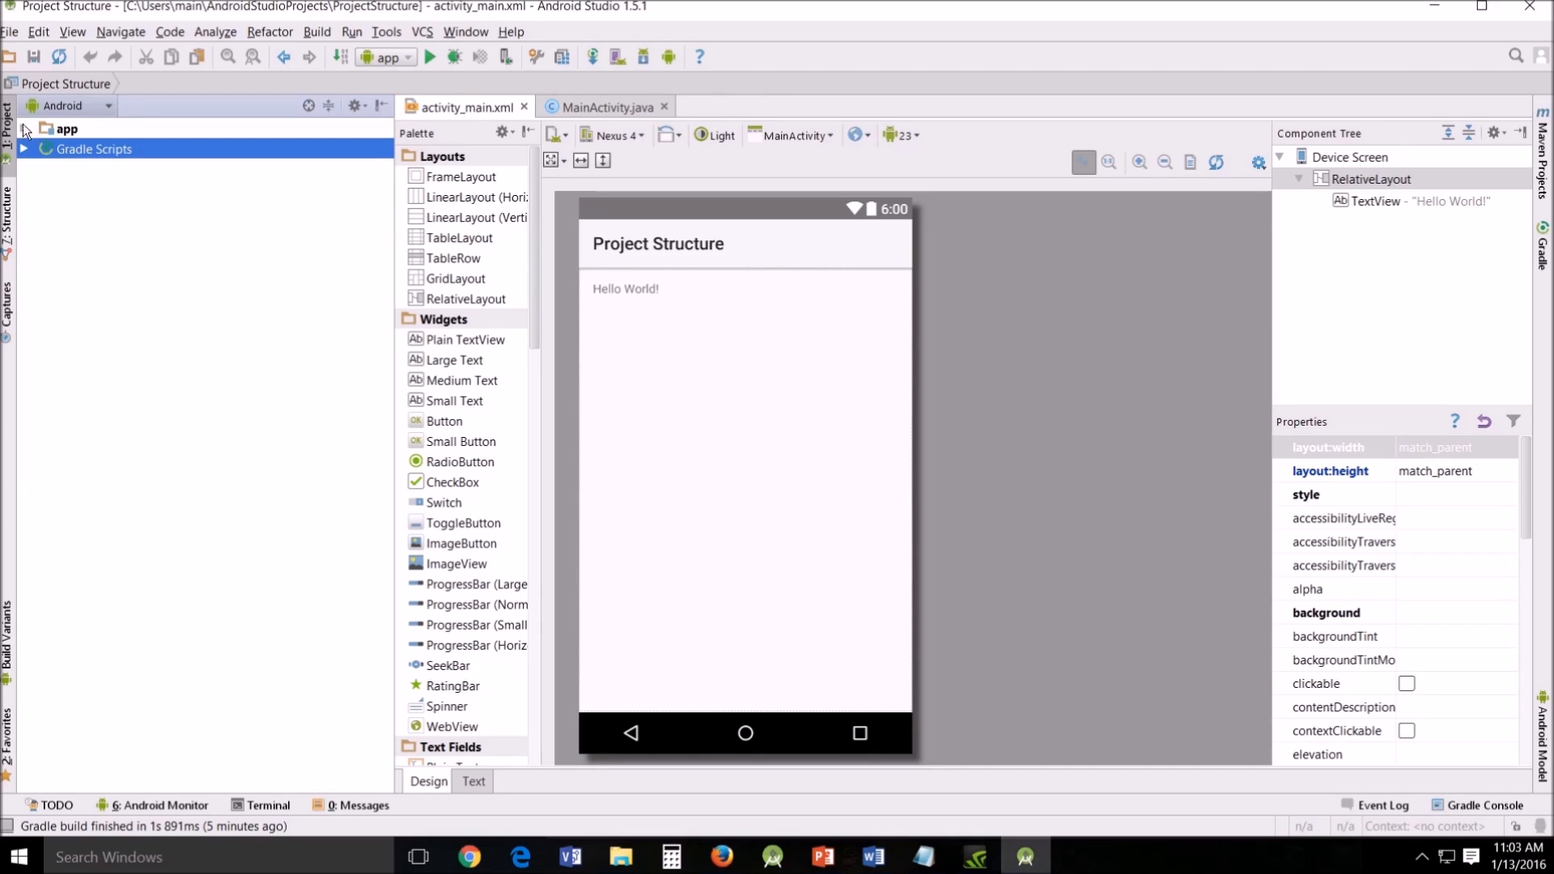
# Expand the app module, then alternate between MainActivity.java and activity_main.xml, ending on the layout.
pyautogui.click(23, 127)
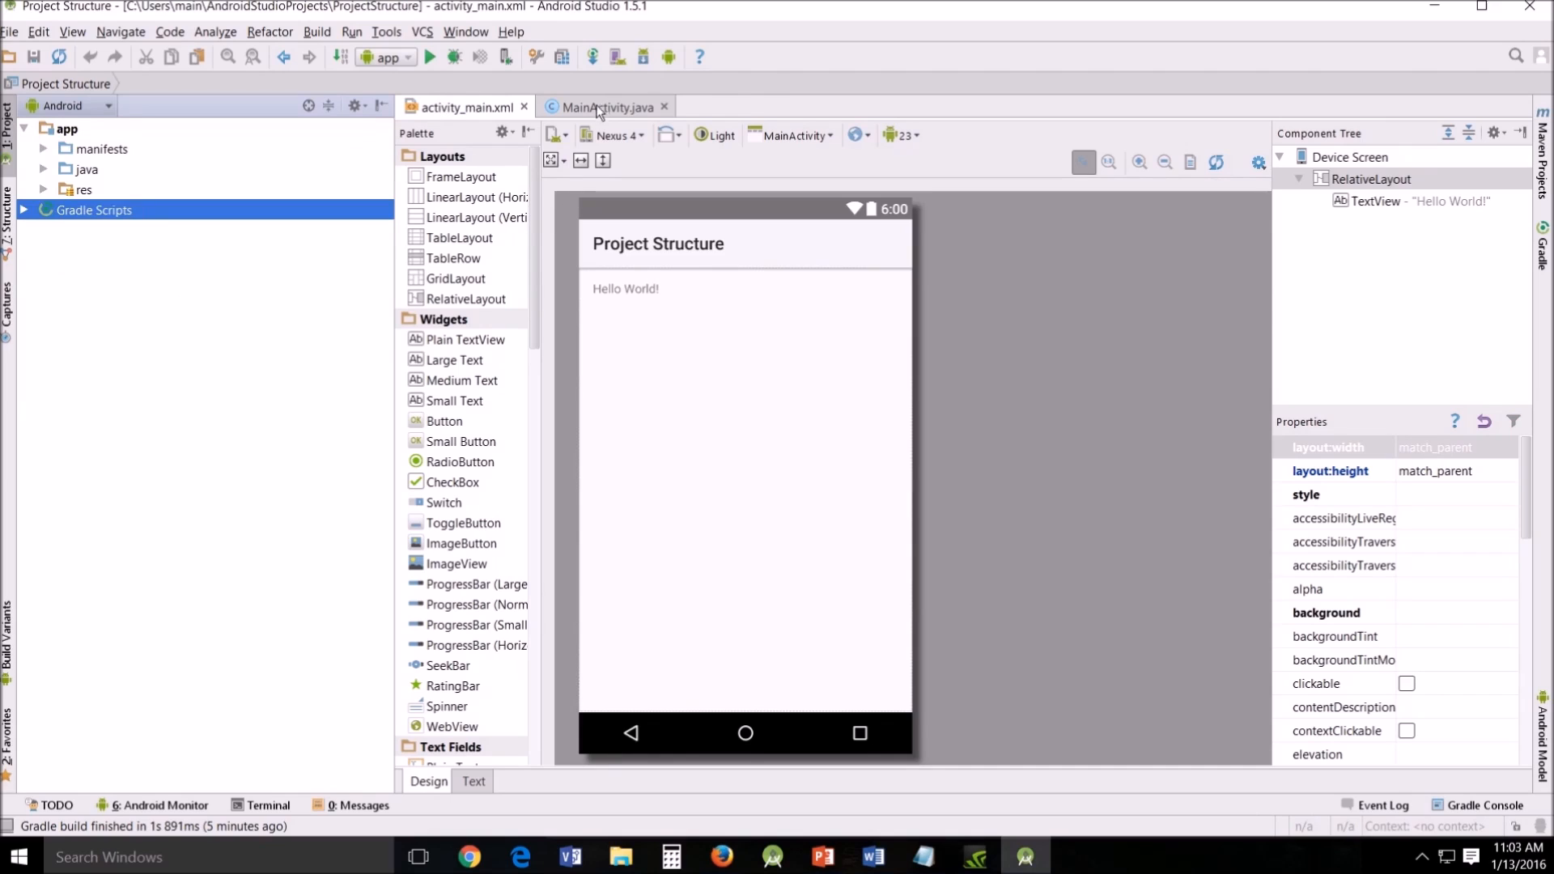
pyautogui.click(605, 106)
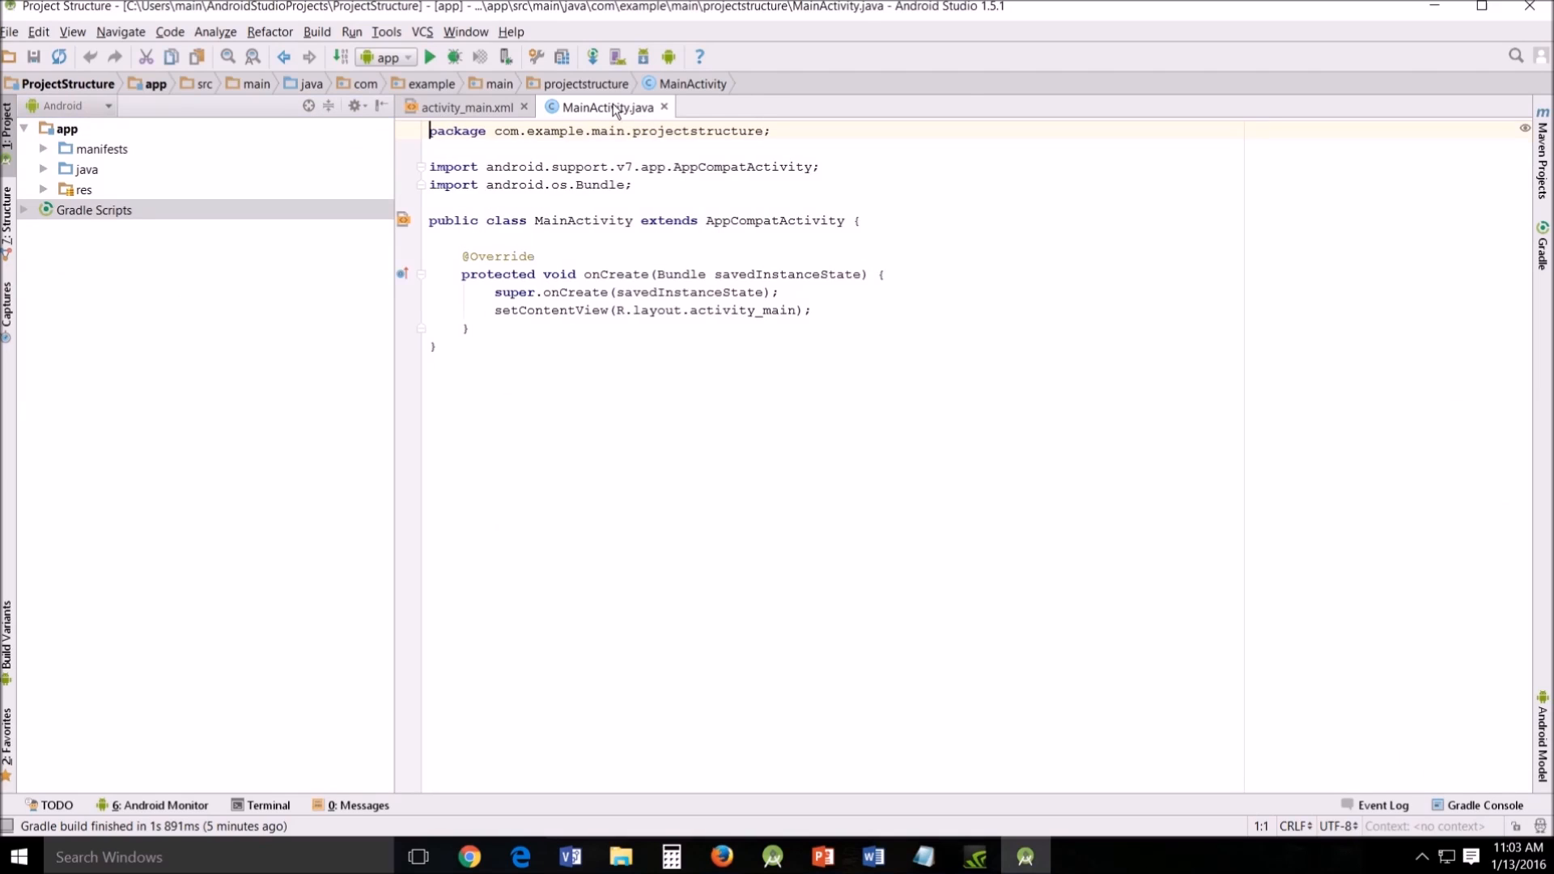
pyautogui.click(464, 107)
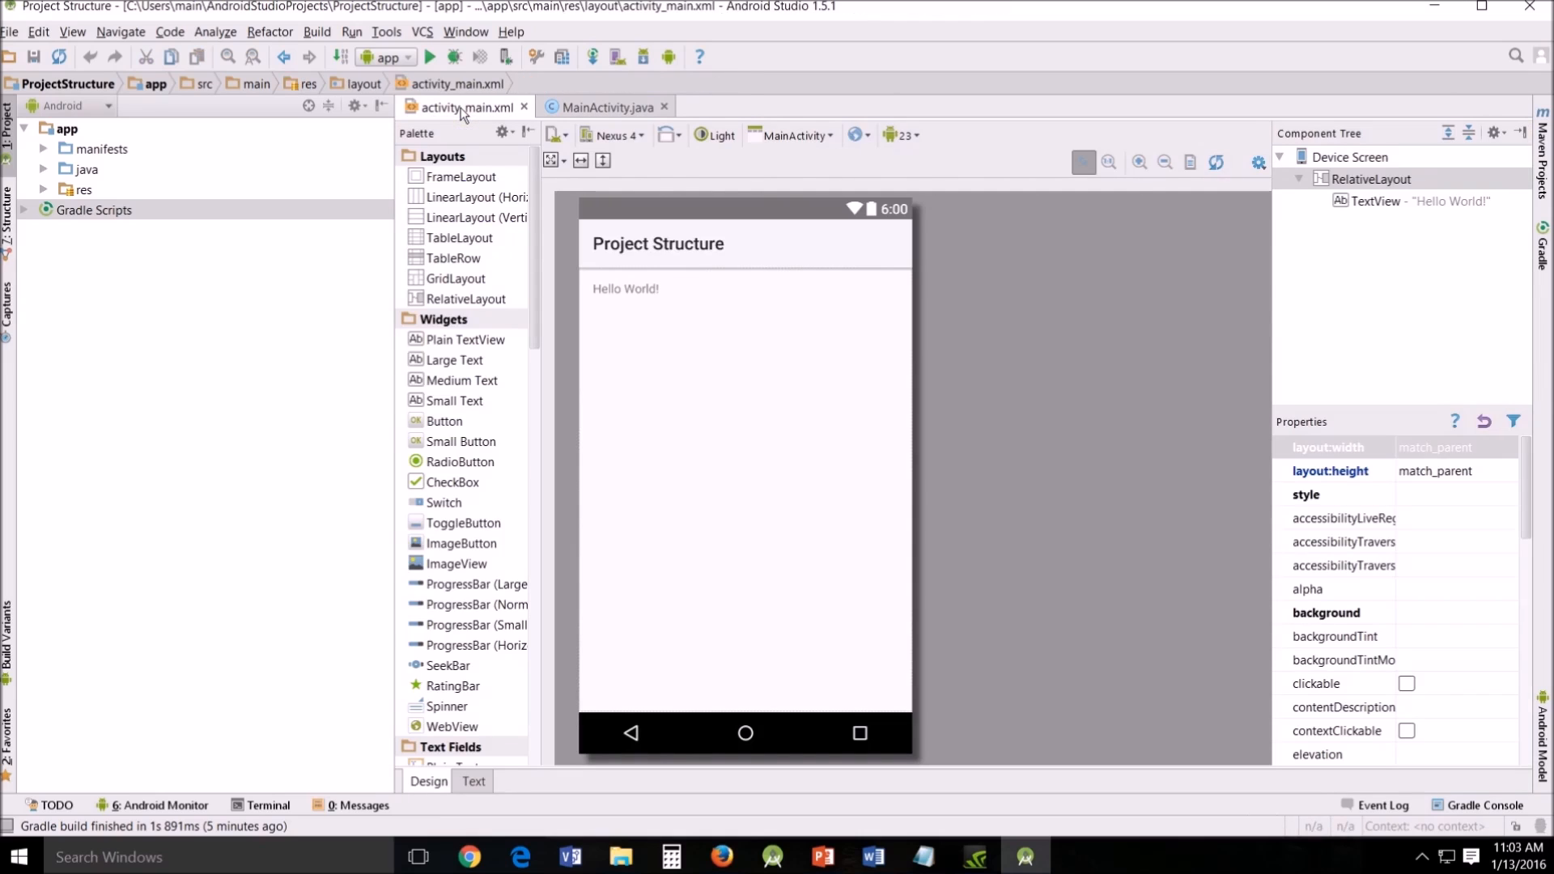
pyautogui.moveTo(464, 107)
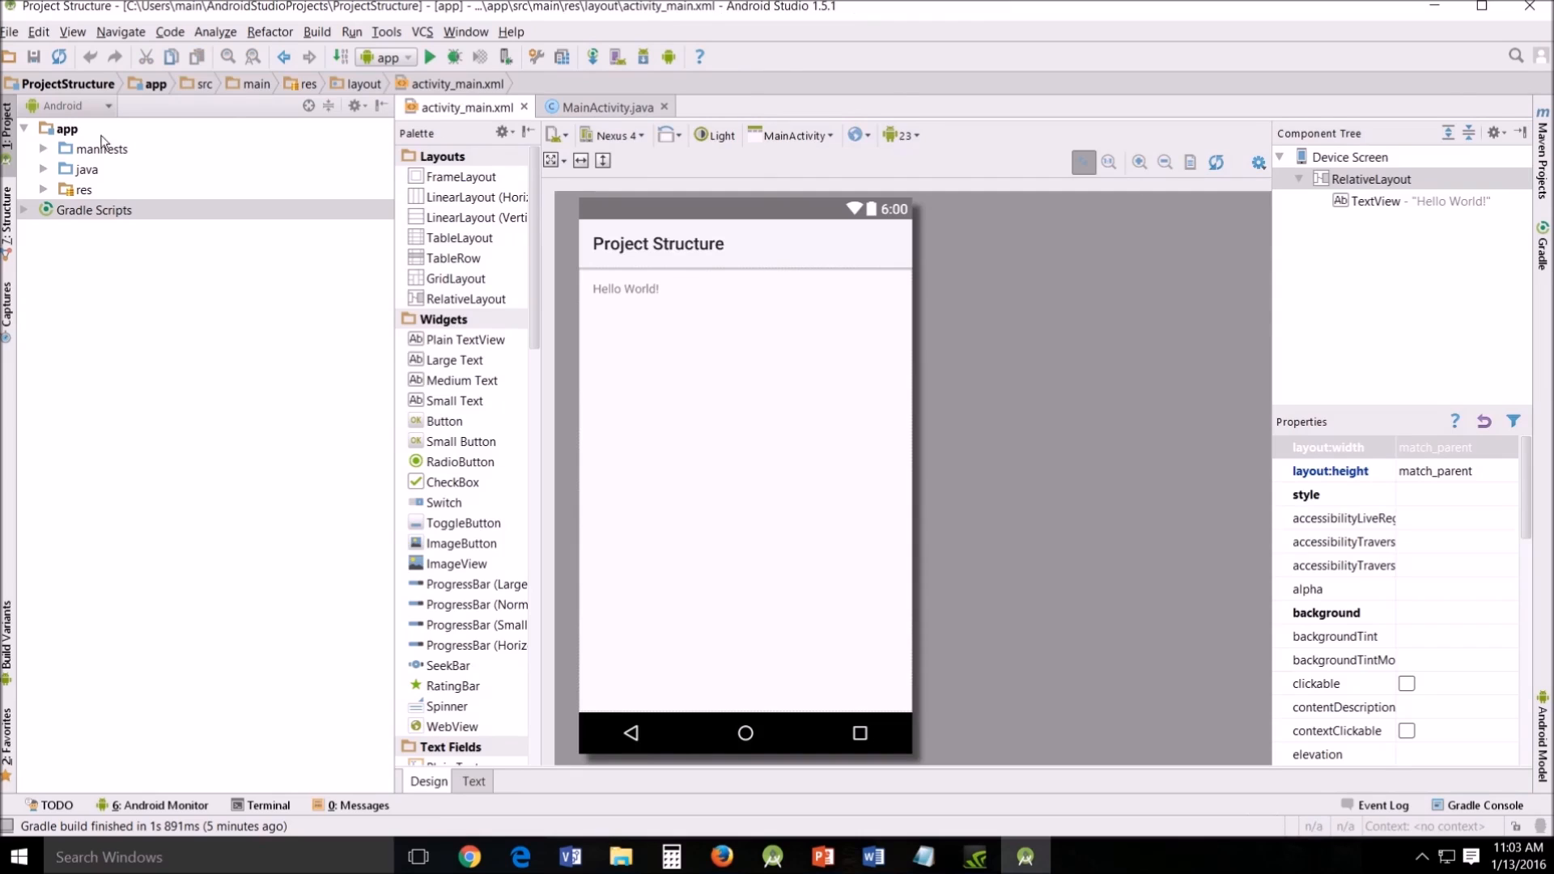
pyautogui.click(606, 107)
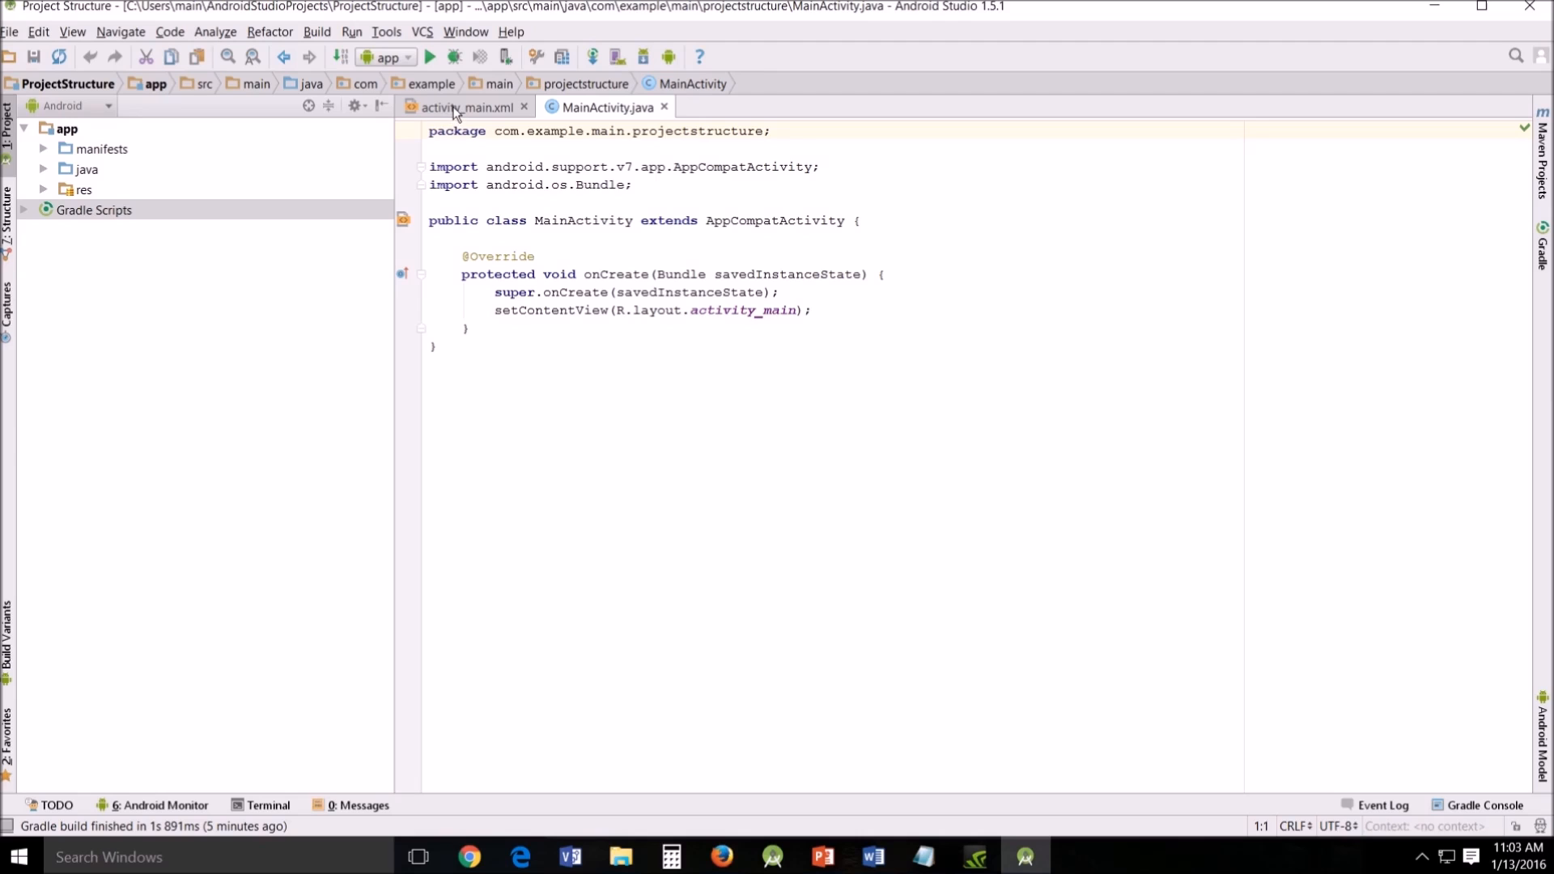
pyautogui.click(463, 106)
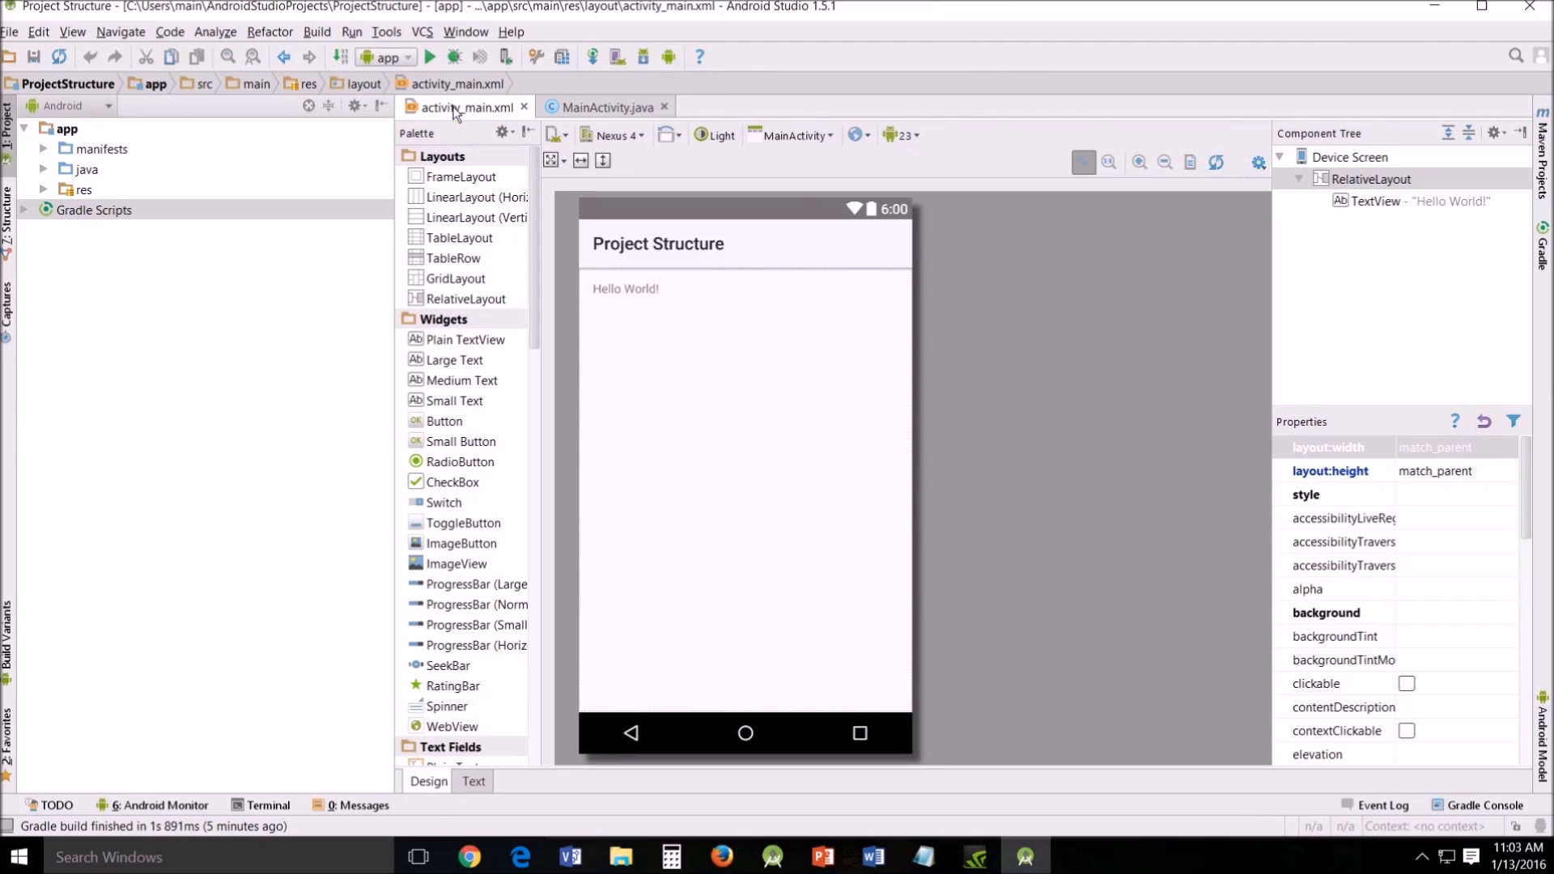
pyautogui.moveTo(685, 548)
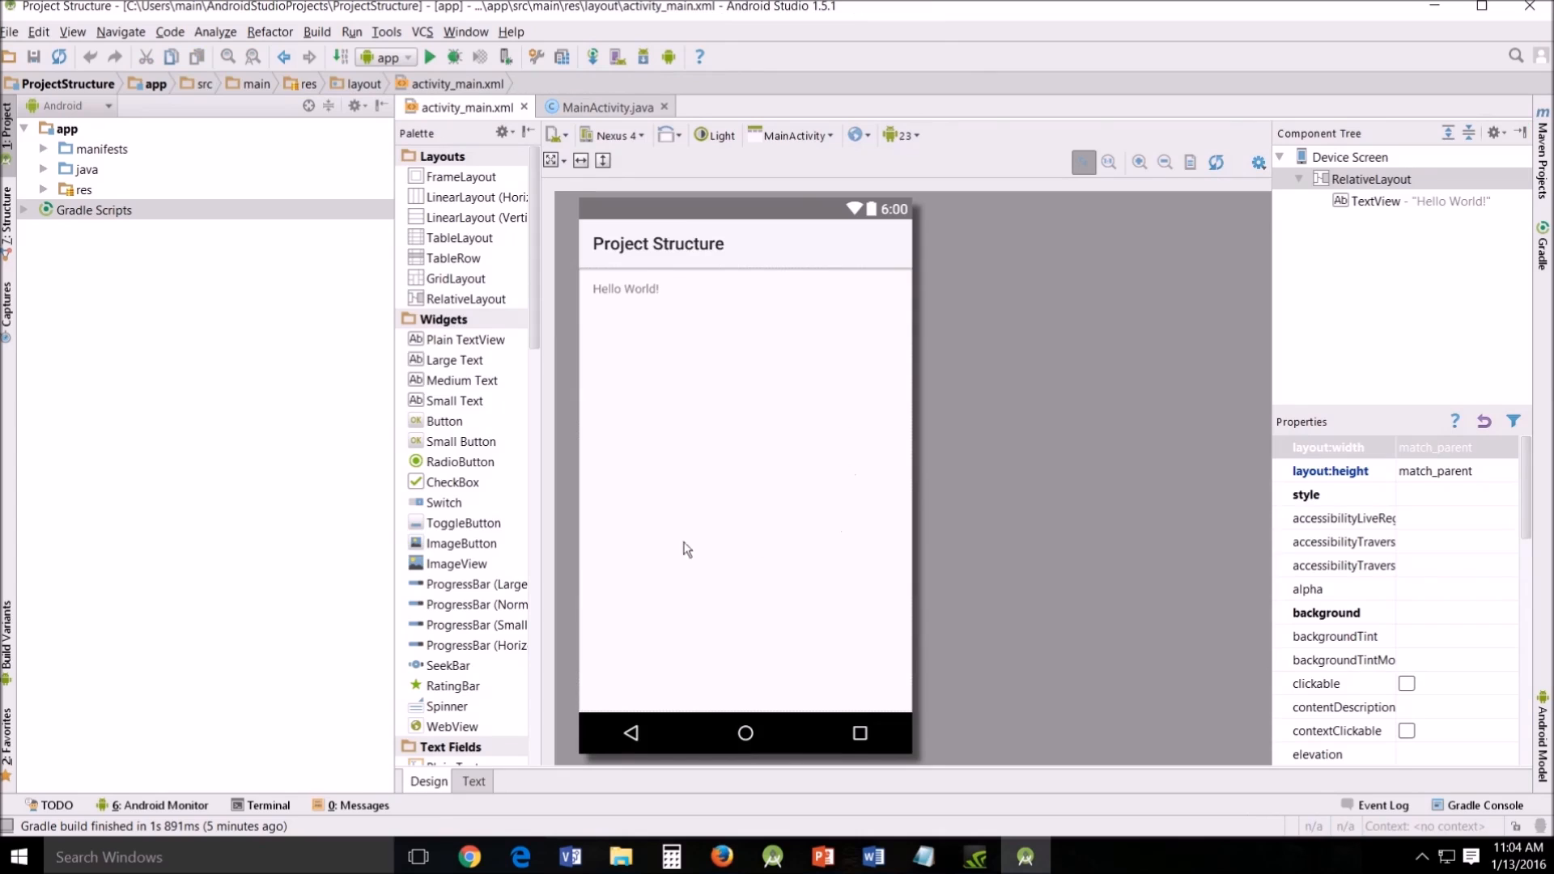
pyautogui.moveTo(680, 268)
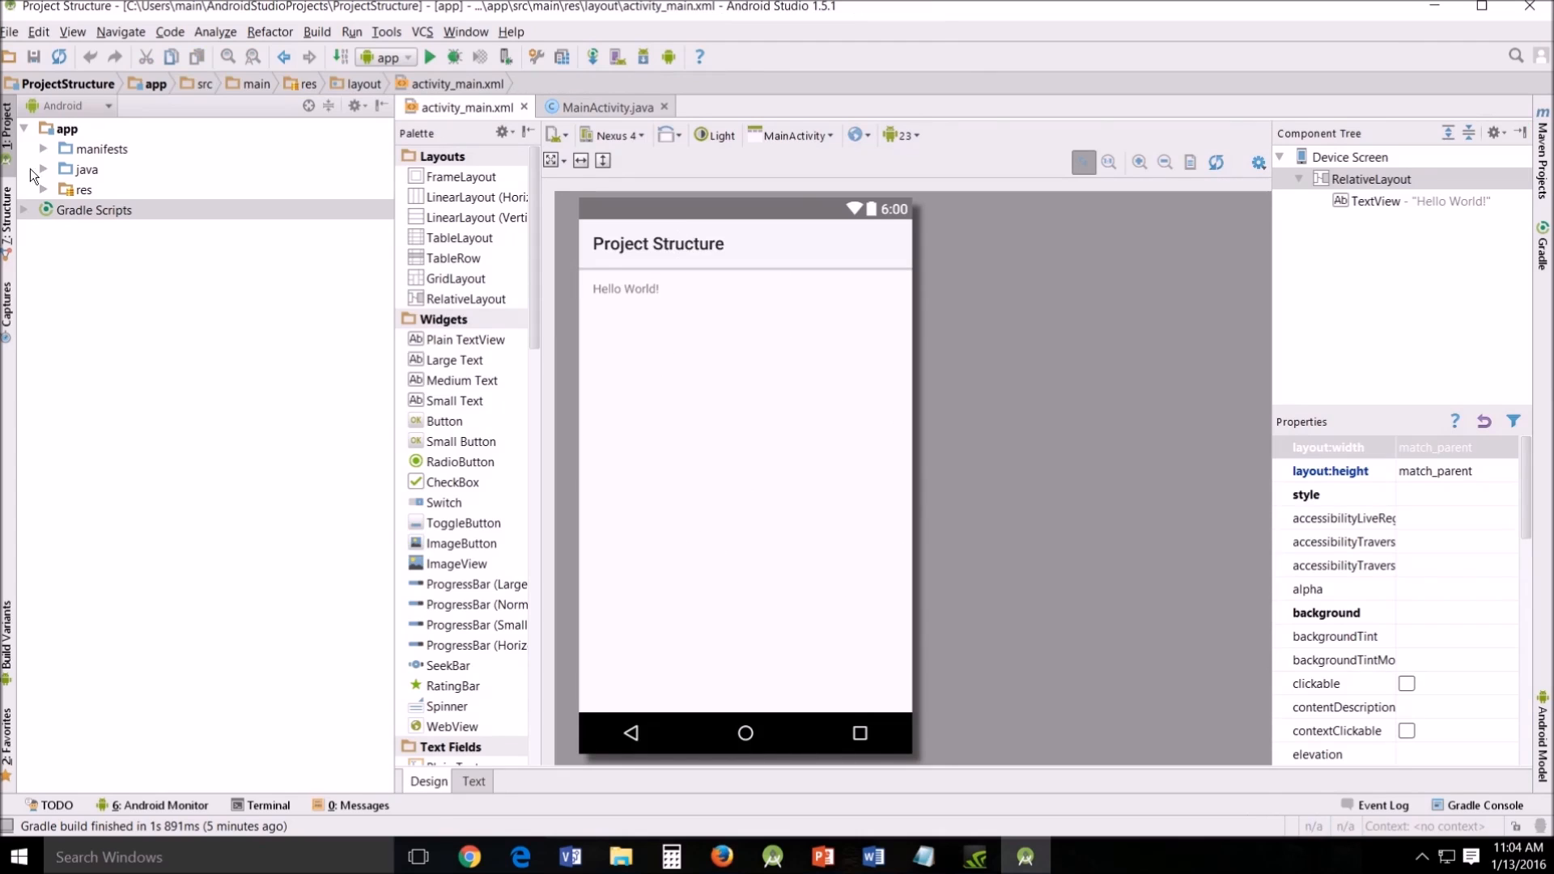
# Expand java, the projectstructure package, res and layout, and select activity_main.xml.
pyautogui.click(44, 168)
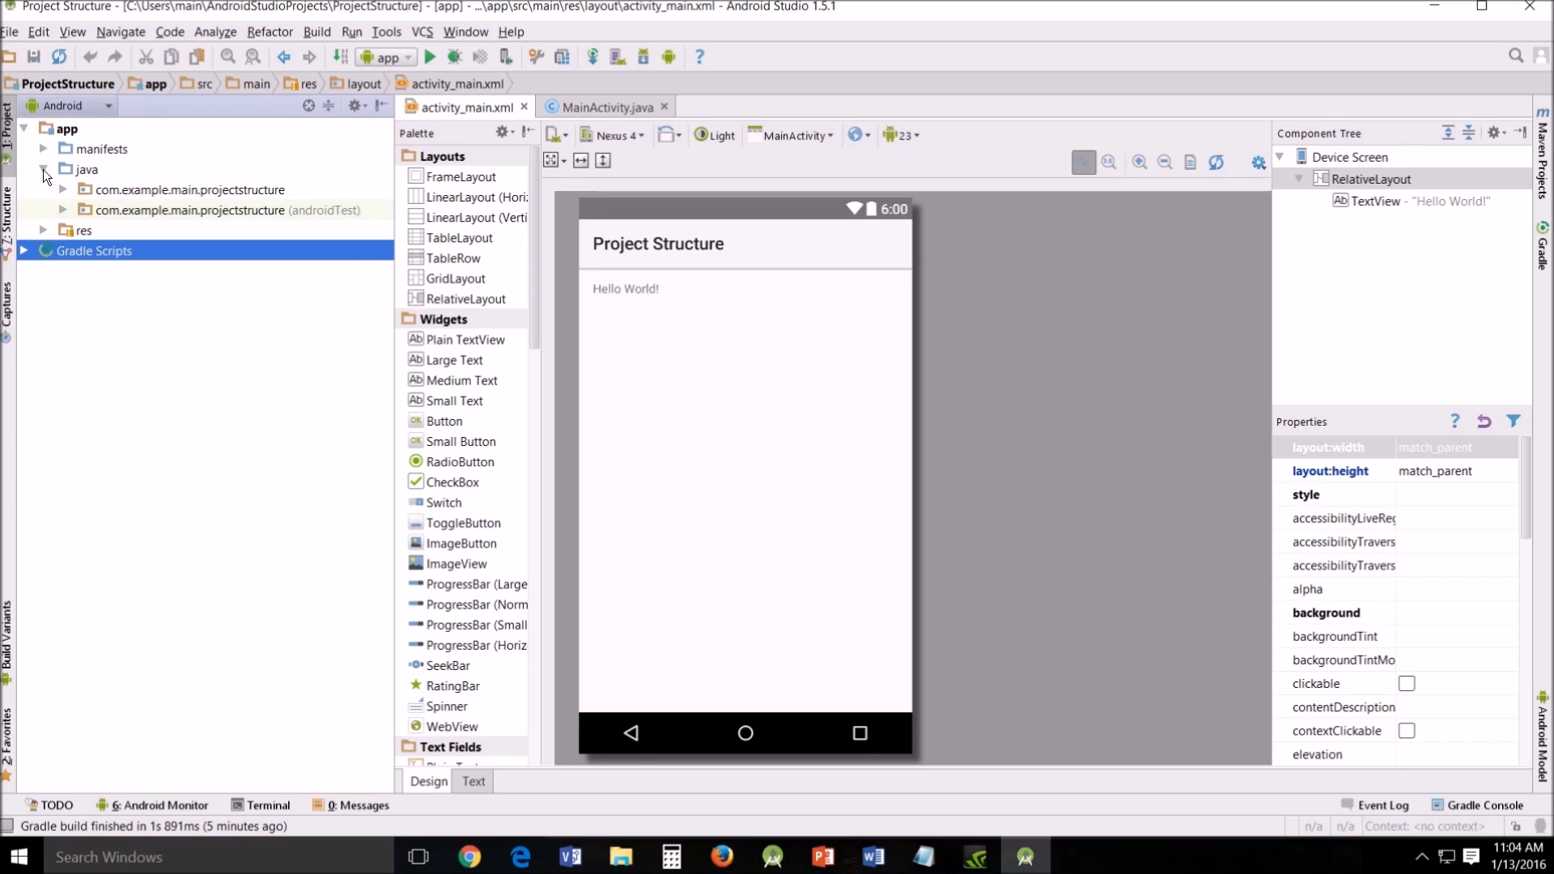
pyautogui.click(62, 189)
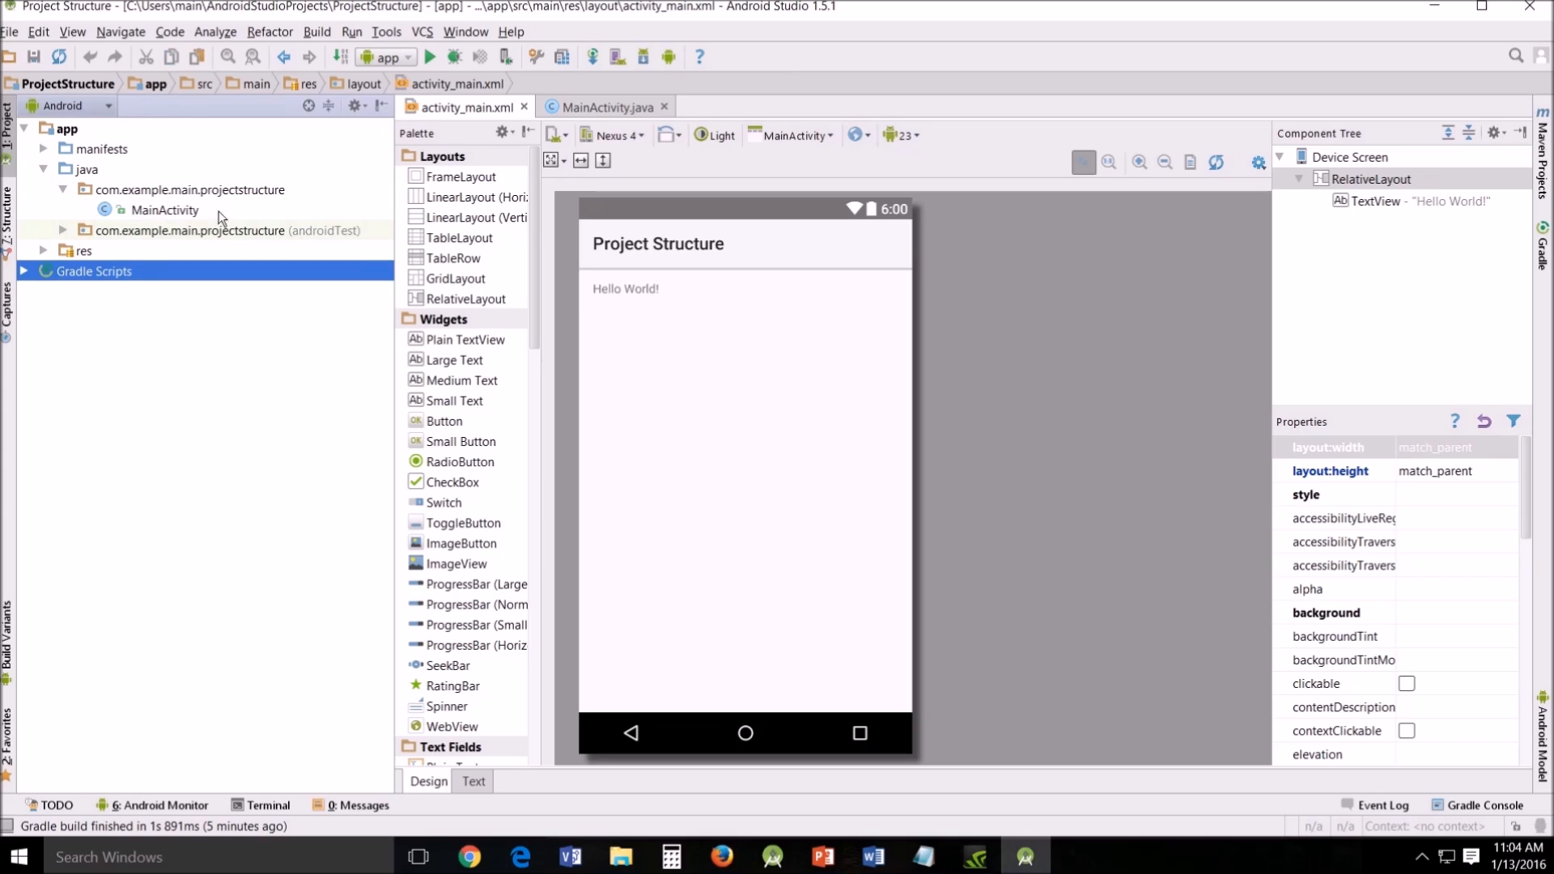
pyautogui.moveTo(181, 214)
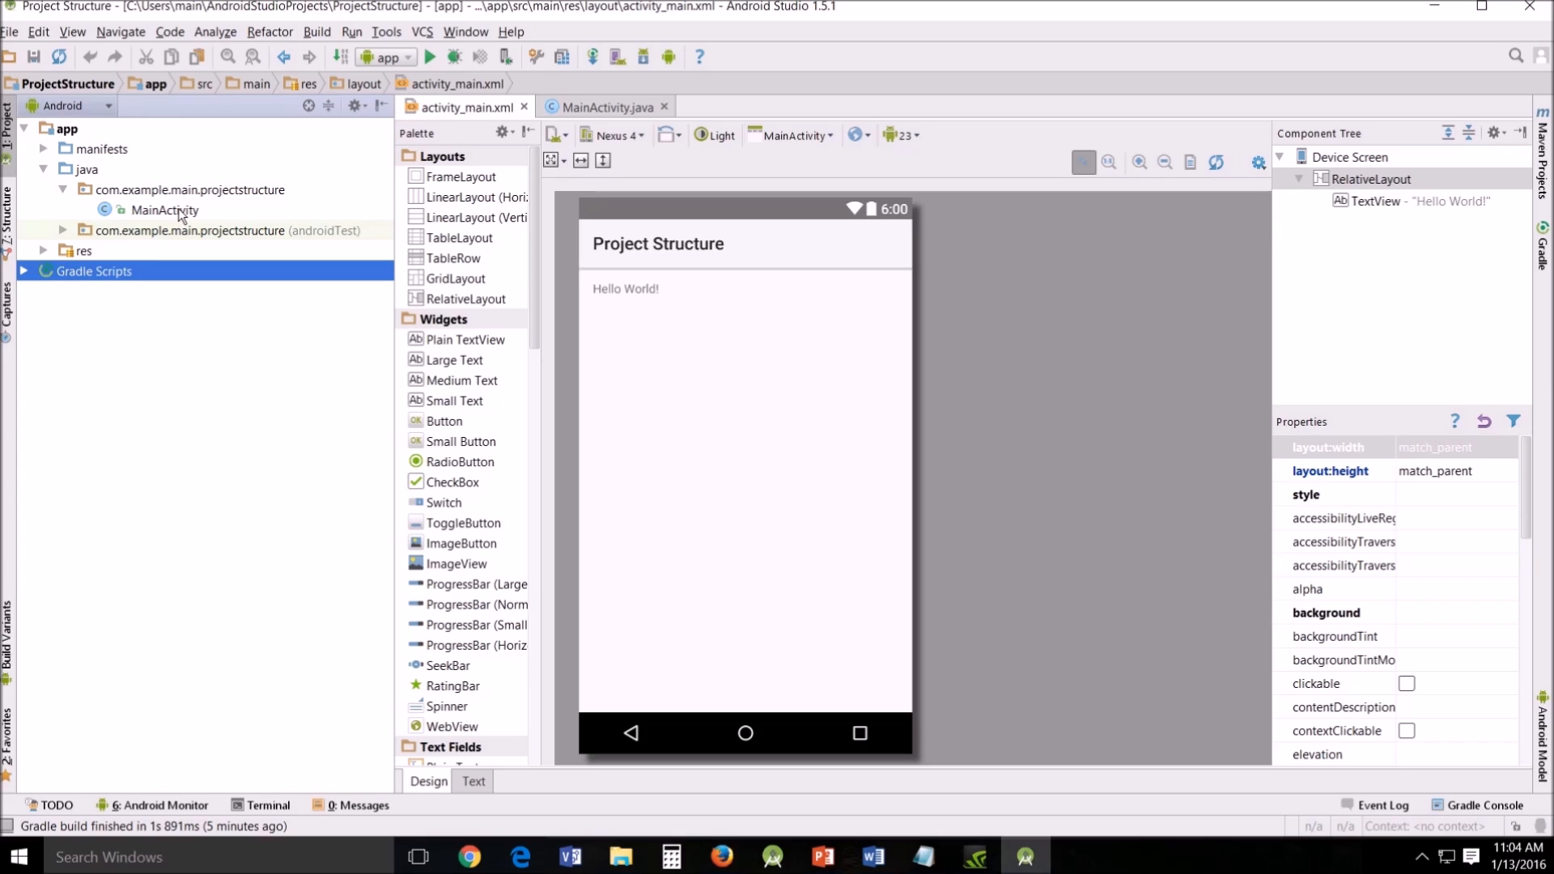
pyautogui.click(45, 253)
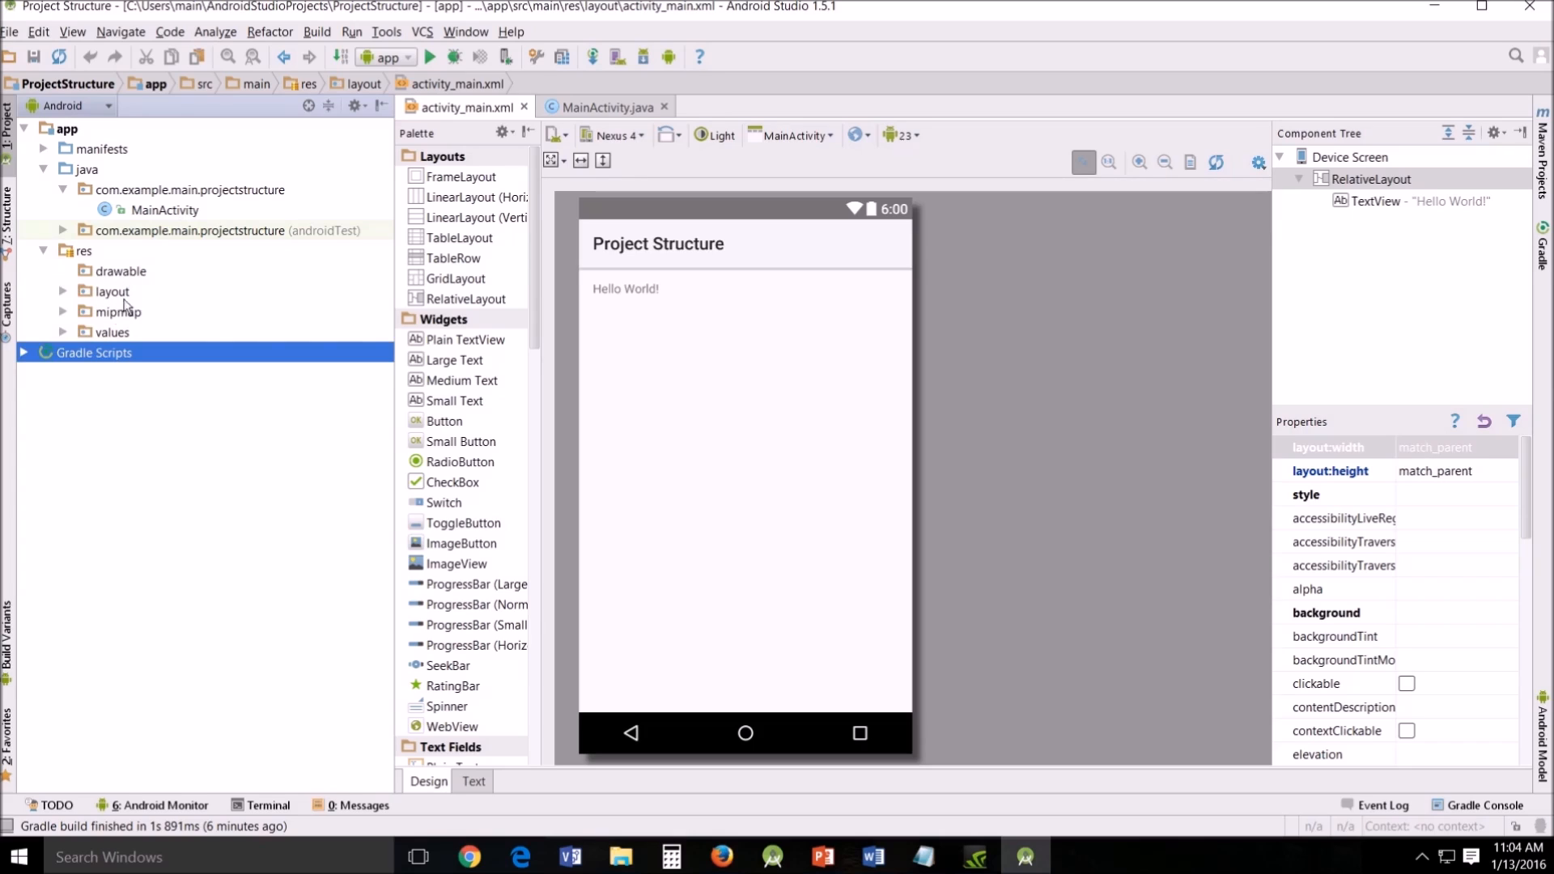
pyautogui.moveTo(35, 317)
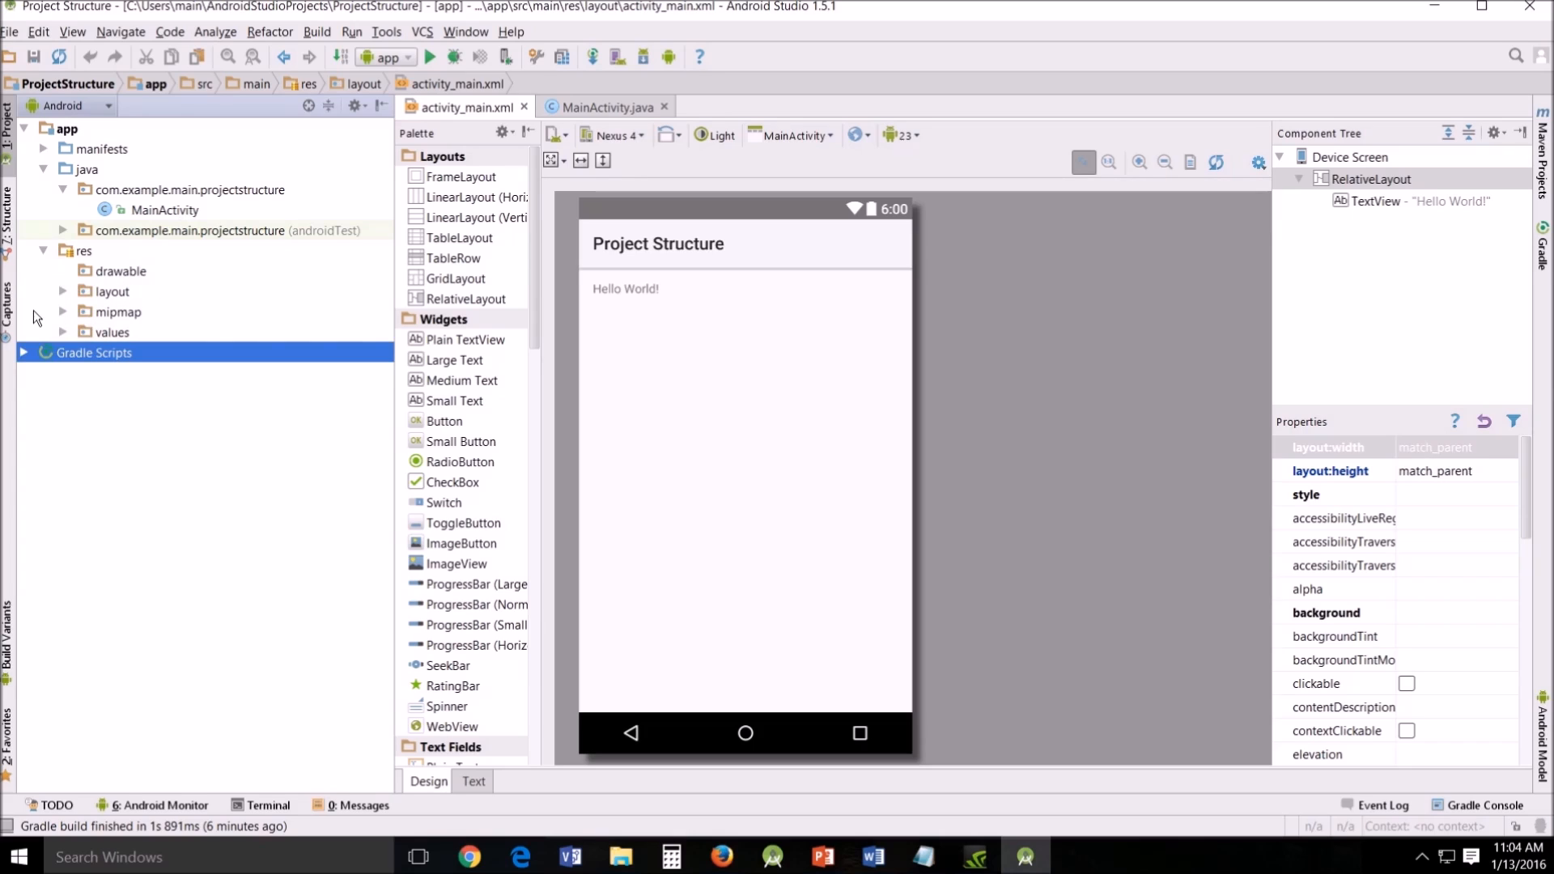
pyautogui.click(62, 292)
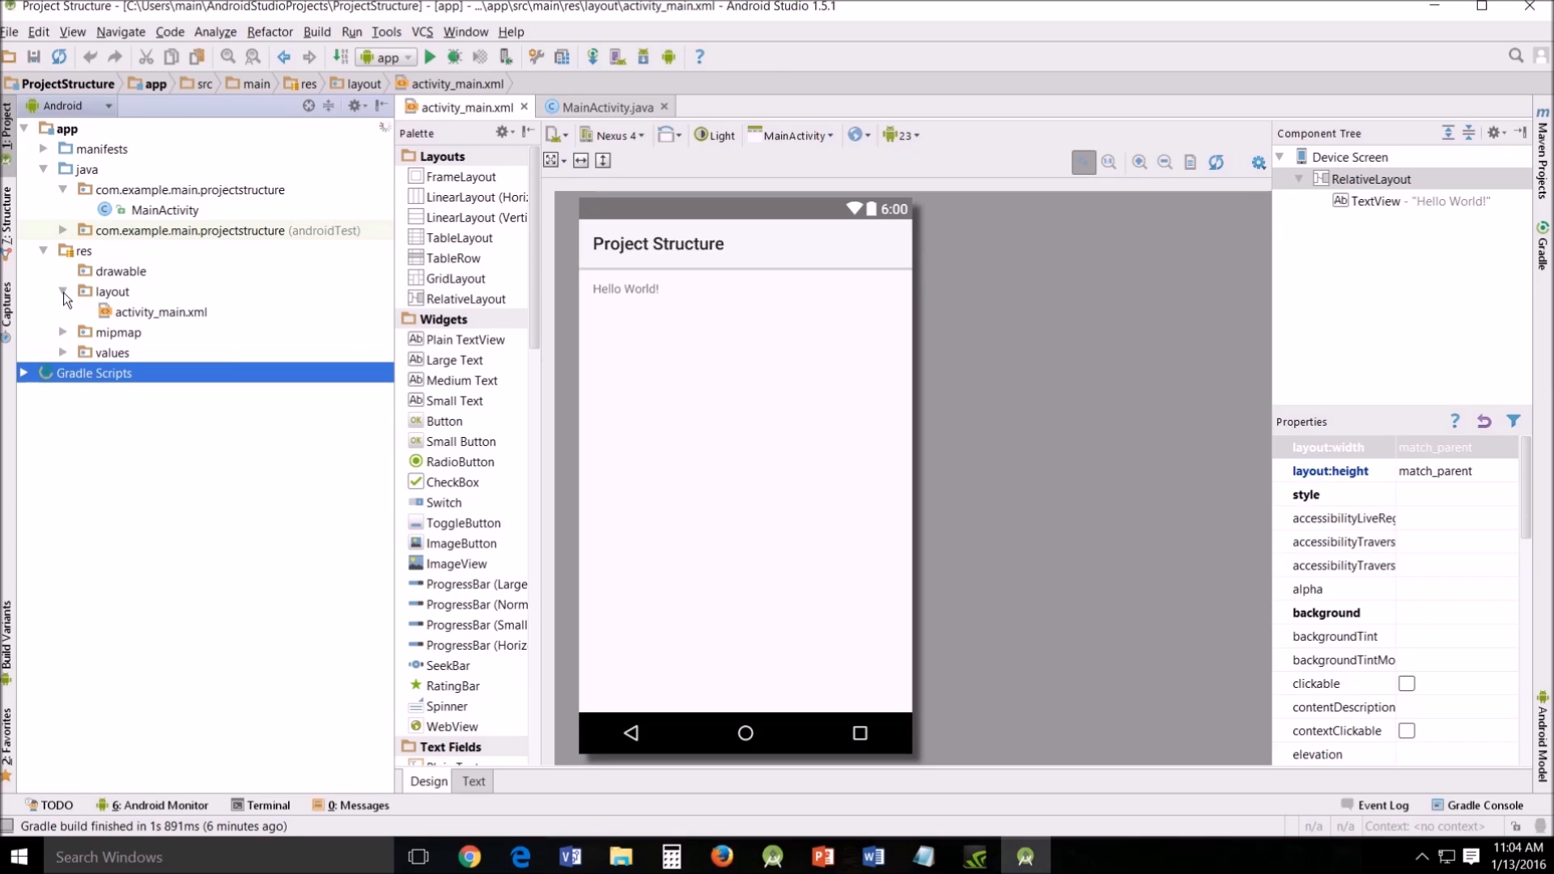
pyautogui.click(162, 311)
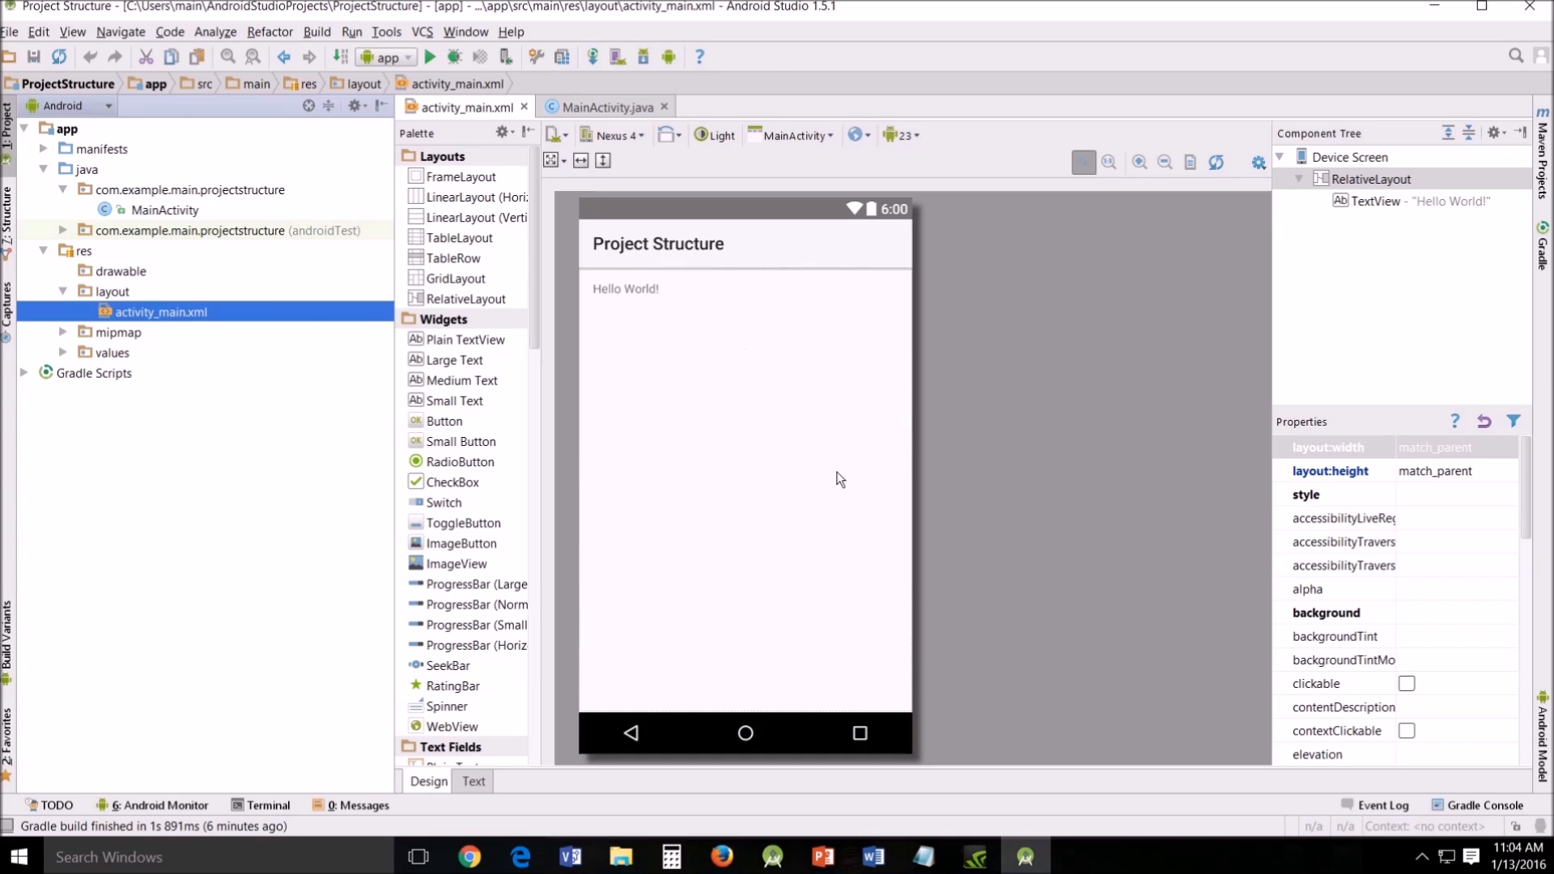
pyautogui.moveTo(744, 606)
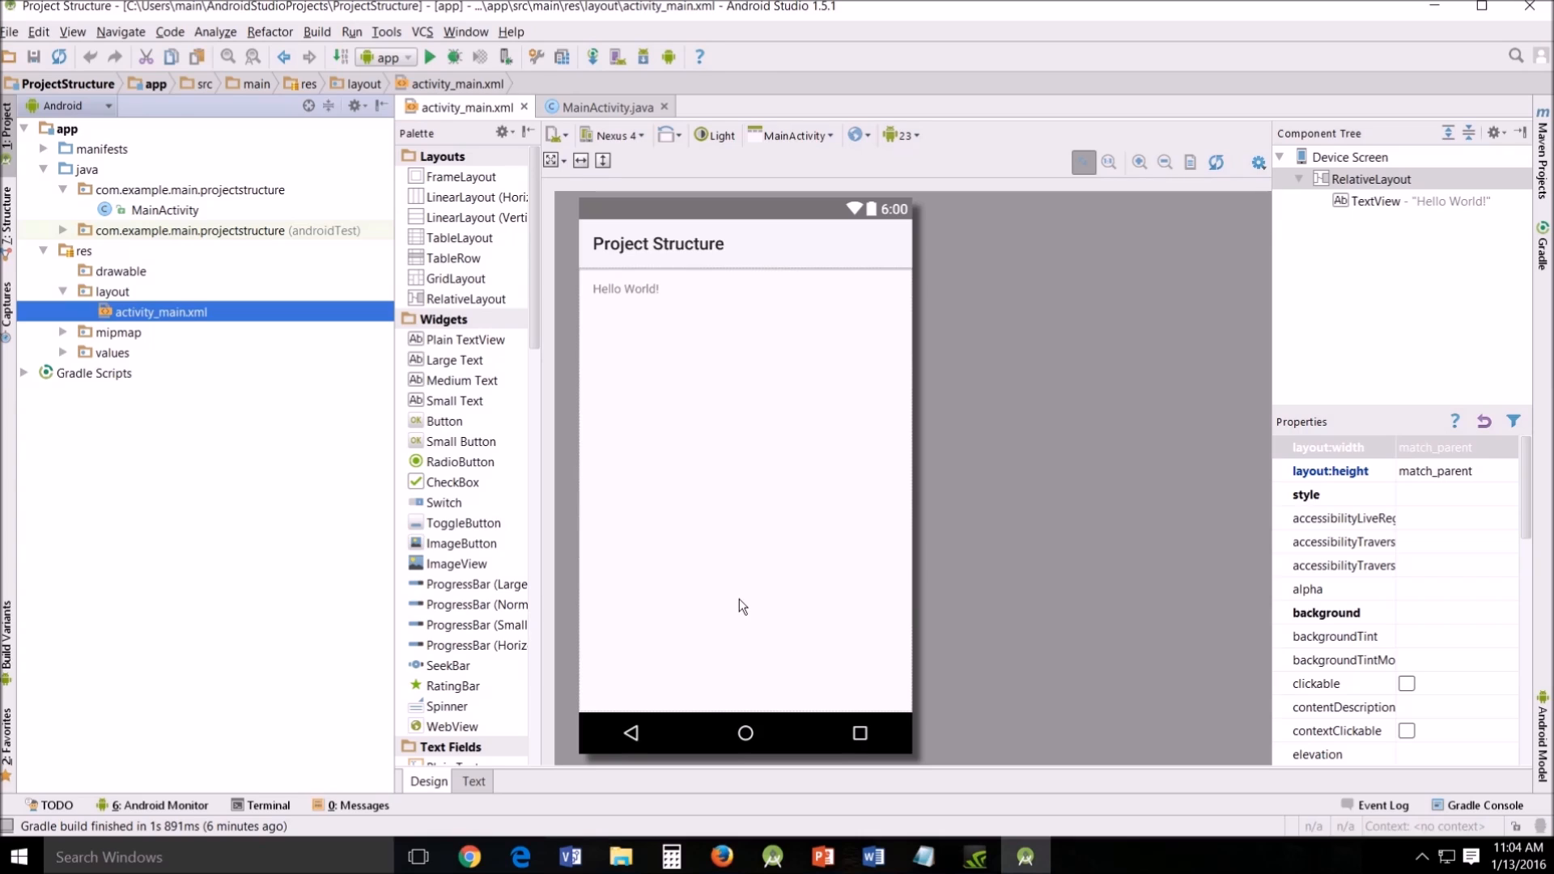
pyautogui.moveTo(733, 605)
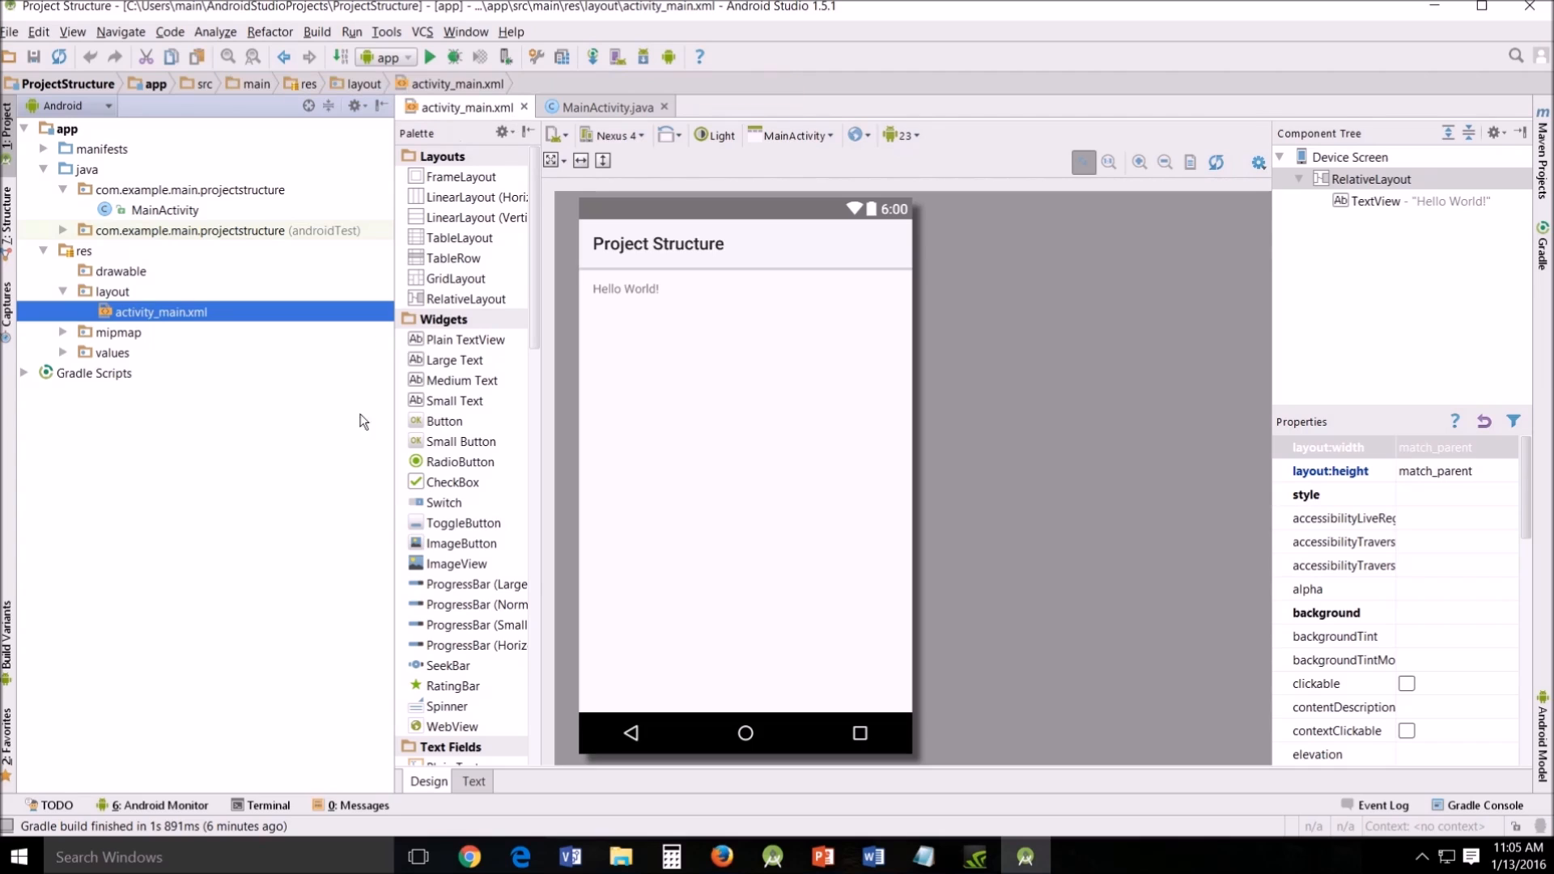
pyautogui.moveTo(461, 728)
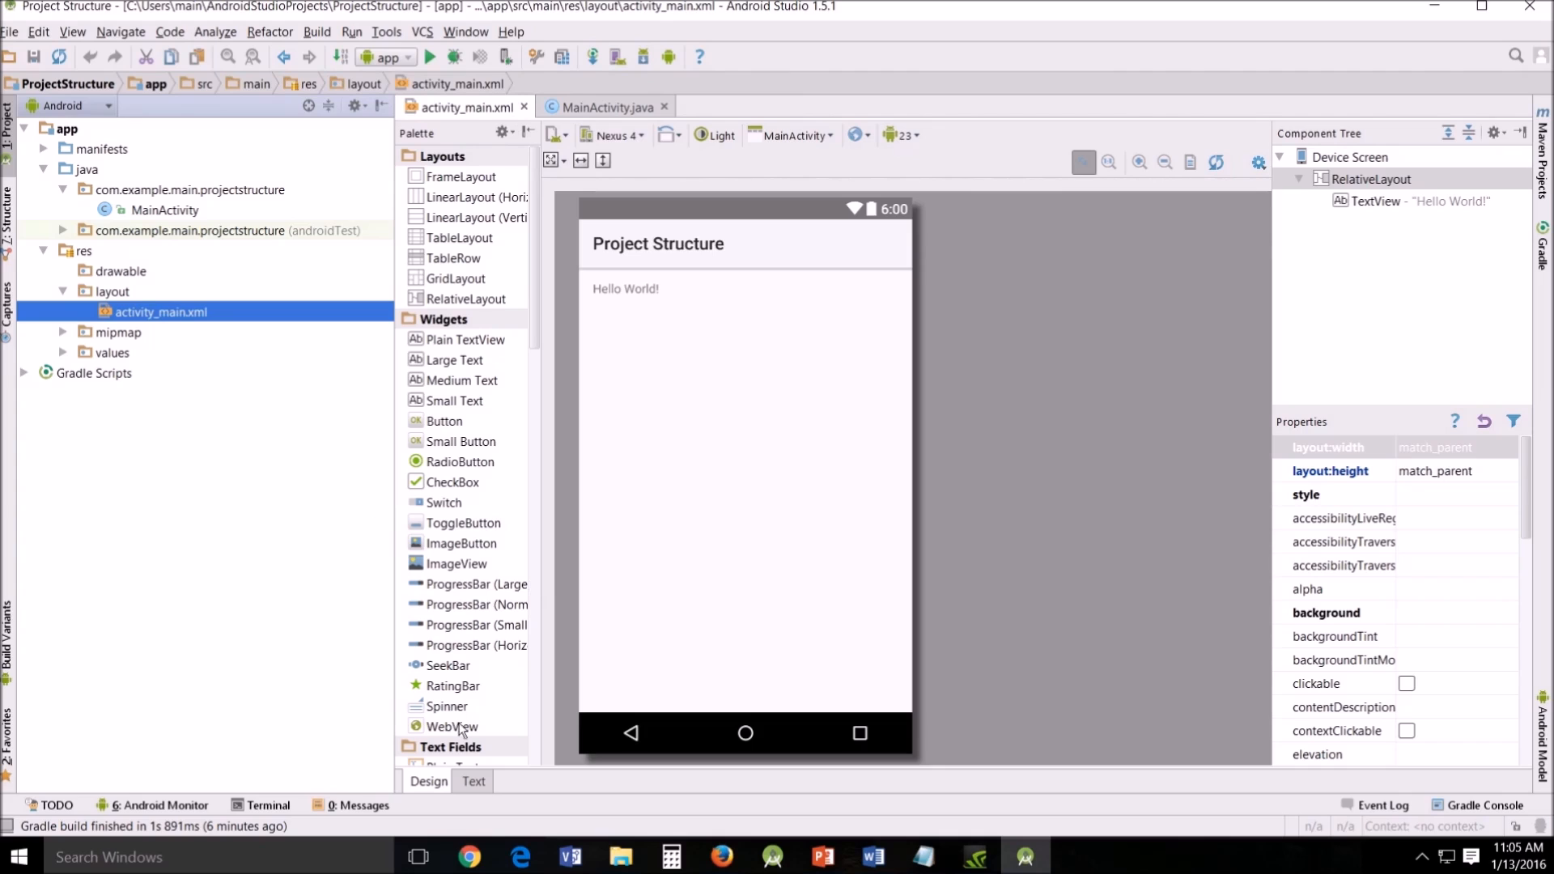
pyautogui.moveTo(456, 564)
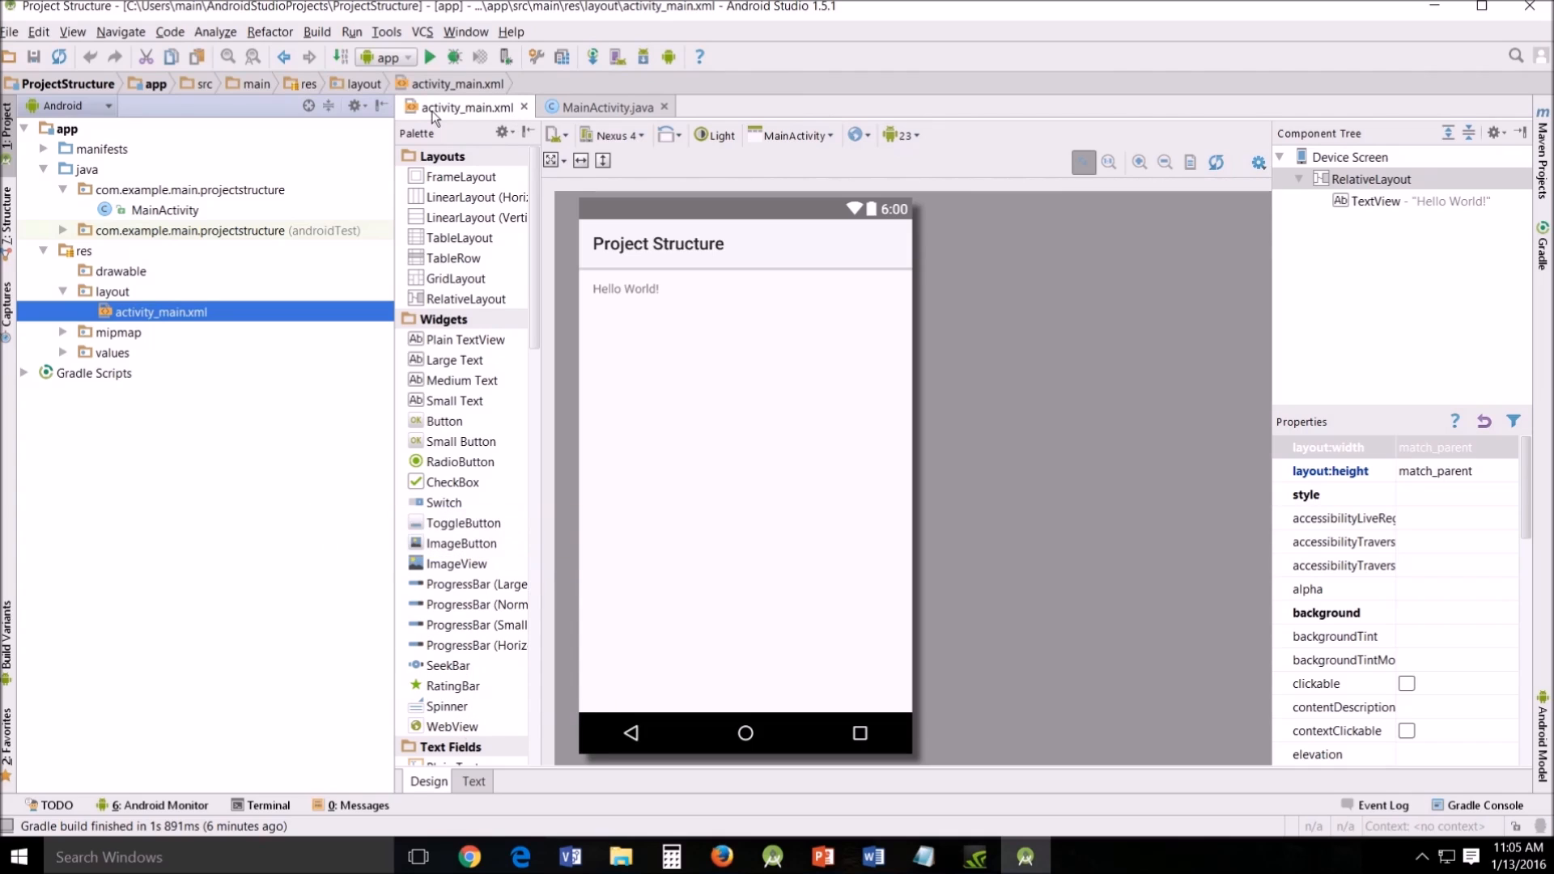
pyautogui.moveTo(606, 107)
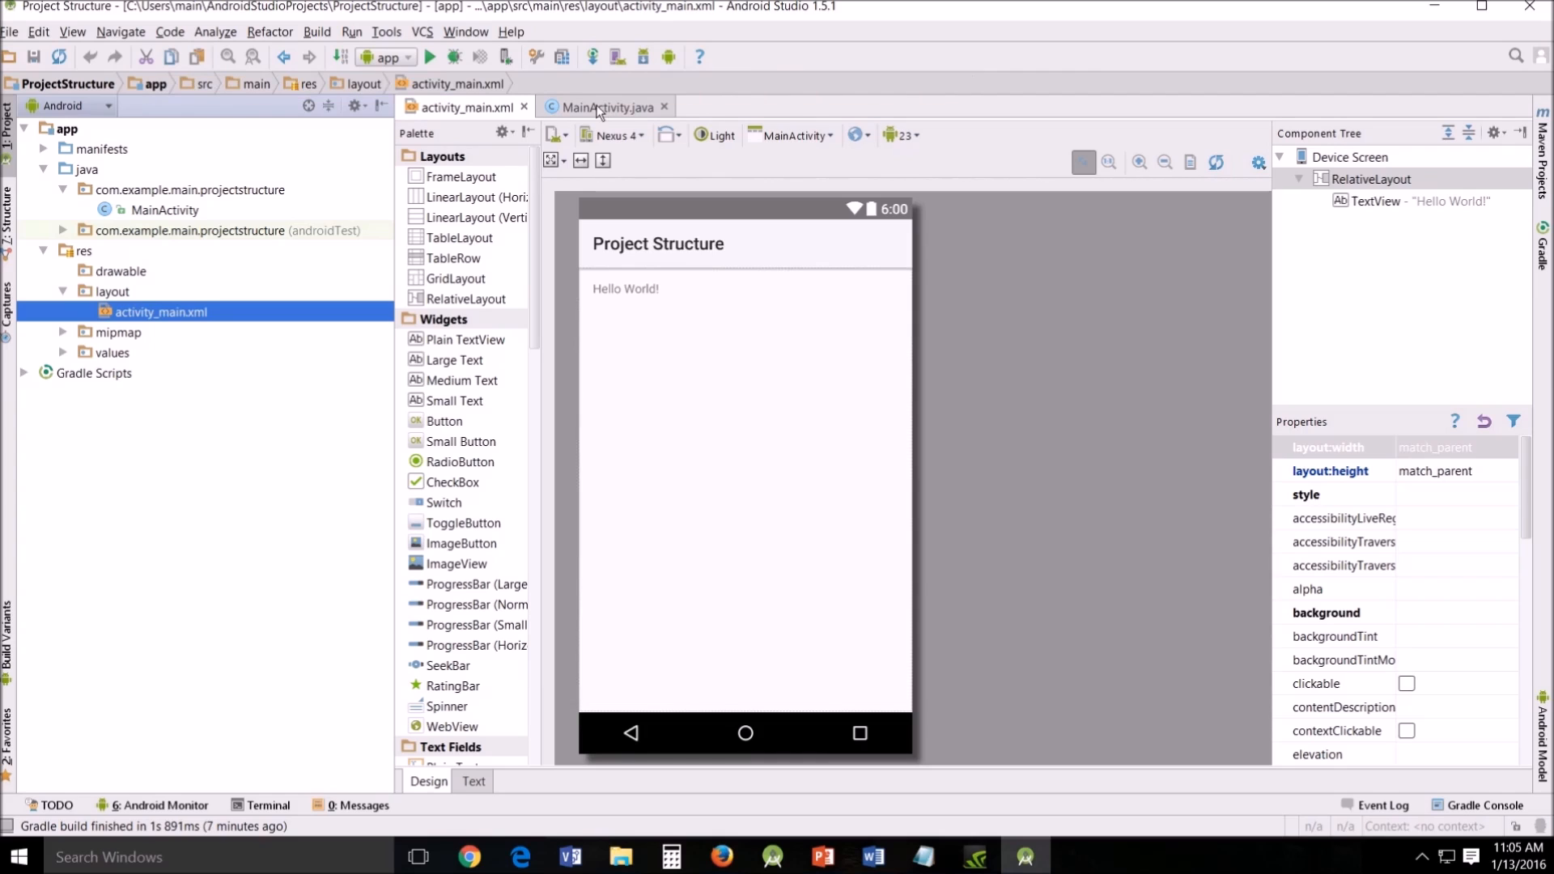
# Show My Application's activity_main.xml in Design view, with its RelativeLayout and Hello World TextView.
pyautogui.click(473, 781)
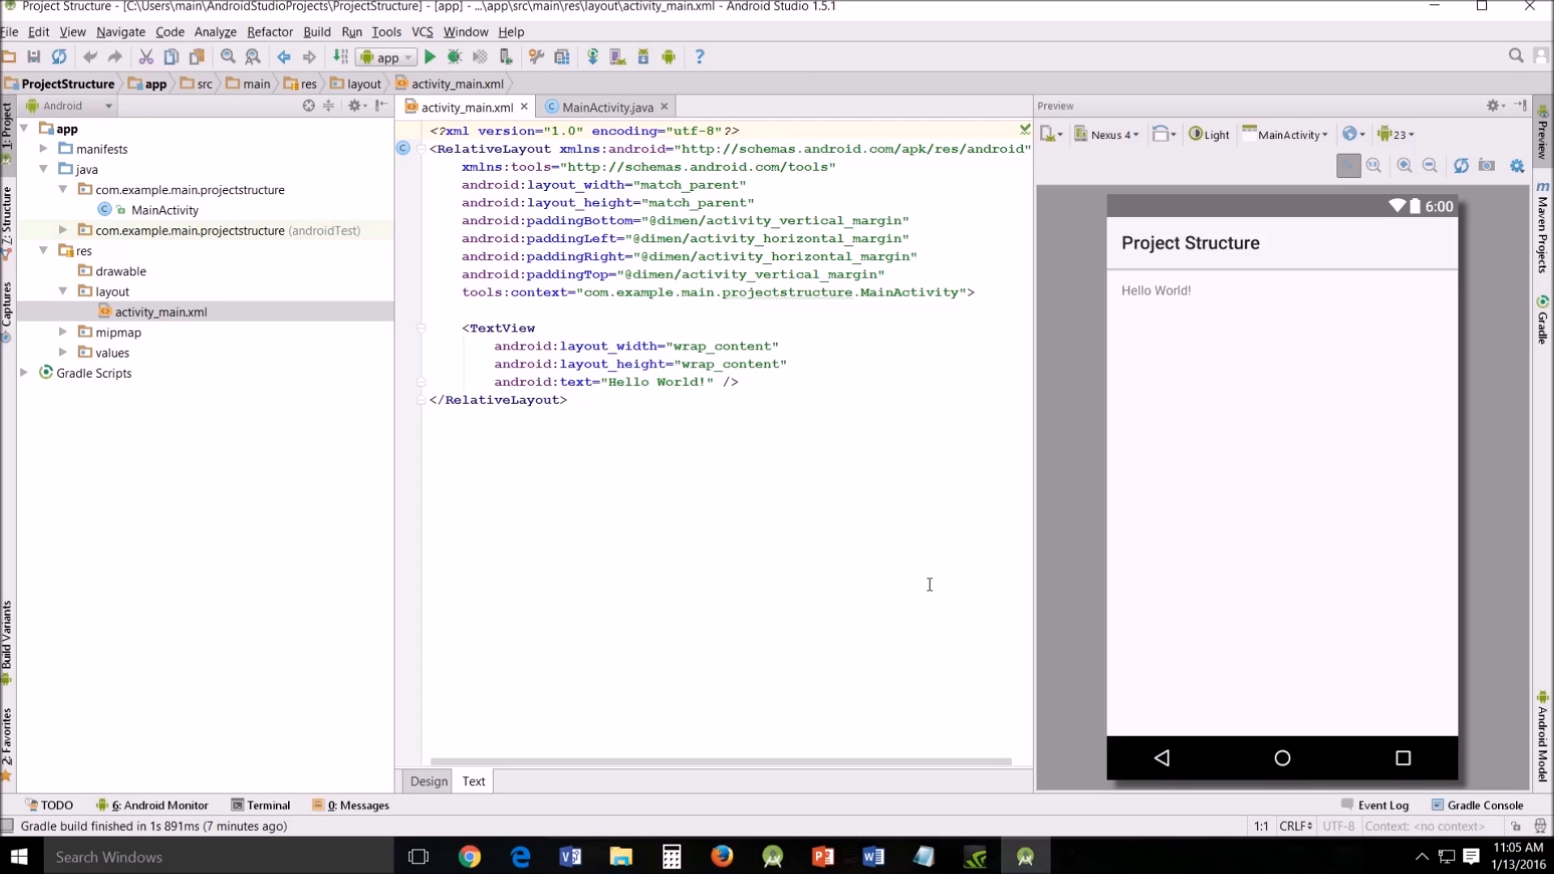
pyautogui.moveTo(522, 138)
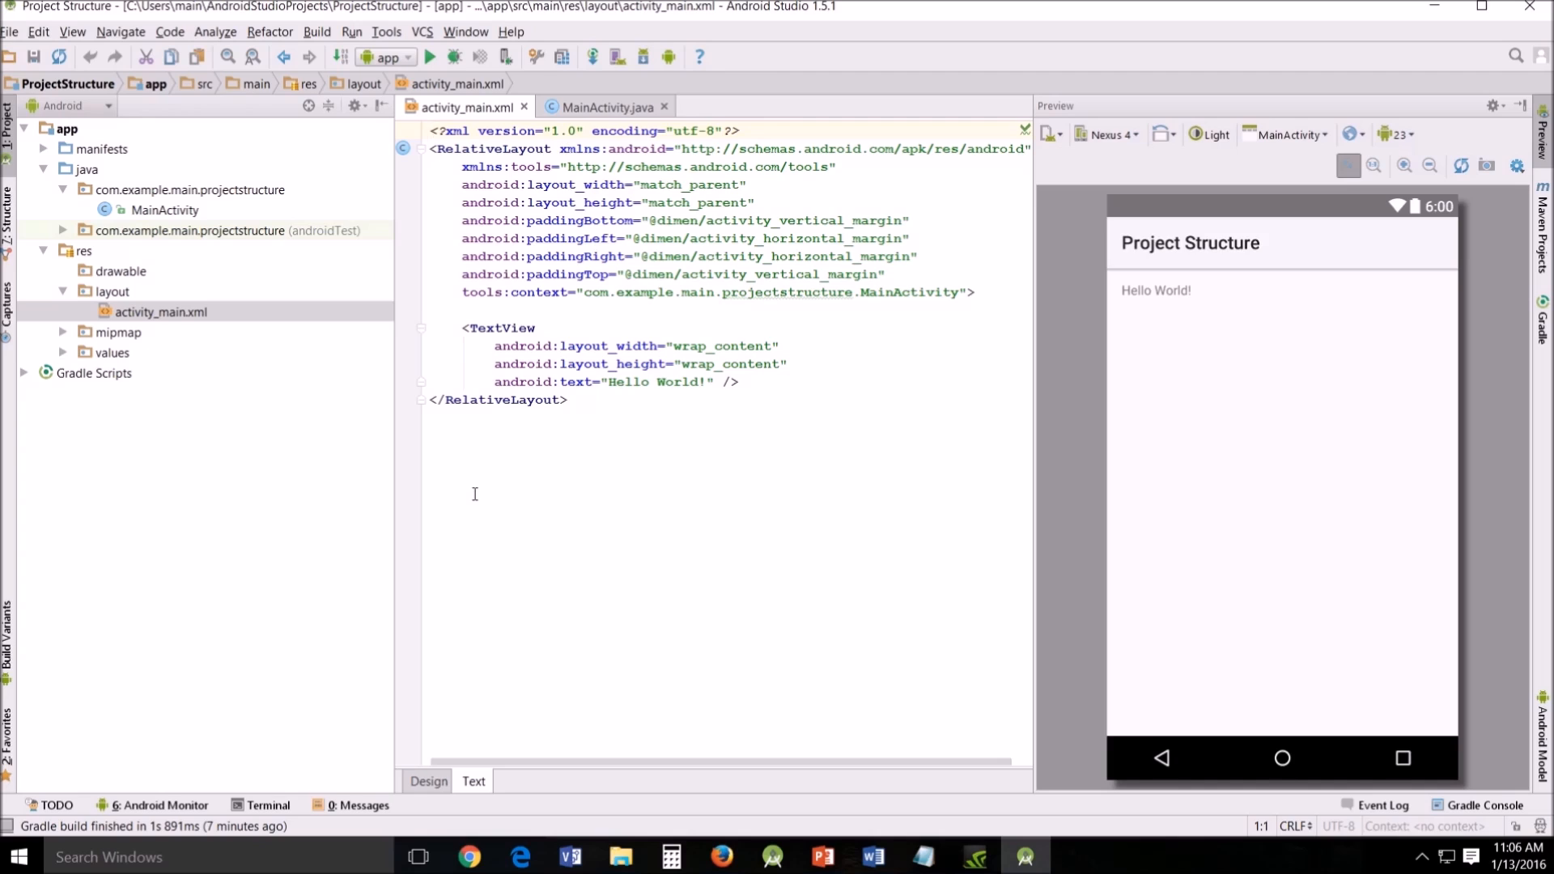
pyautogui.moveTo(477, 490)
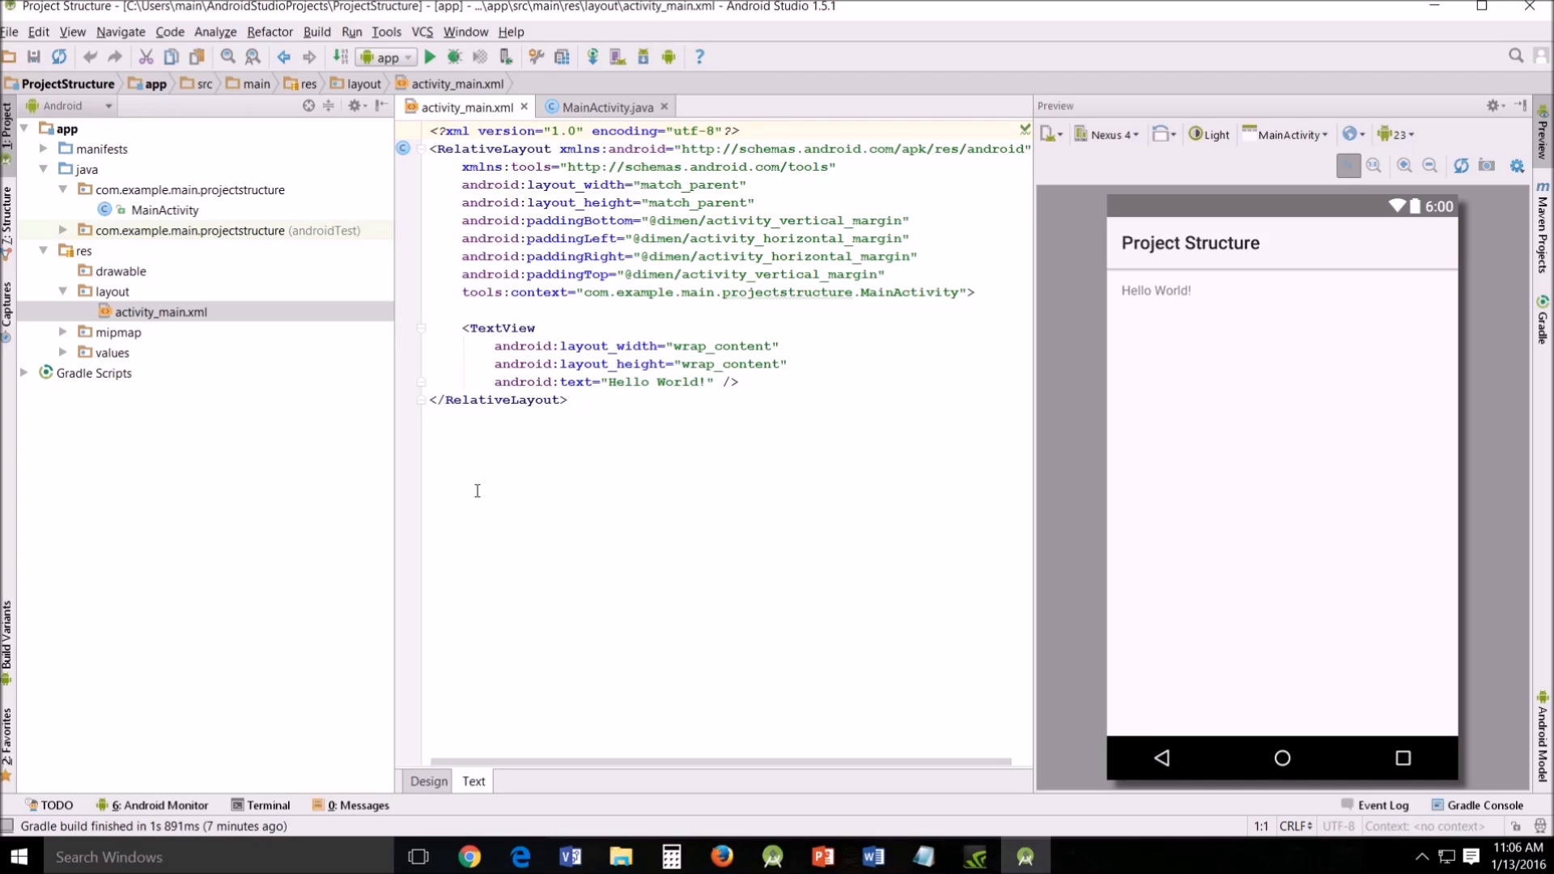
pyautogui.moveTo(467, 487)
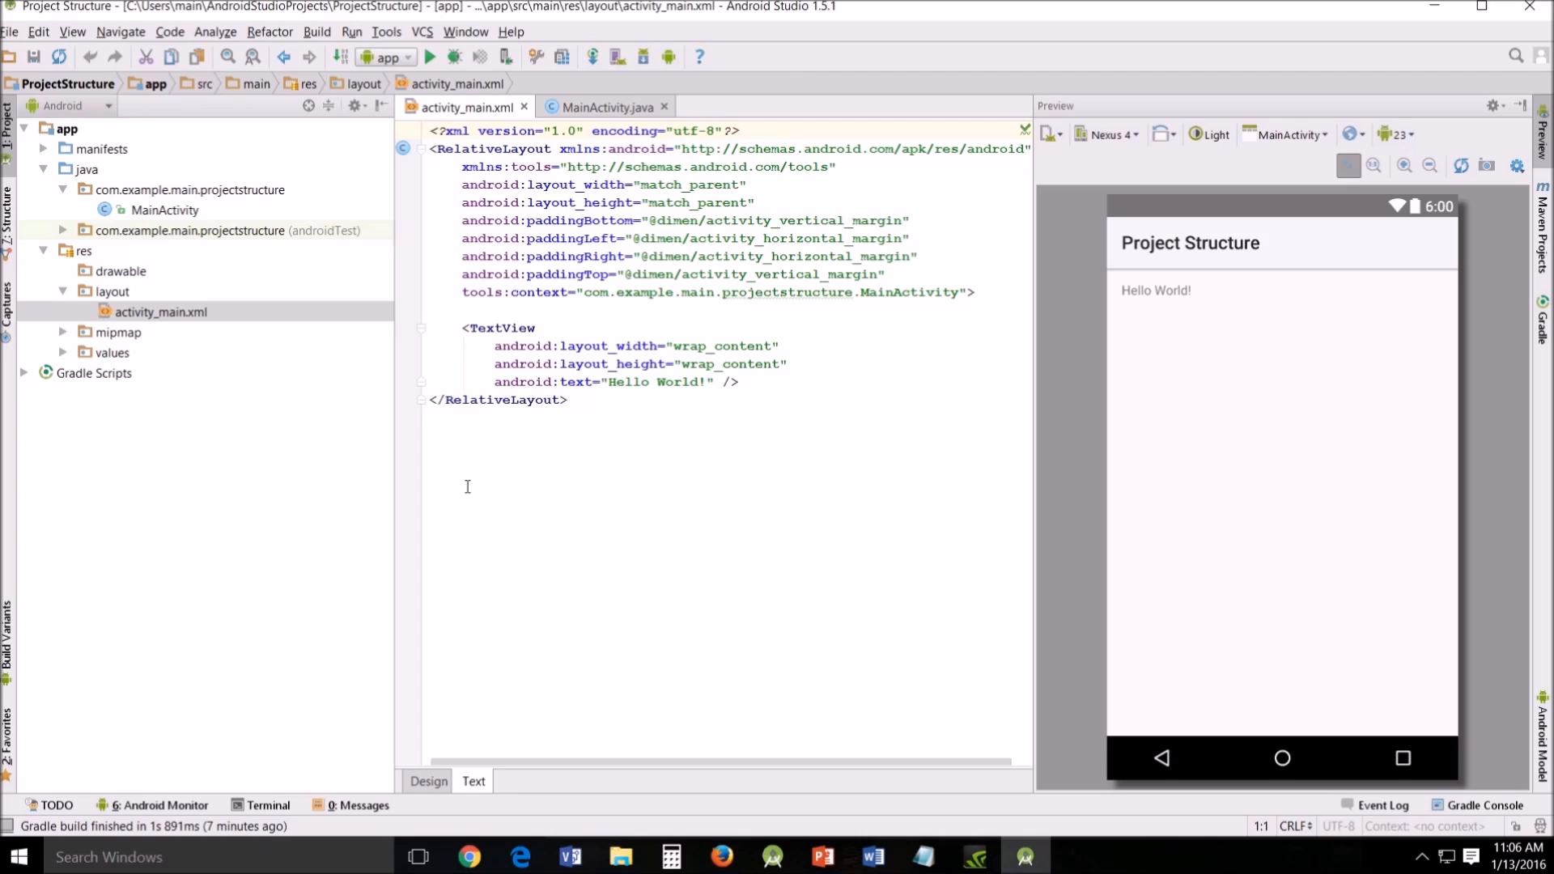
pyautogui.moveTo(1169, 195)
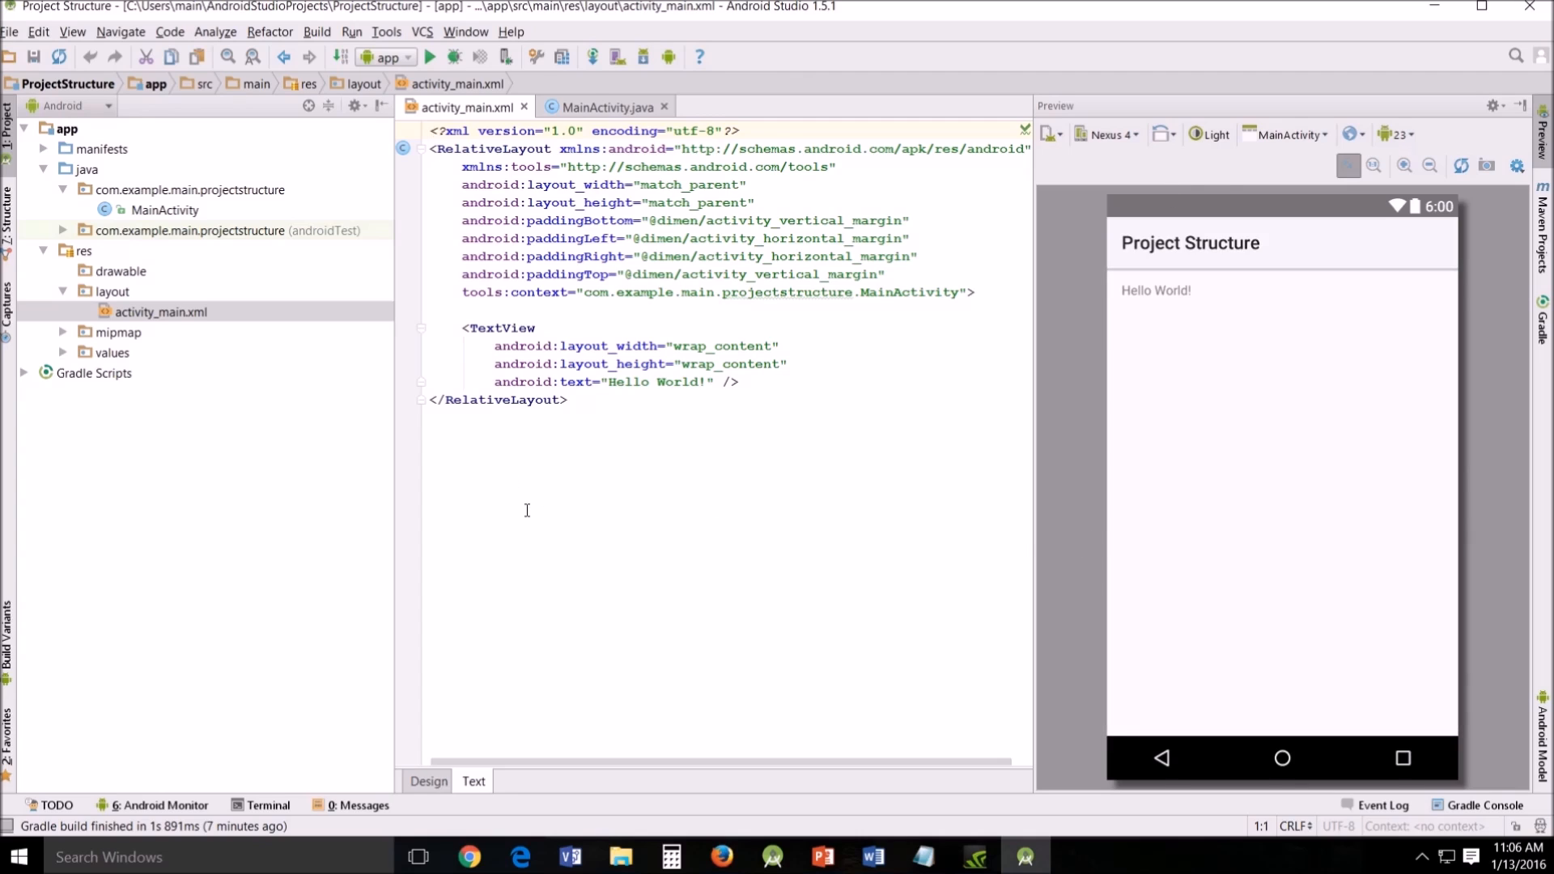
pyautogui.moveTo(1029, 329)
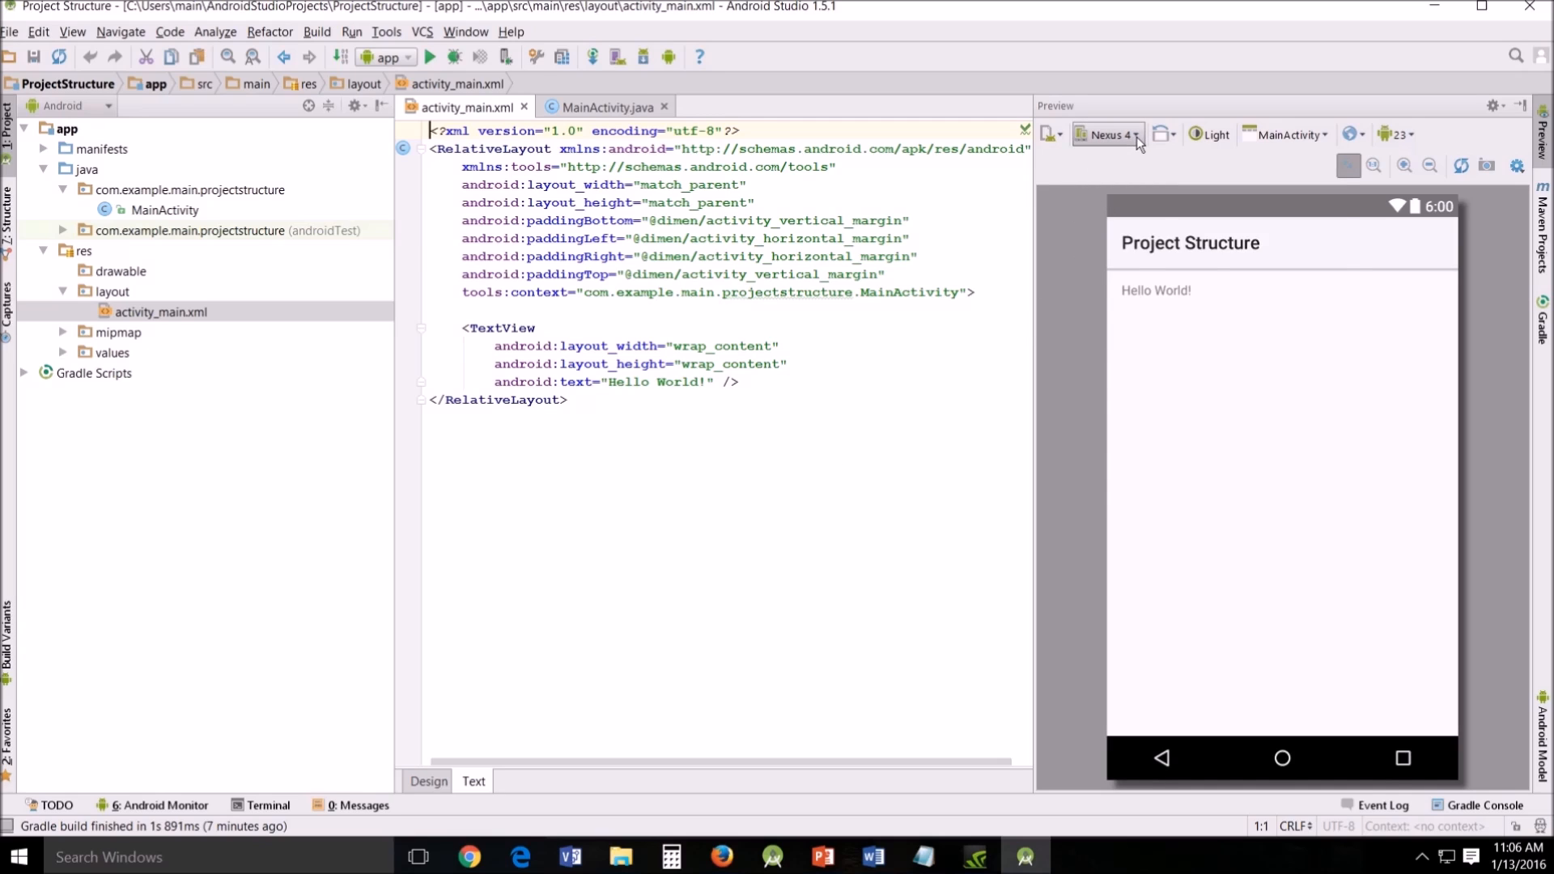
pyautogui.click(1106, 134)
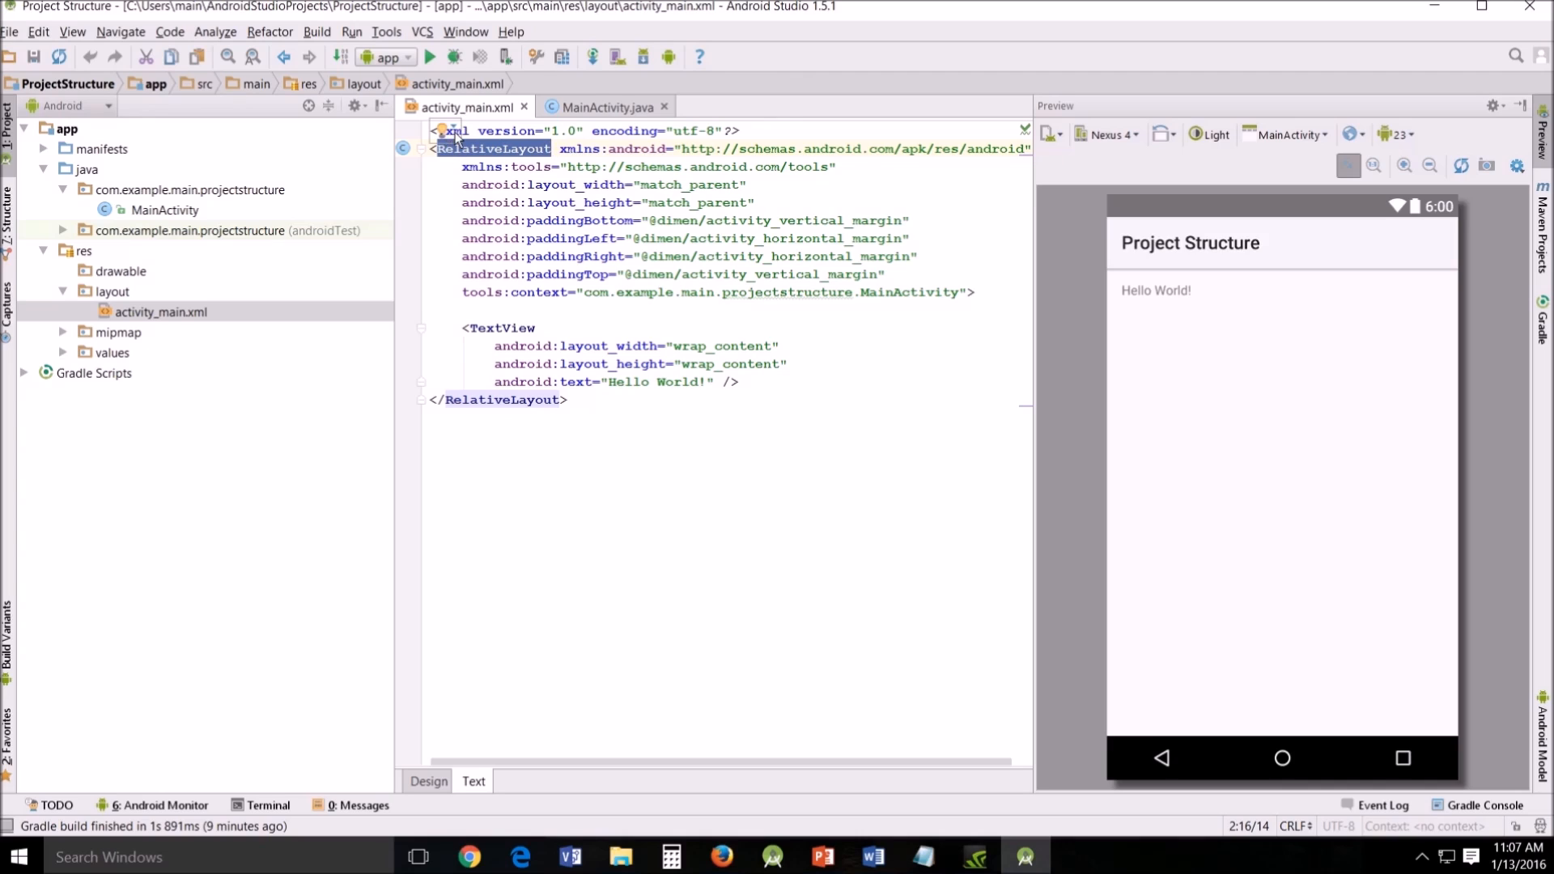
pyautogui.click(453, 129)
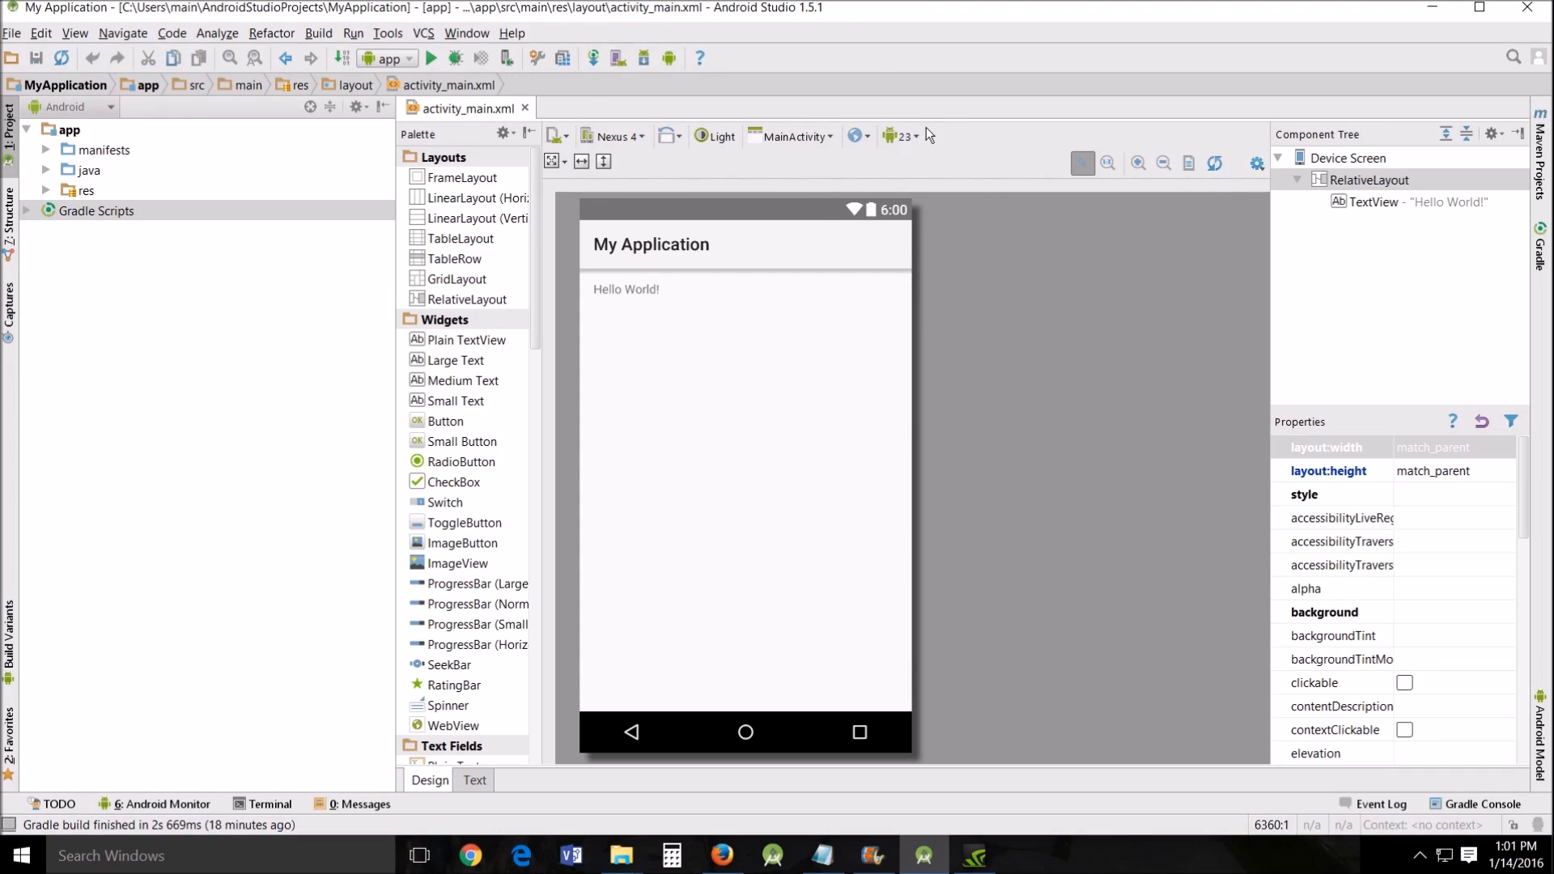
# Rotate the preview to landscape and back to portrait, then show the Nexus 4 device list.
pyautogui.click(669, 136)
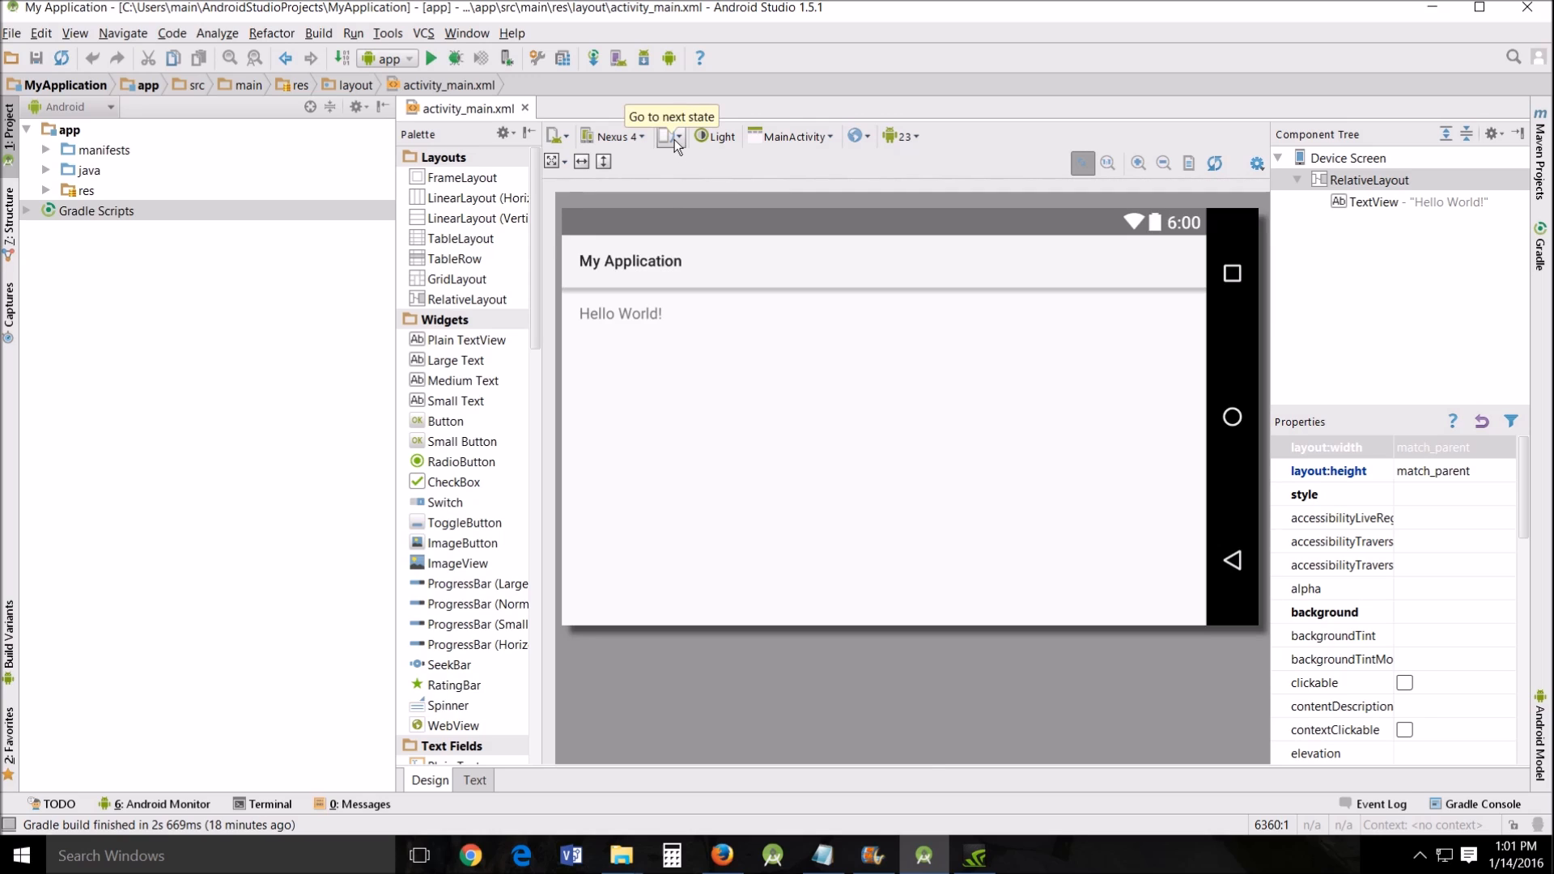
pyautogui.click(671, 136)
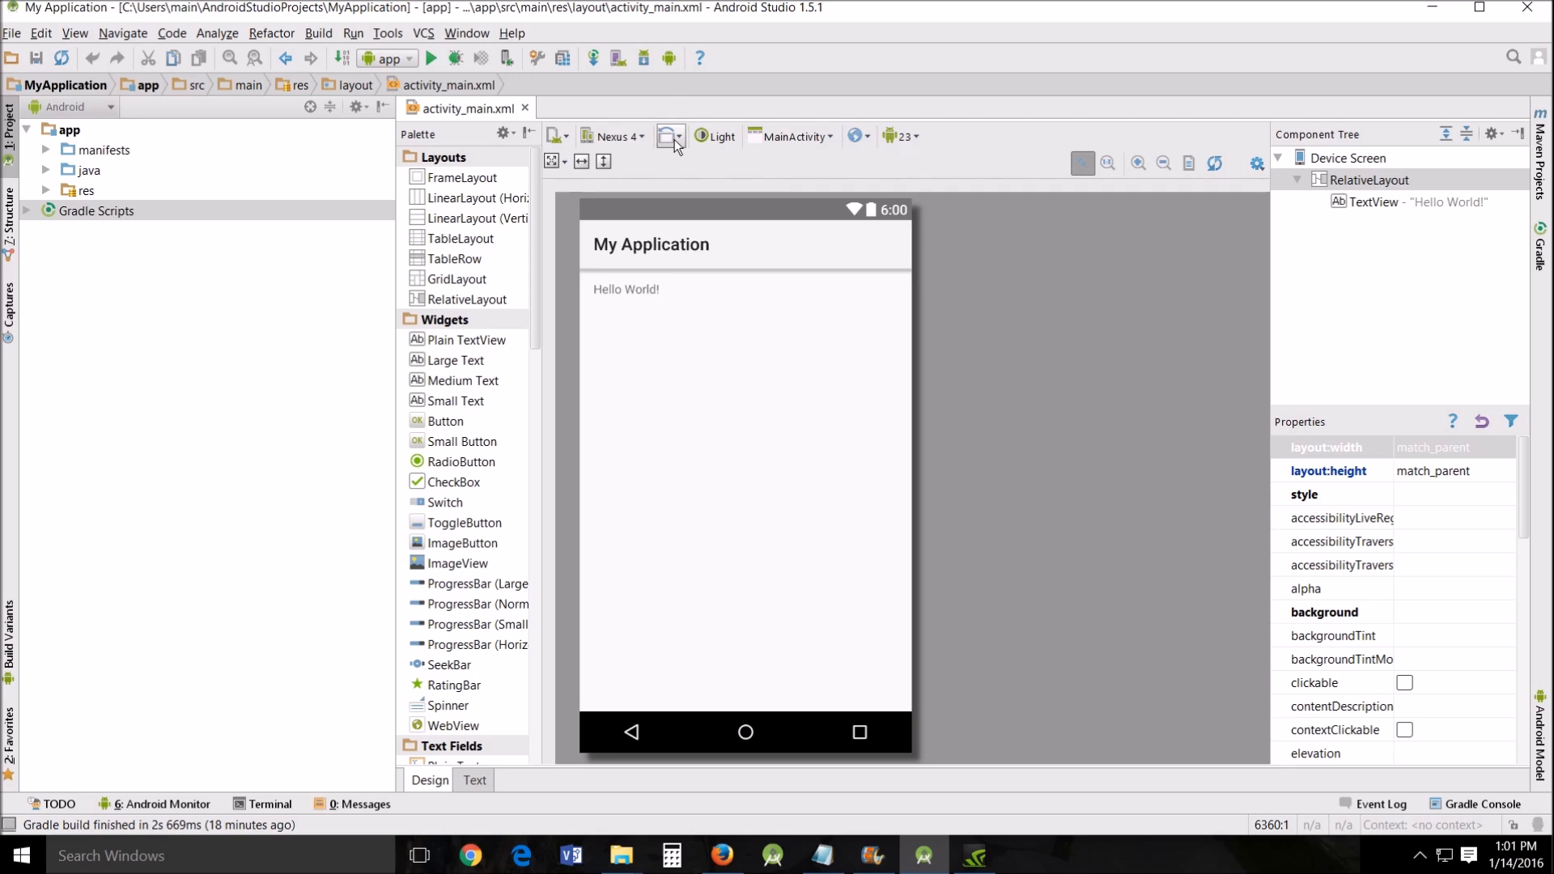
pyautogui.click(610, 136)
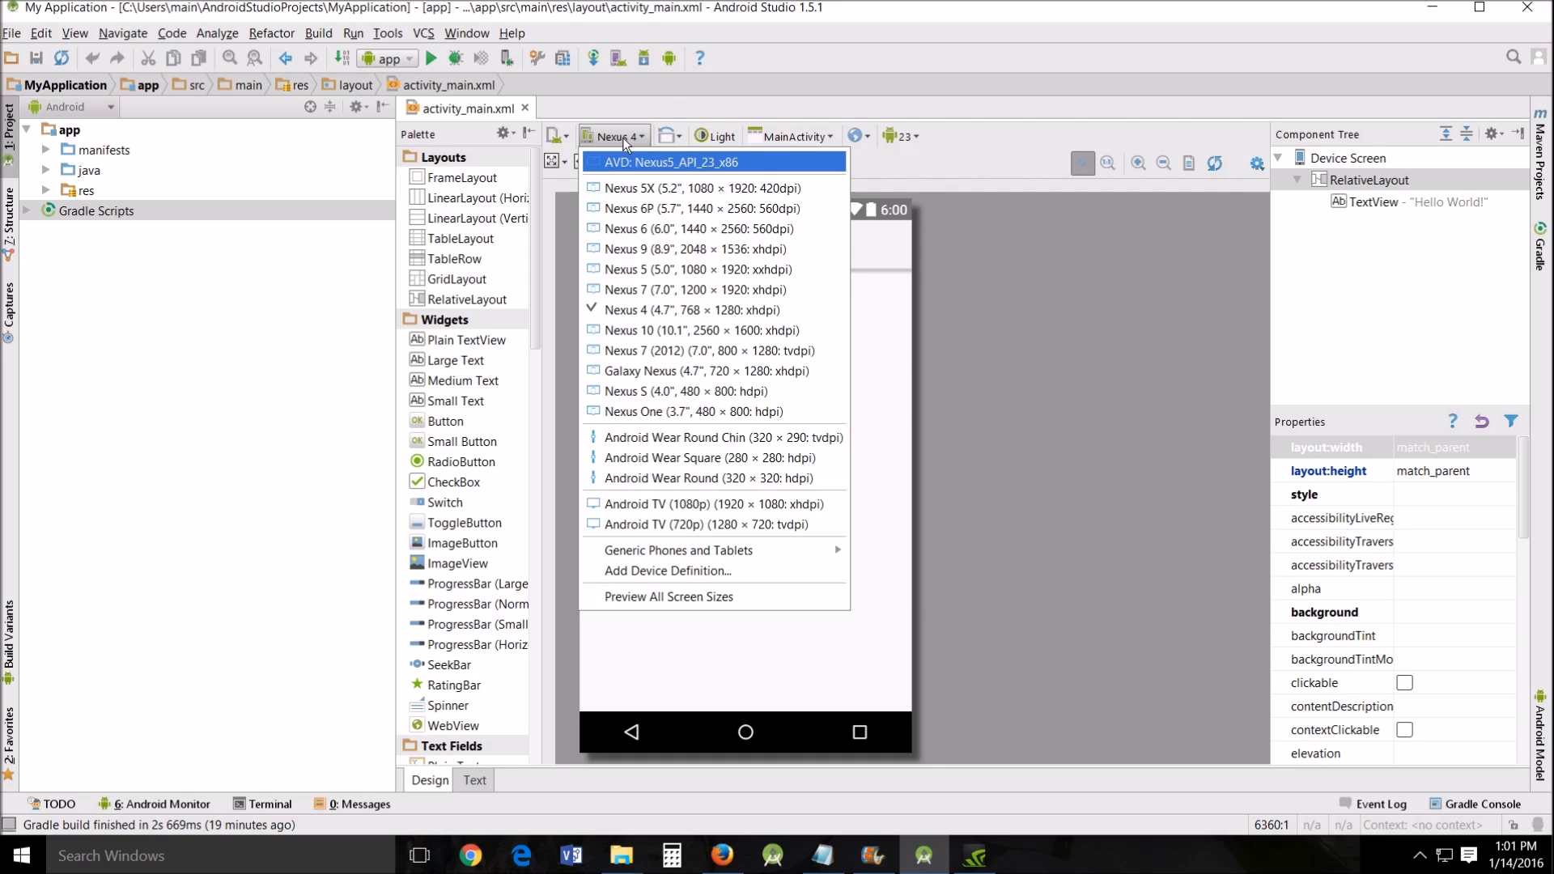
pyautogui.moveTo(750, 477)
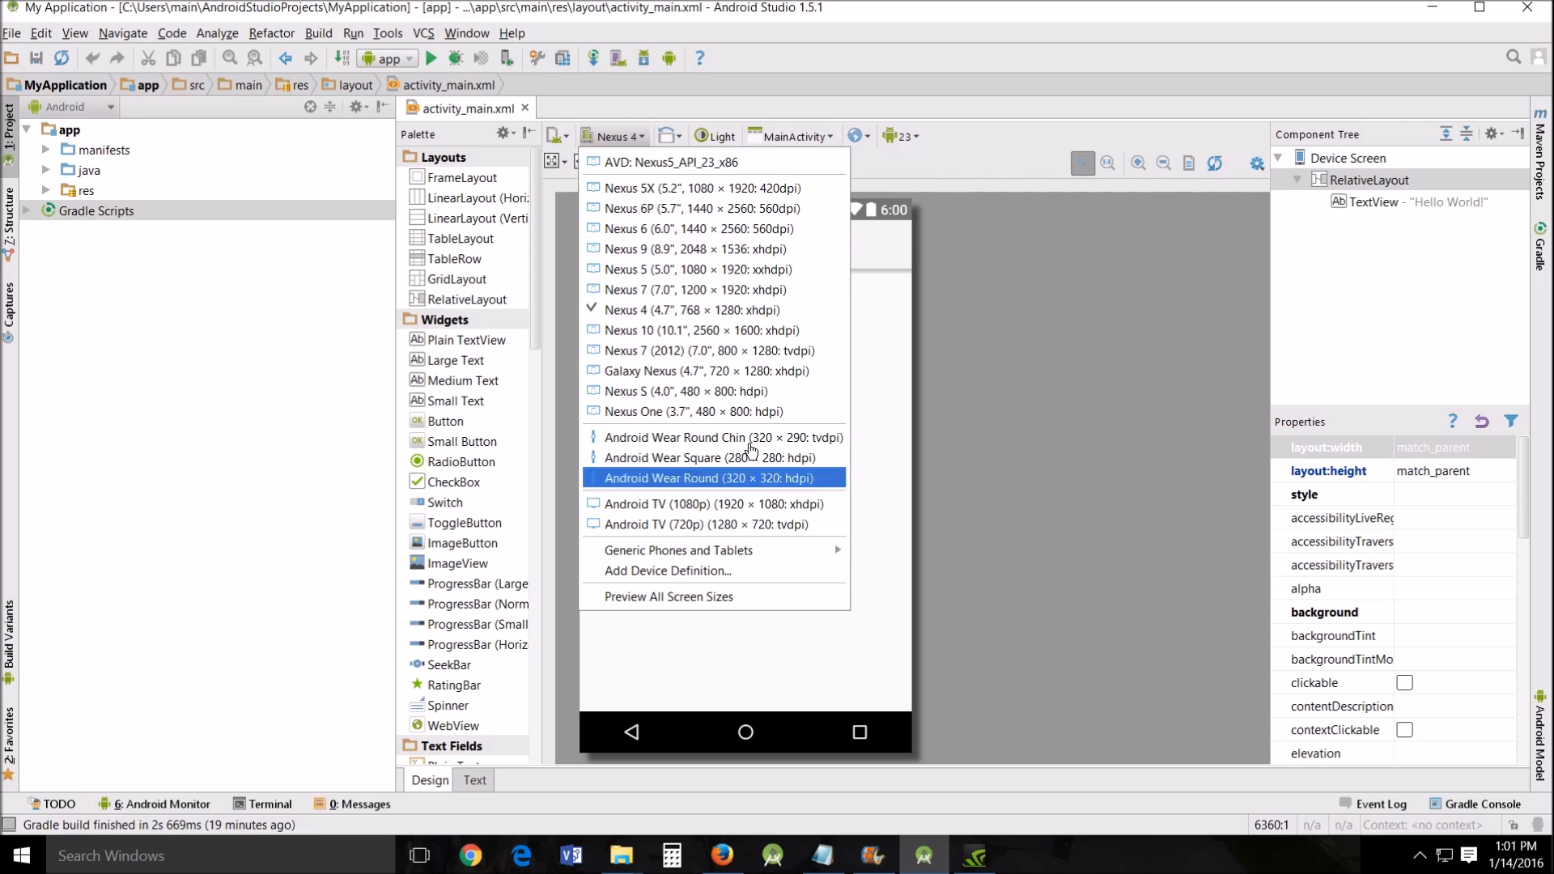
pyautogui.moveTo(694, 411)
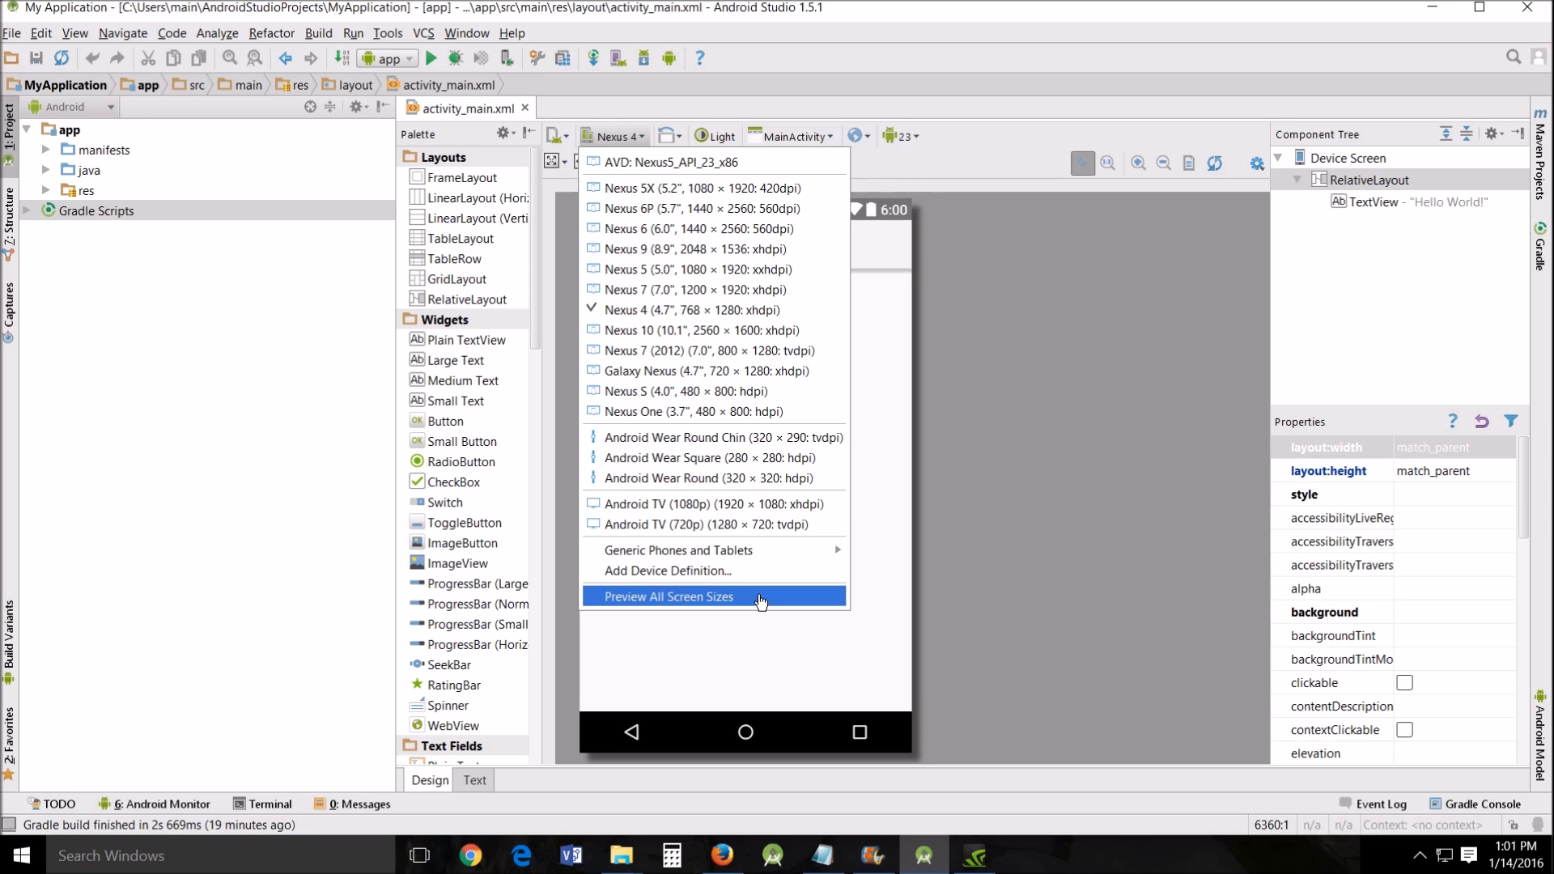
# Preview the layout on all screen sizes, then return to the Nexus 4 device.
pyautogui.click(668, 596)
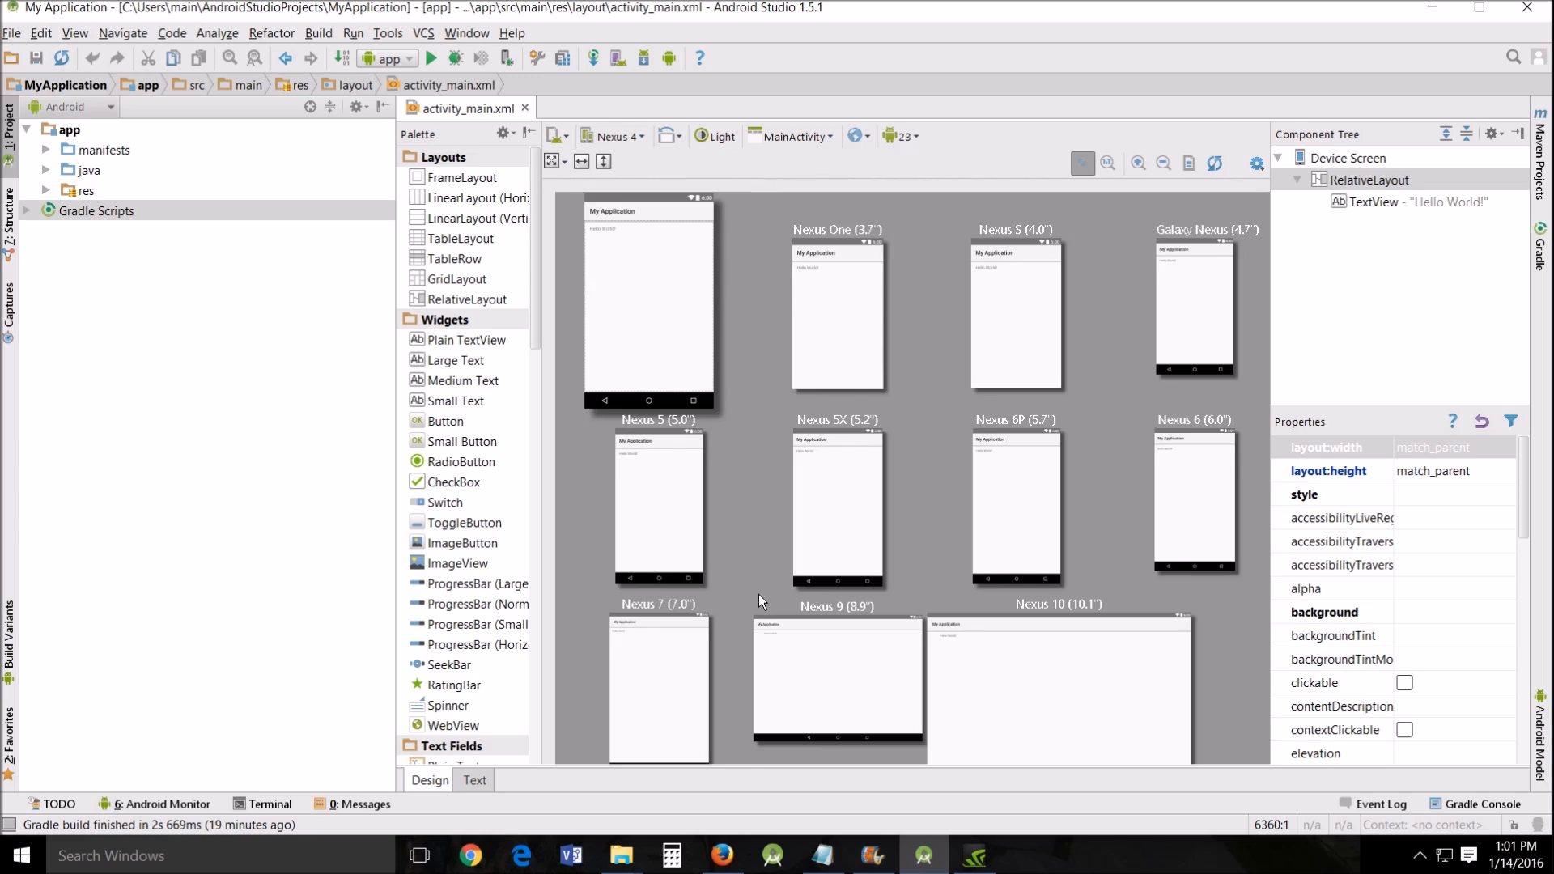
pyautogui.moveTo(979, 289)
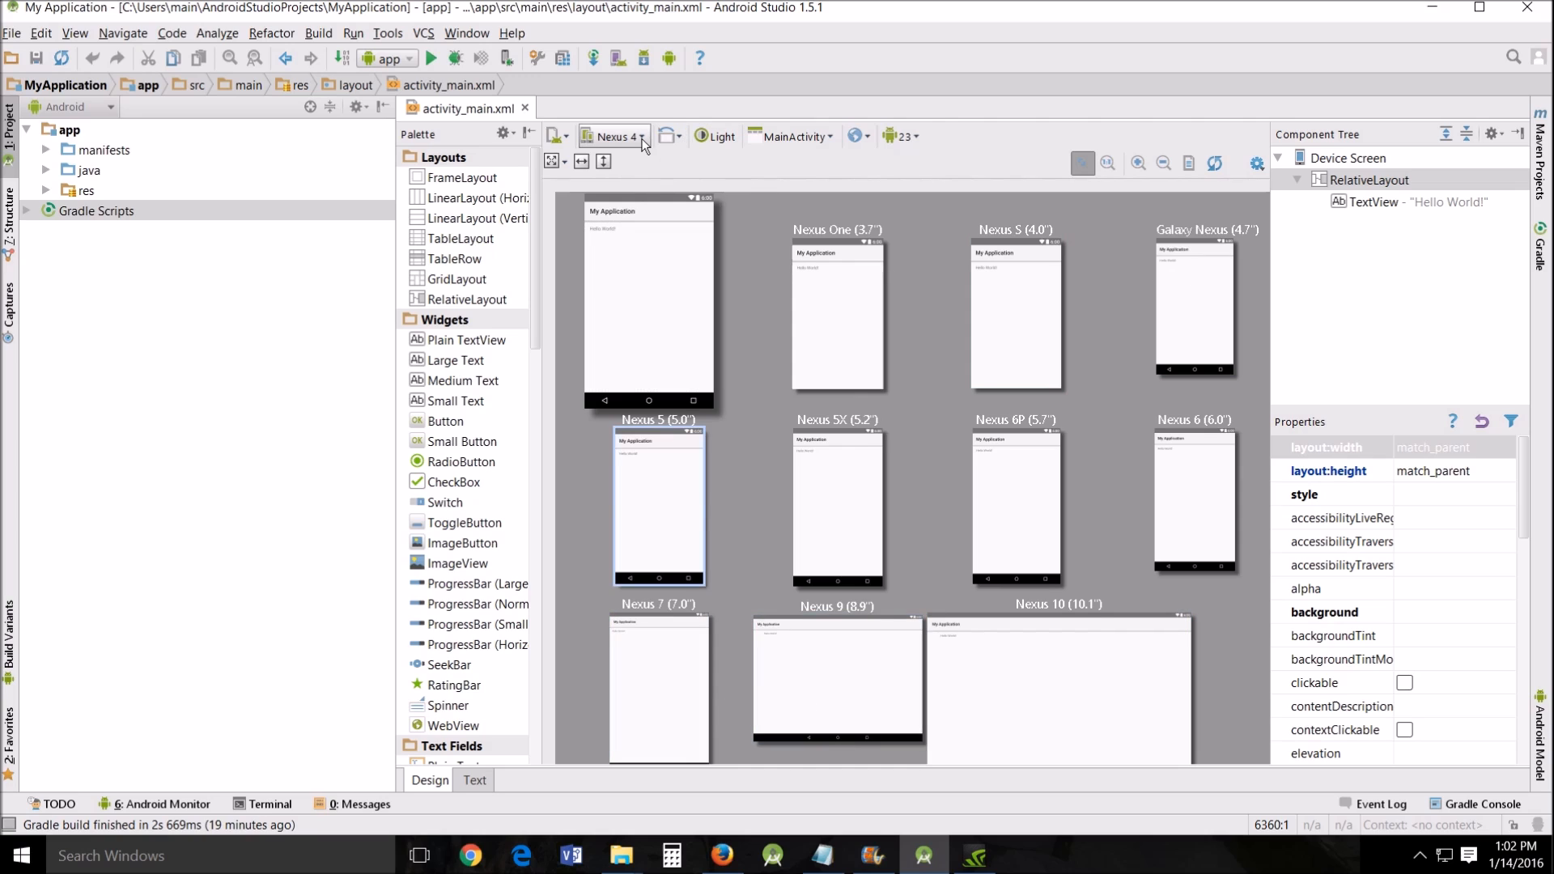
pyautogui.click(612, 136)
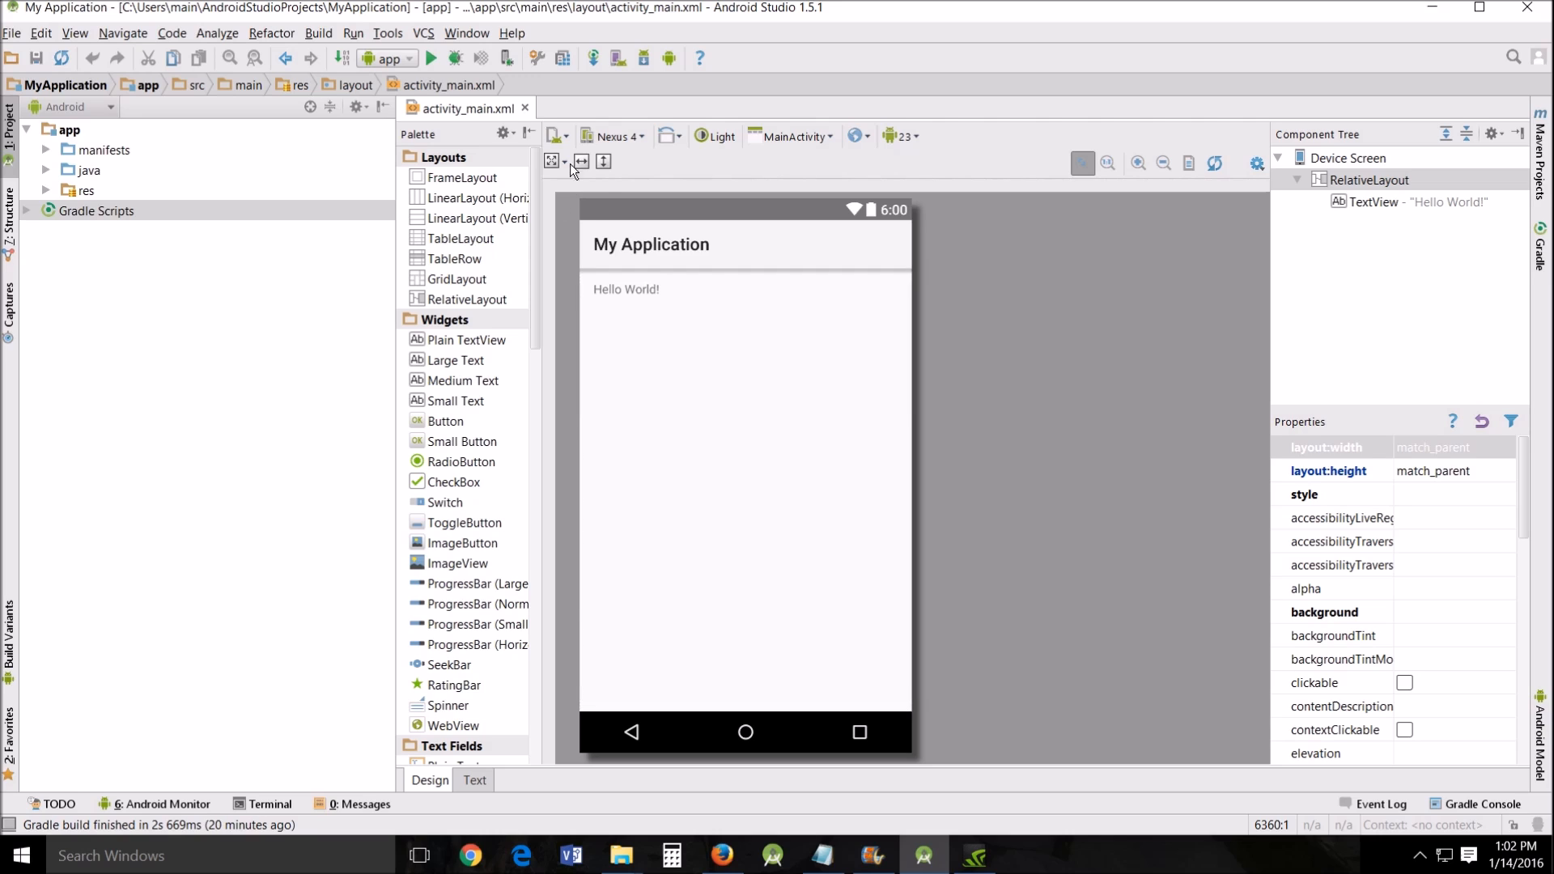
# Open and close the AVD Manager through Add Device Definition, then view activity_main.xml as XML text.
pyautogui.click(612, 136)
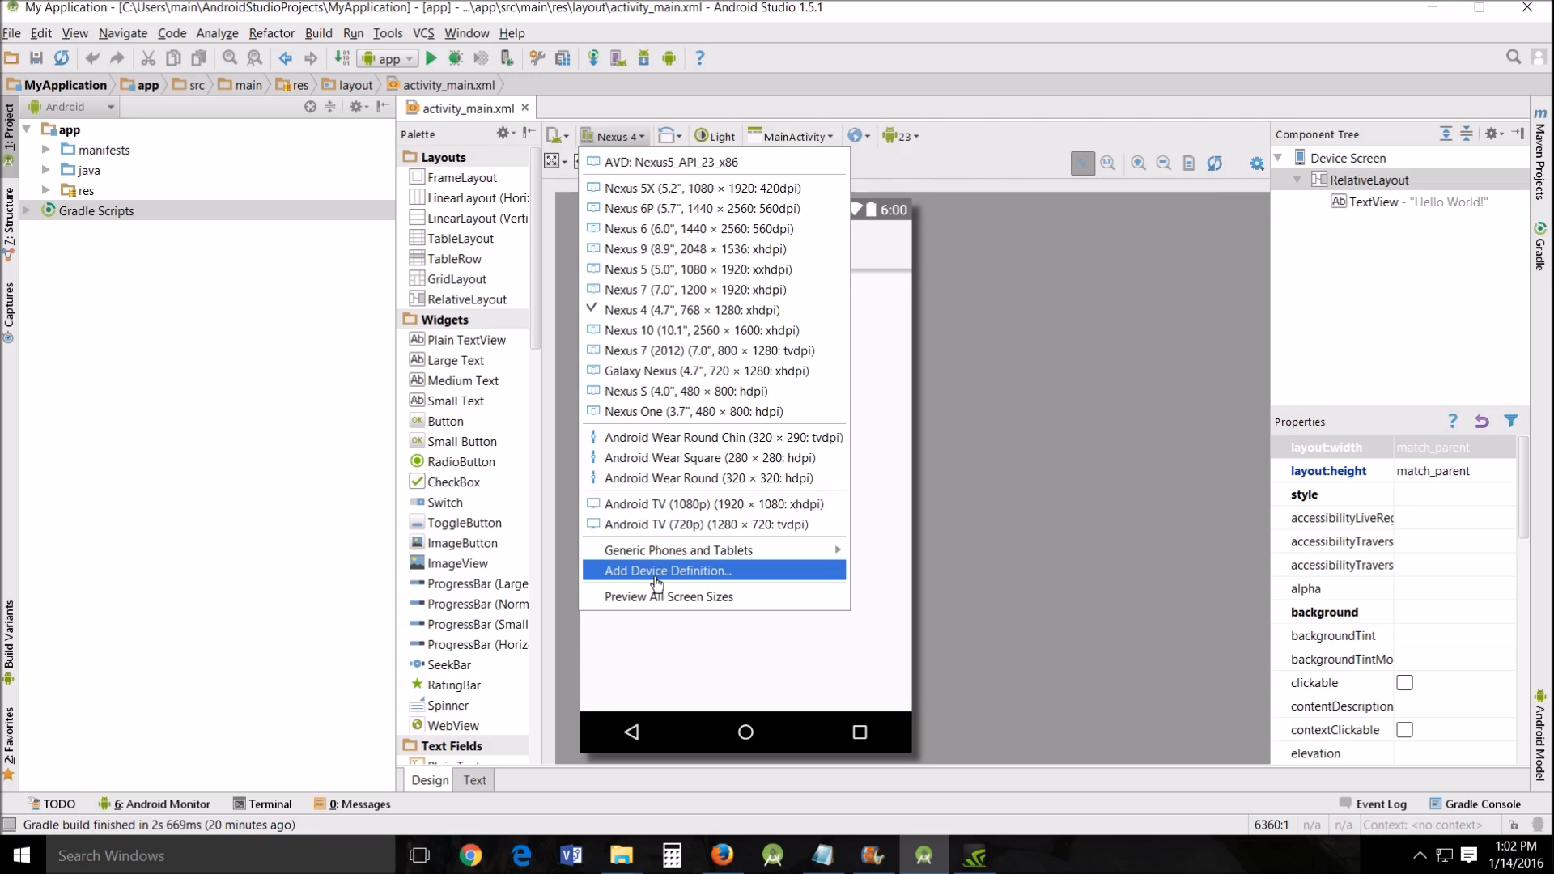
pyautogui.click(665, 570)
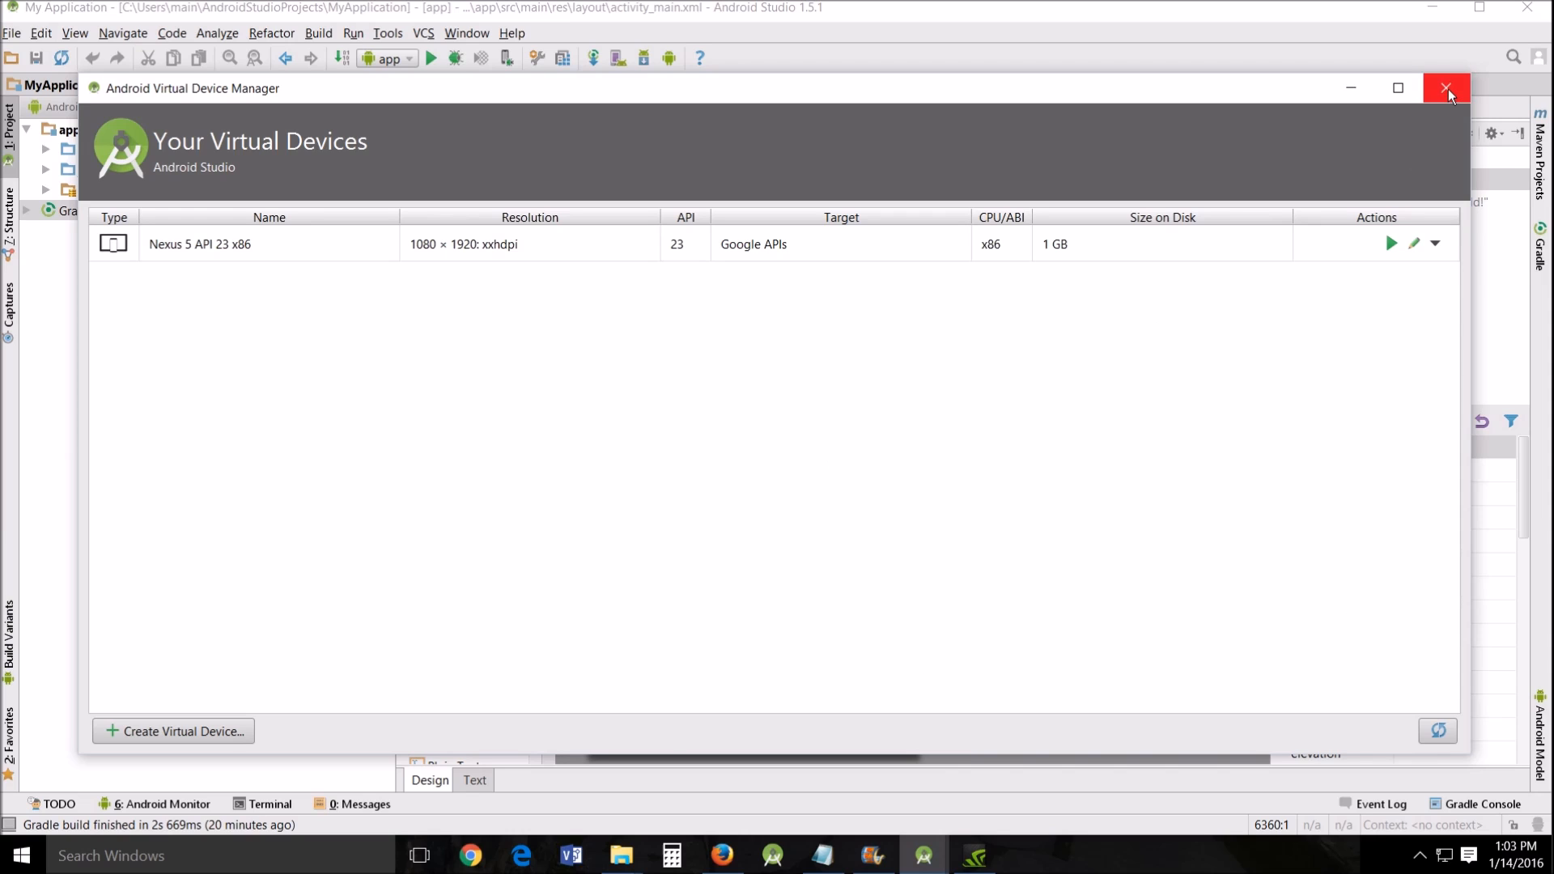
pyautogui.click(1446, 88)
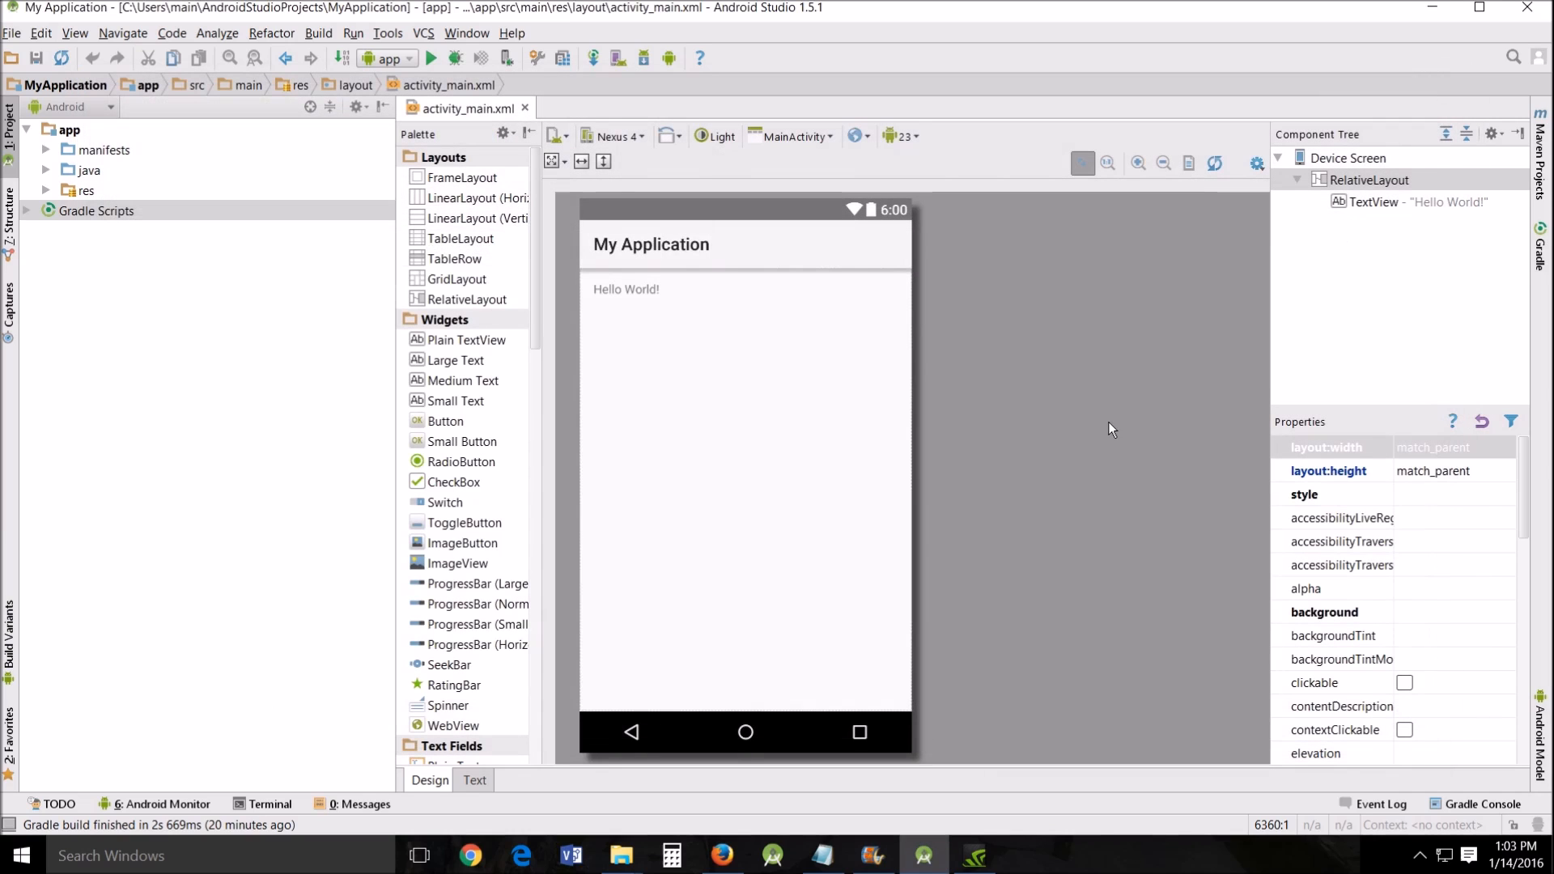
pyautogui.moveTo(1106, 431)
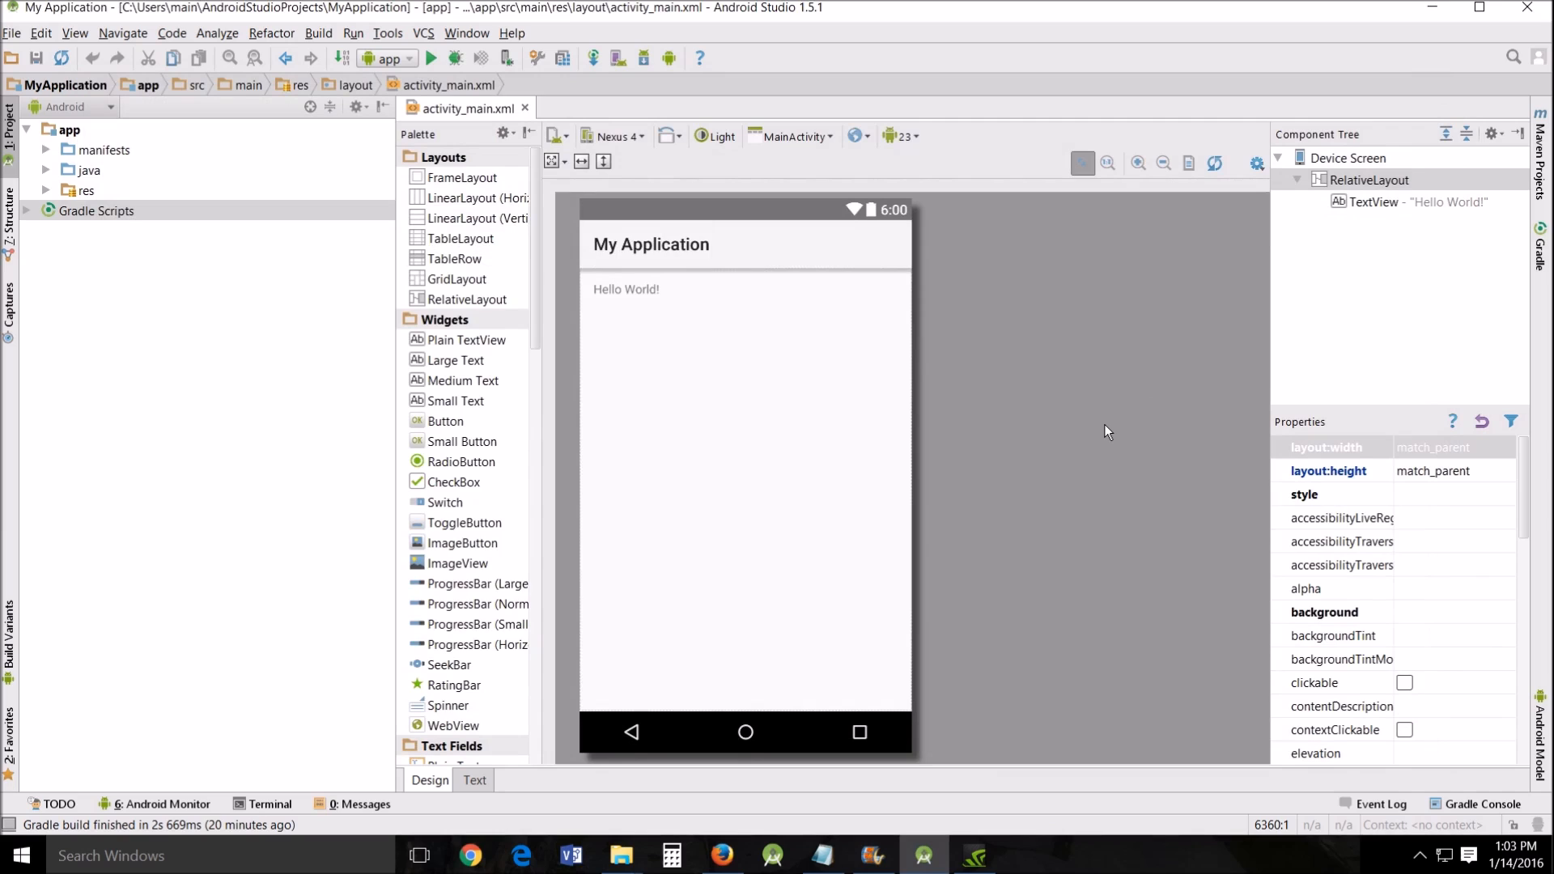
pyautogui.click(473, 780)
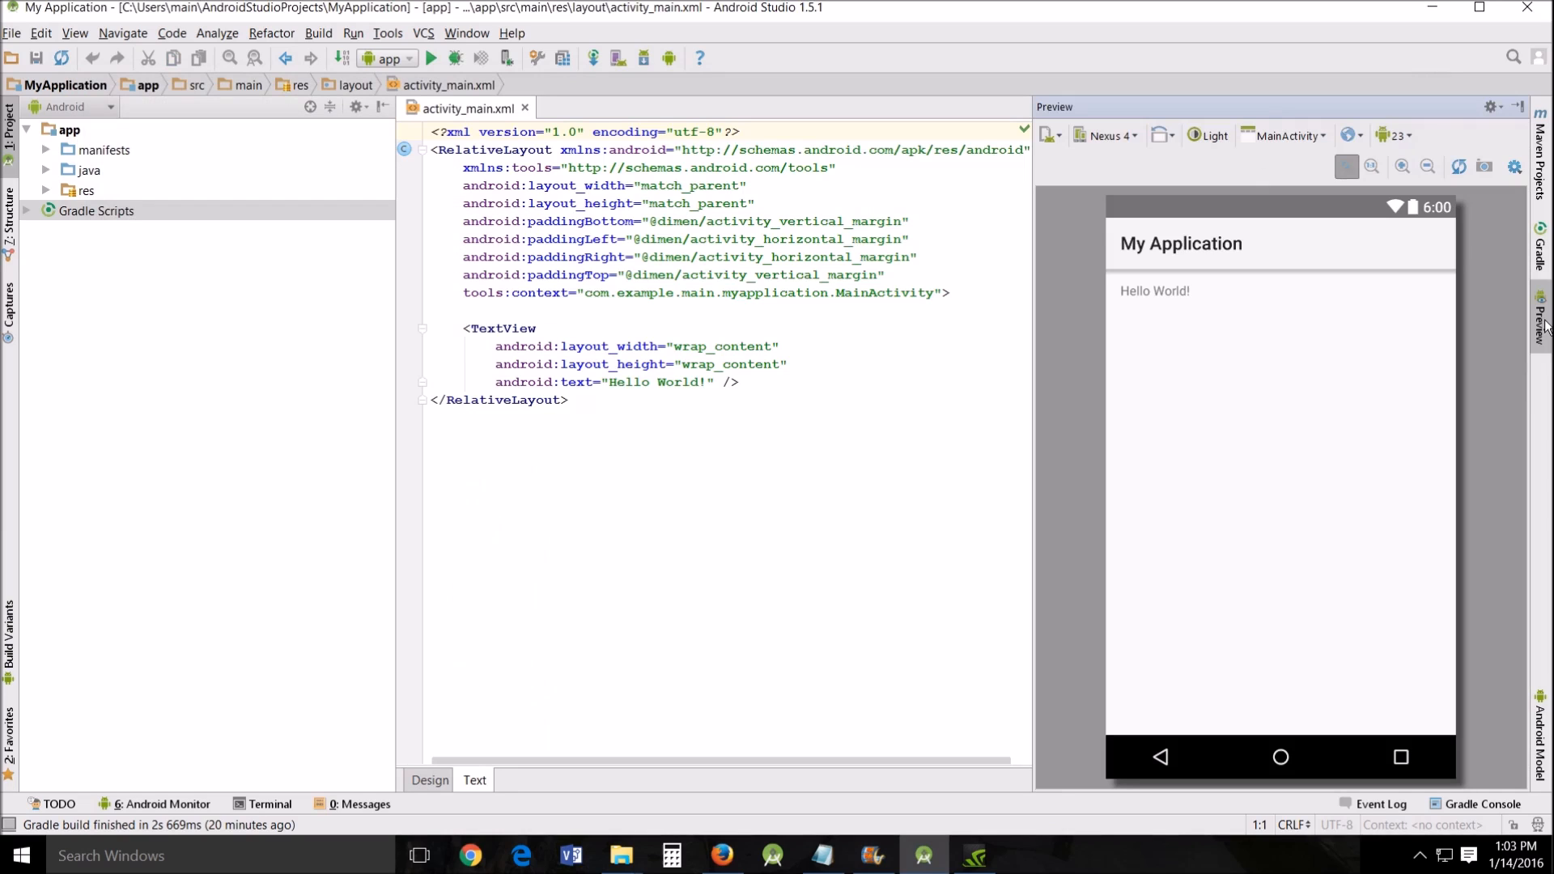